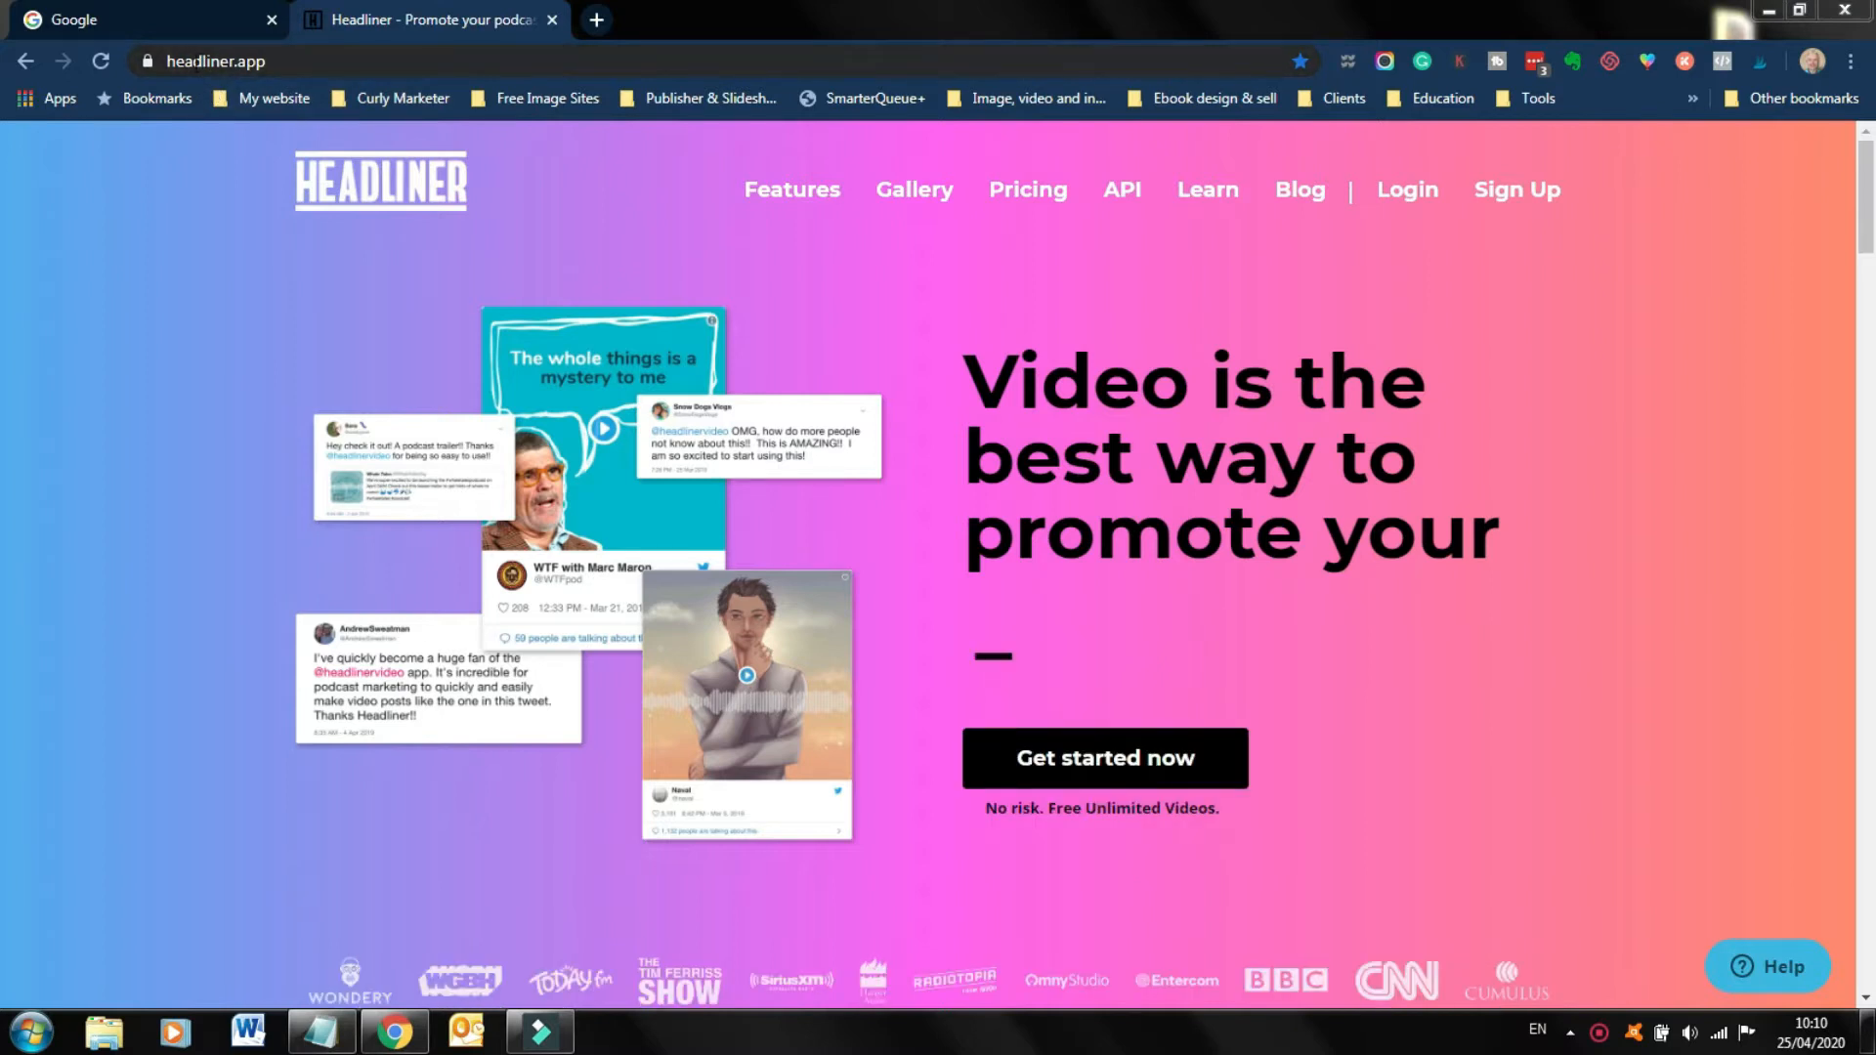
Log in to Headliner from the homepage to reach the Create dashboard.
{"action": "left_click", "coordinate": [1407, 189]}
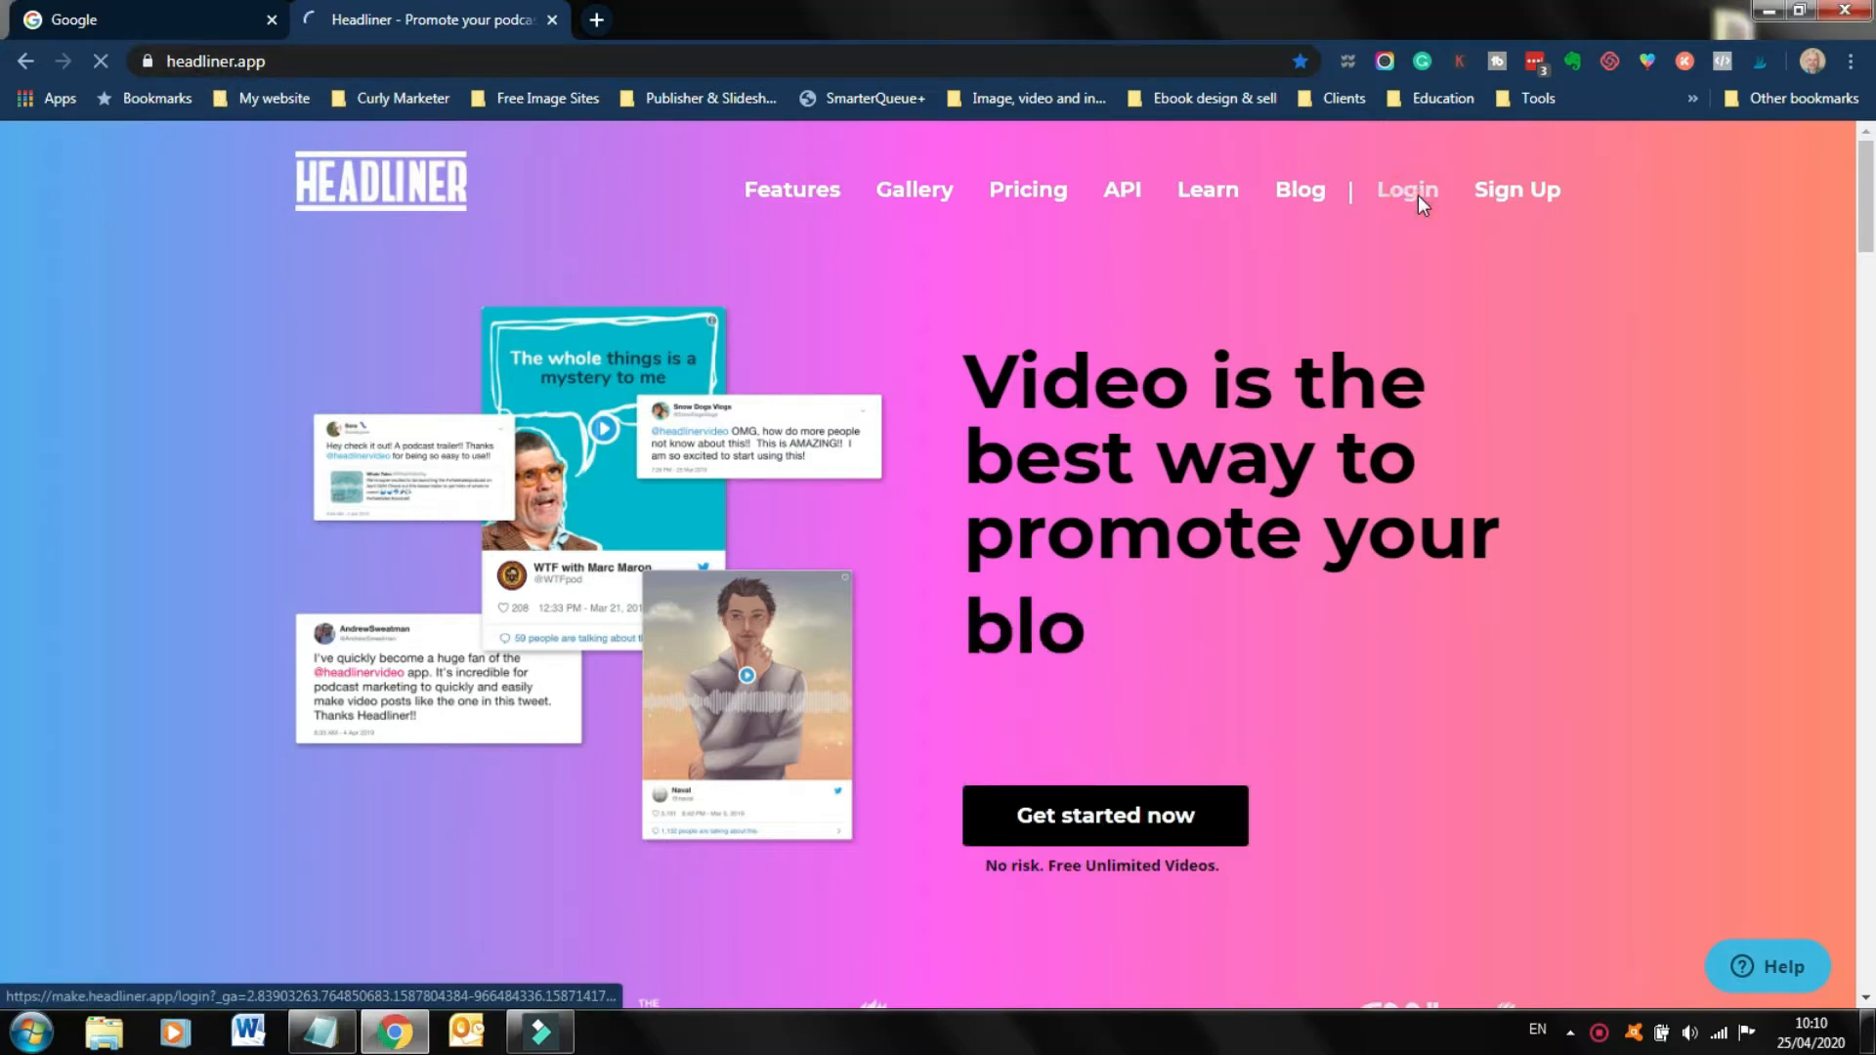
{"action": "left_click", "coordinate": [1407, 189]}
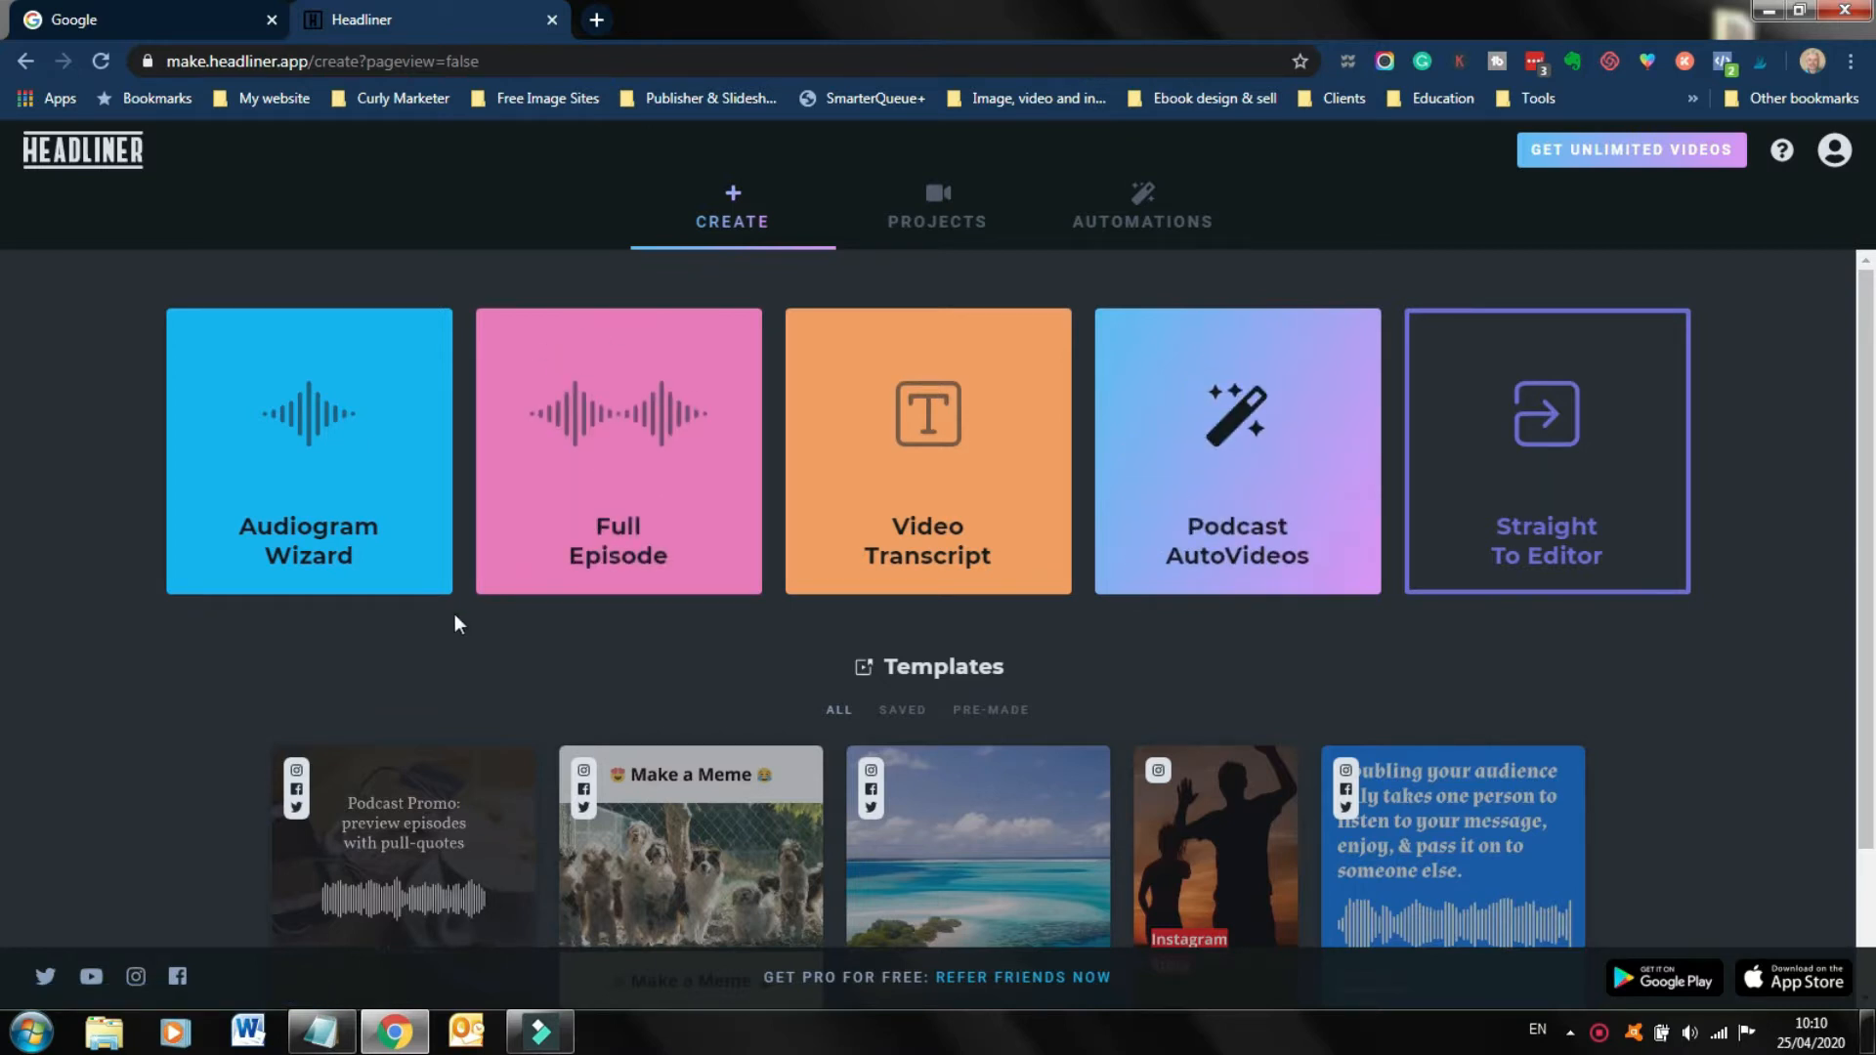
{"action": "mouse_move", "coordinate": [351, 511]}
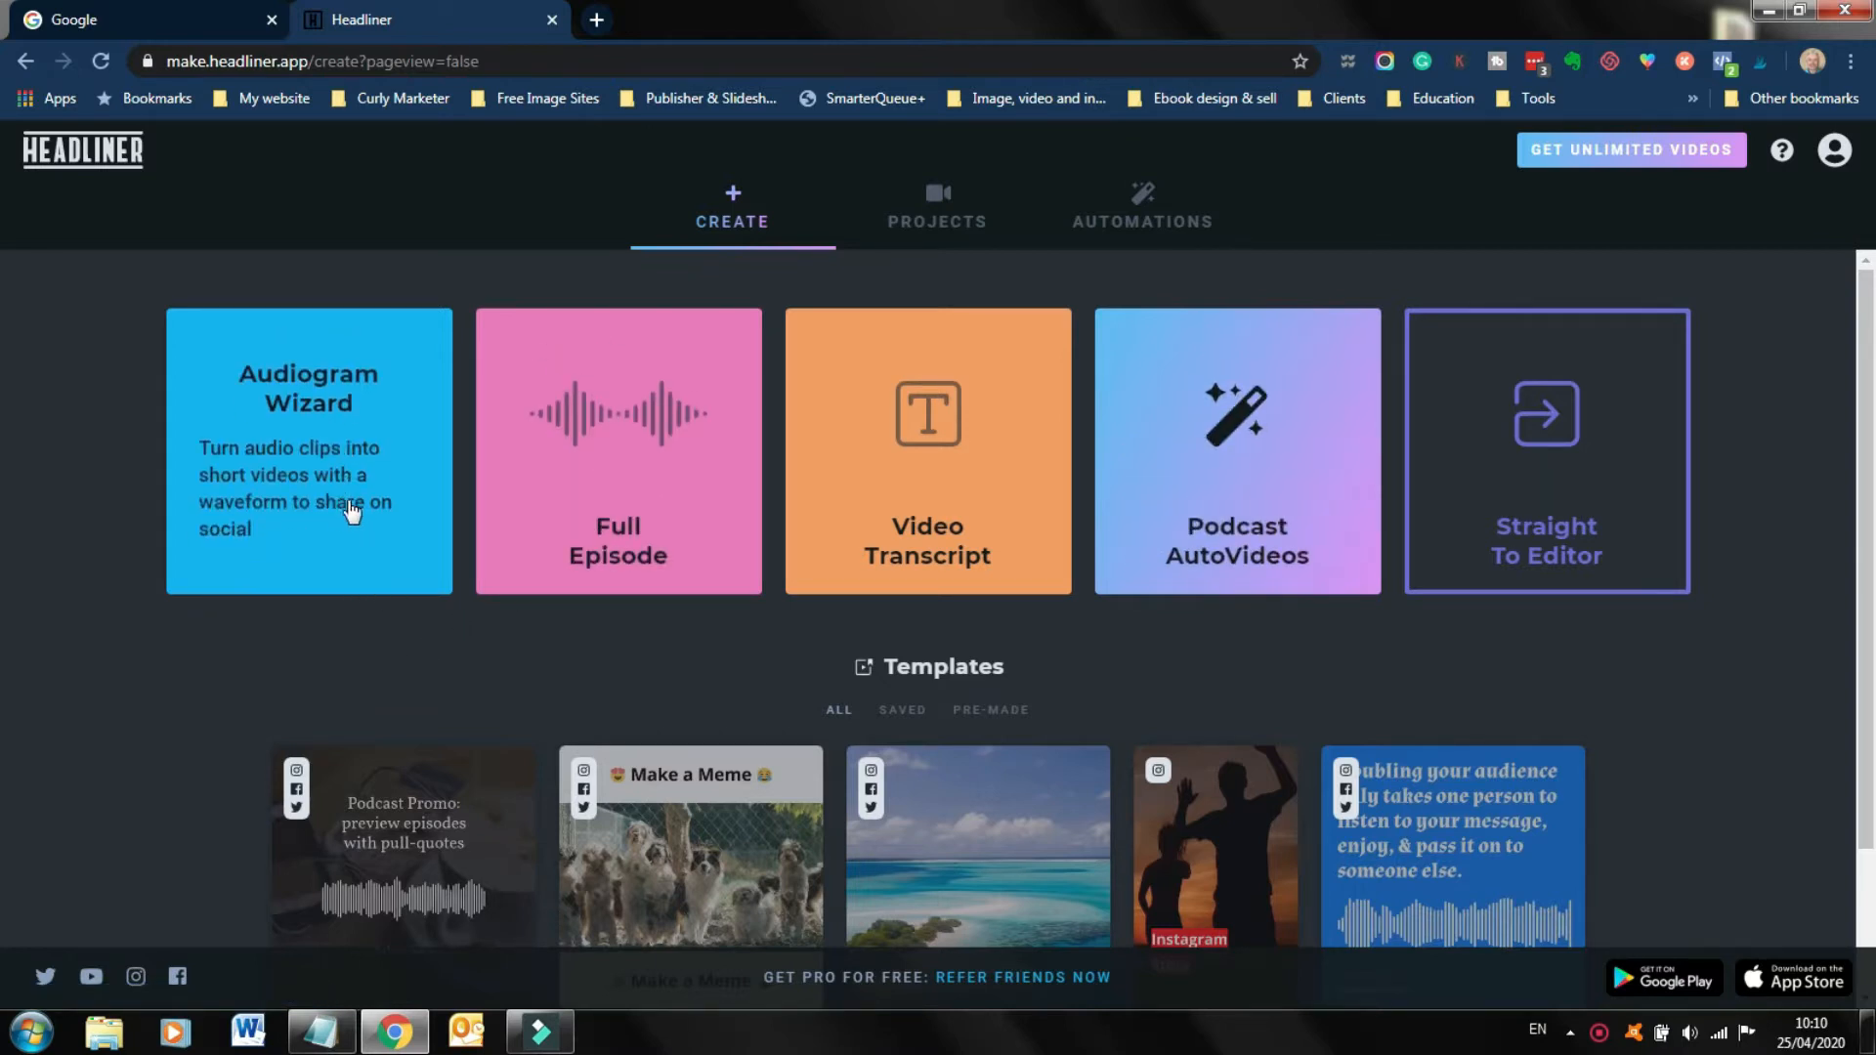
Start the Audiogram Wizard, preview Find a Podcast, then return to Upload a File.
{"action": "left_click", "coordinate": [308, 452]}
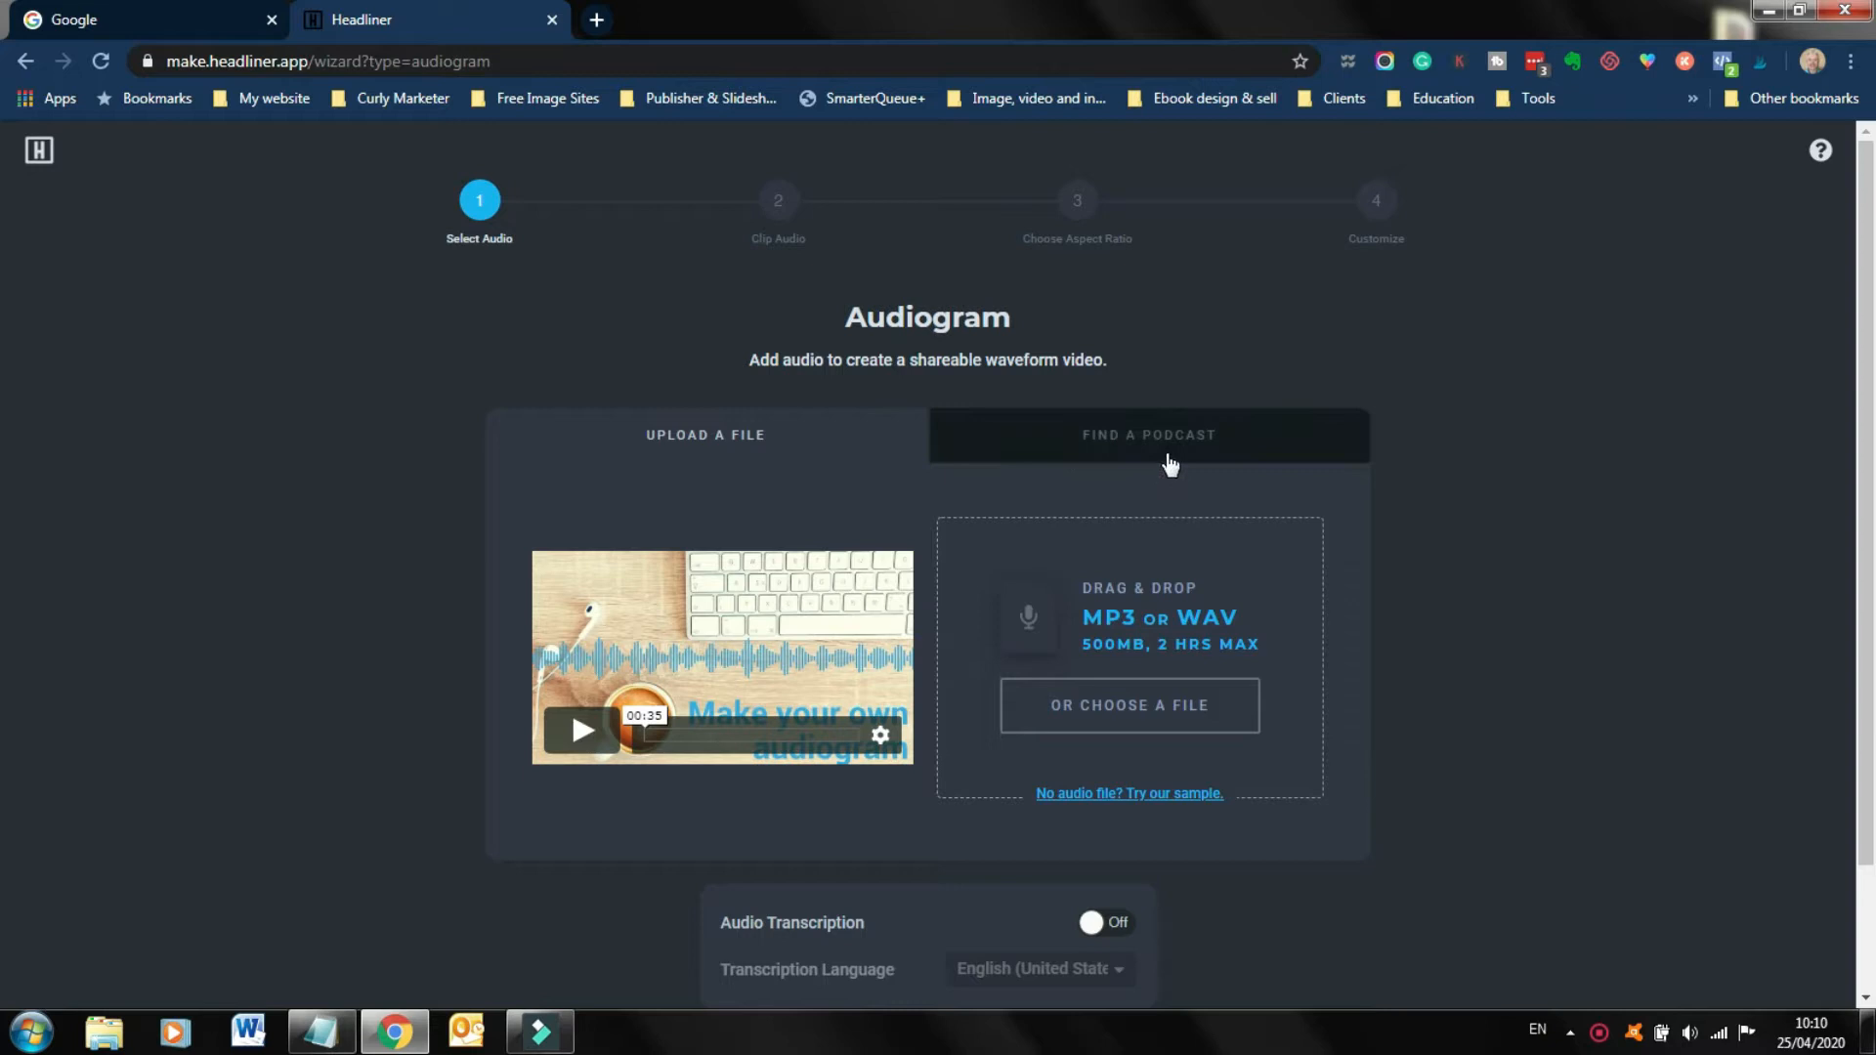
{"action": "left_click", "coordinate": [1146, 433]}
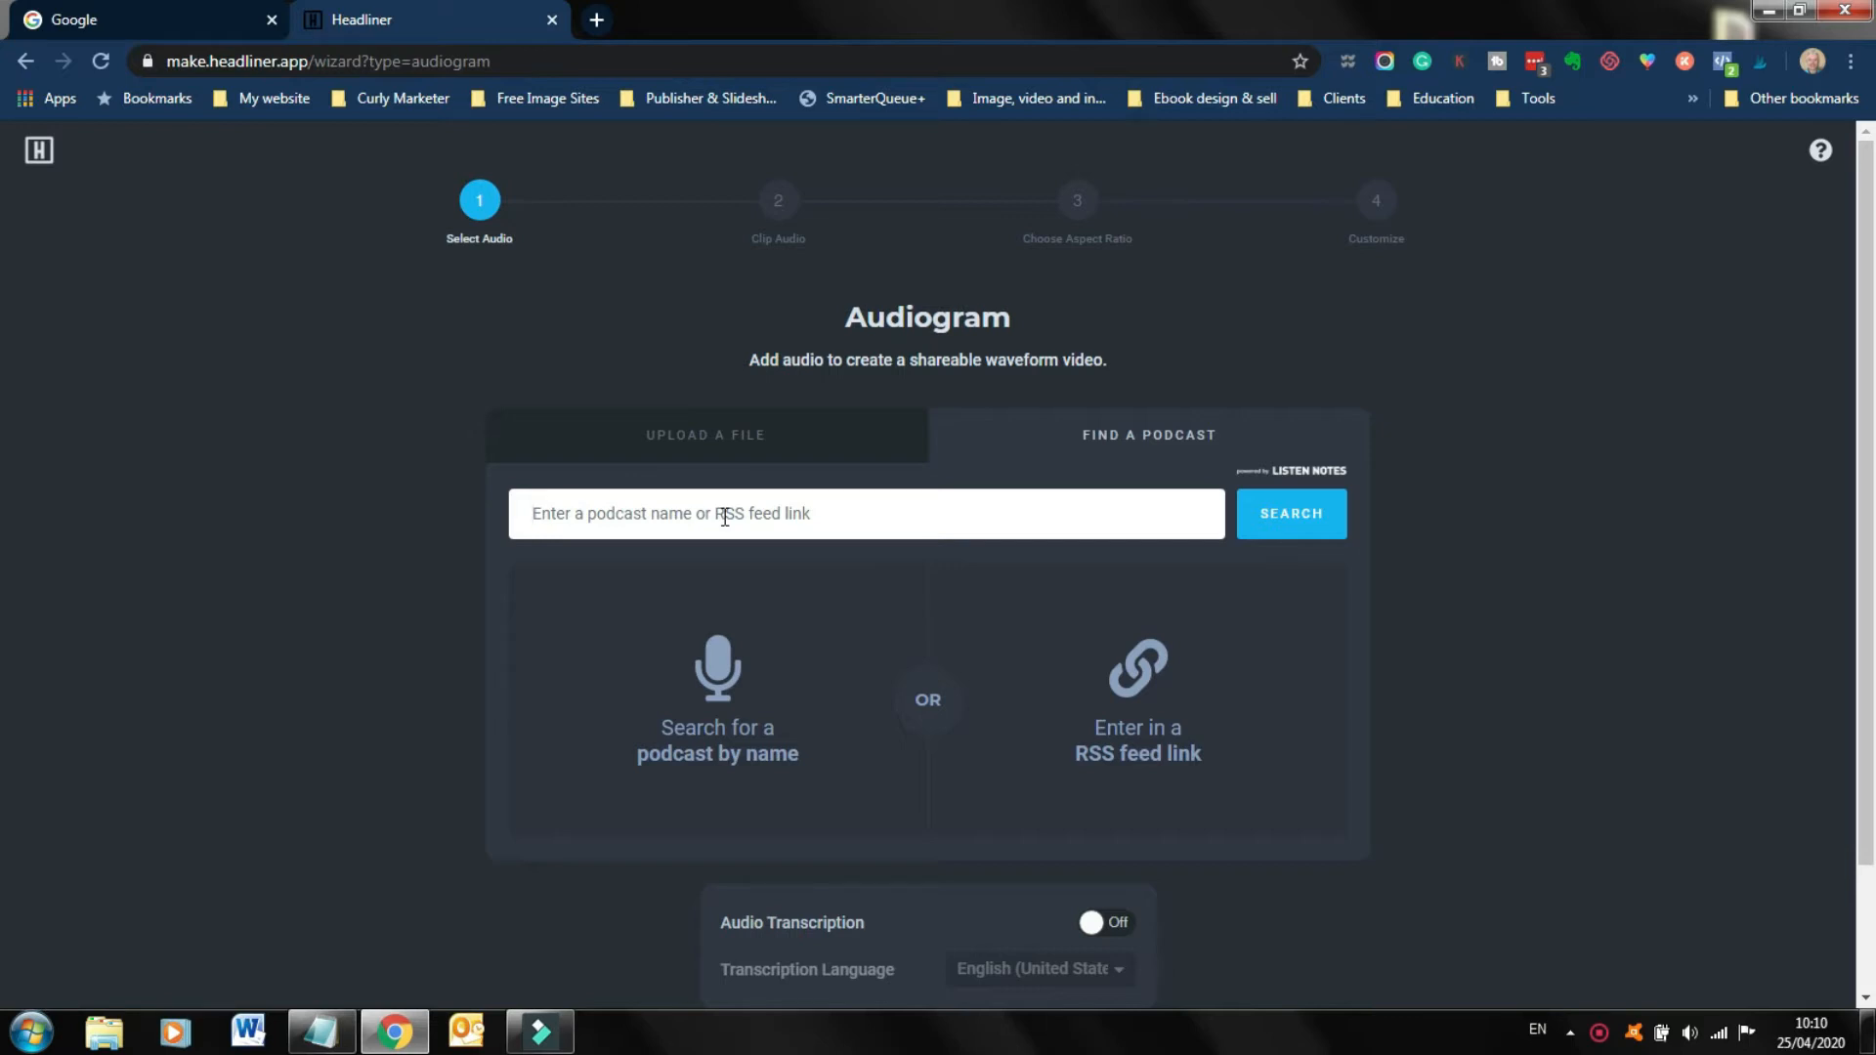
{"action": "mouse_move", "coordinate": [750, 448]}
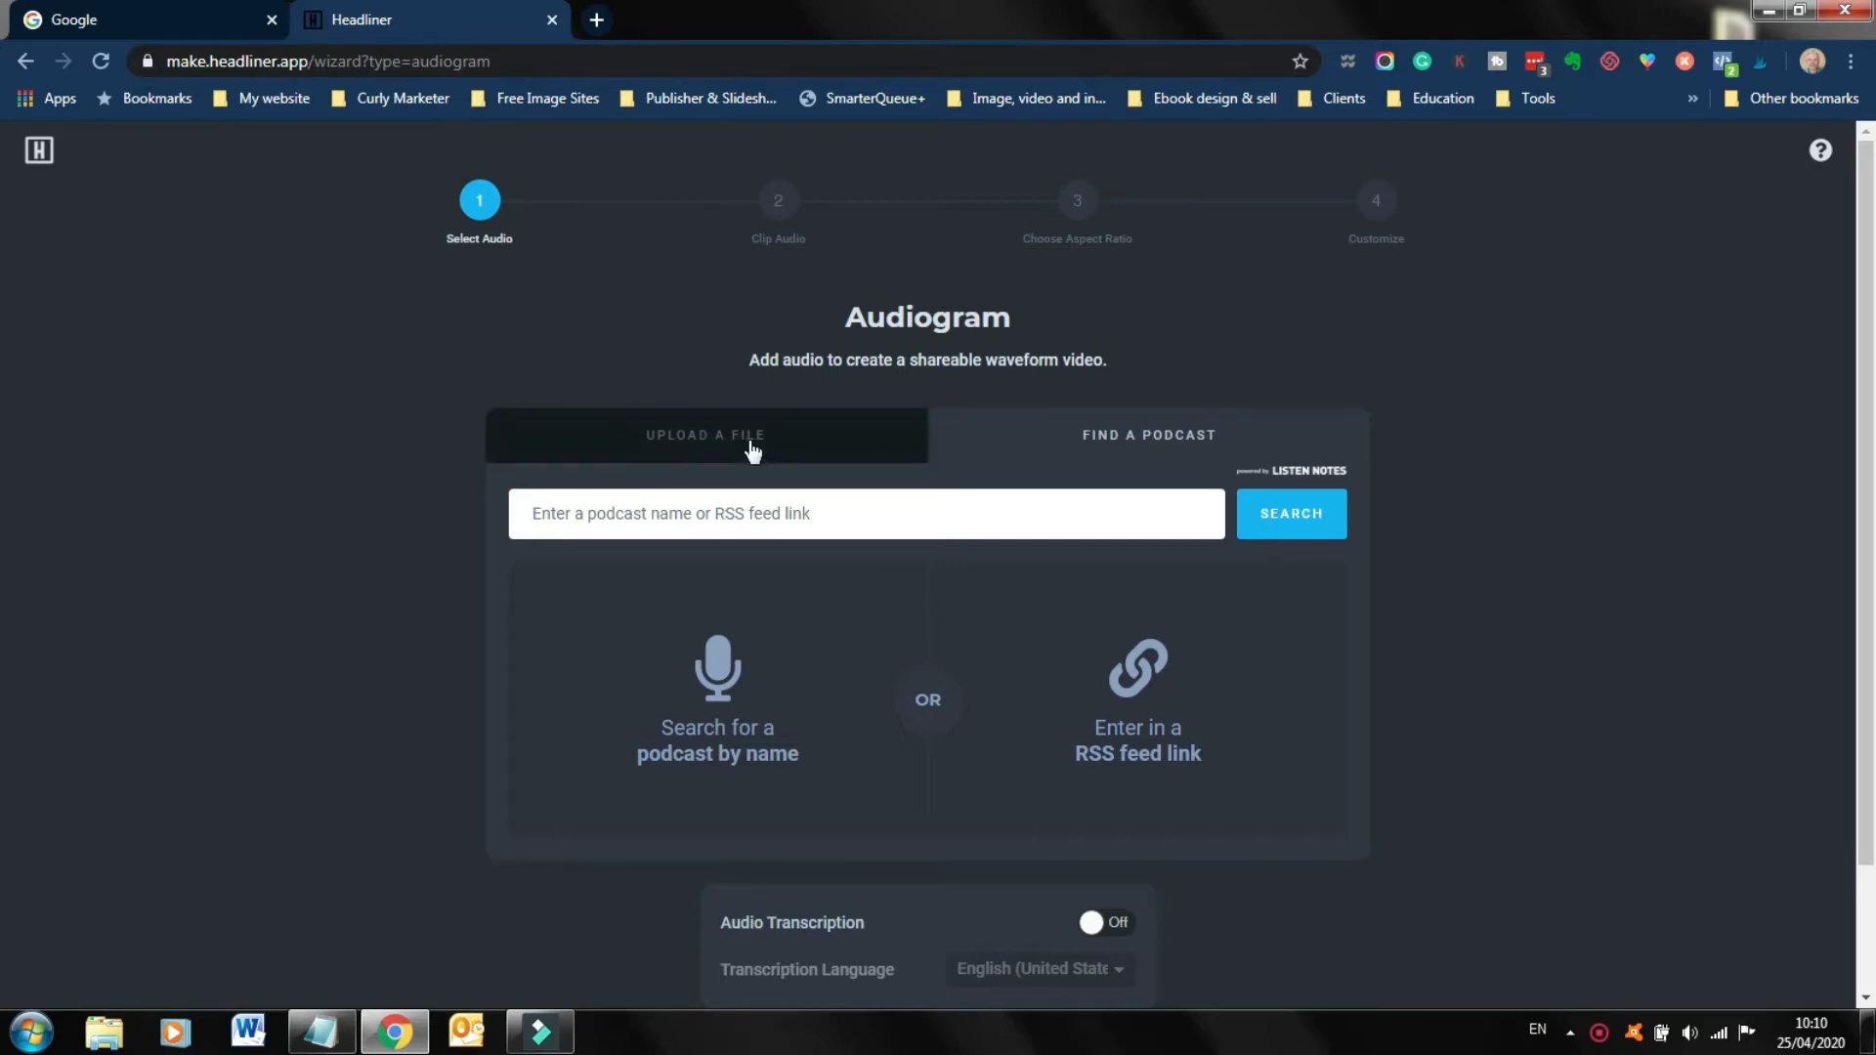
{"action": "left_click", "coordinate": [706, 434]}
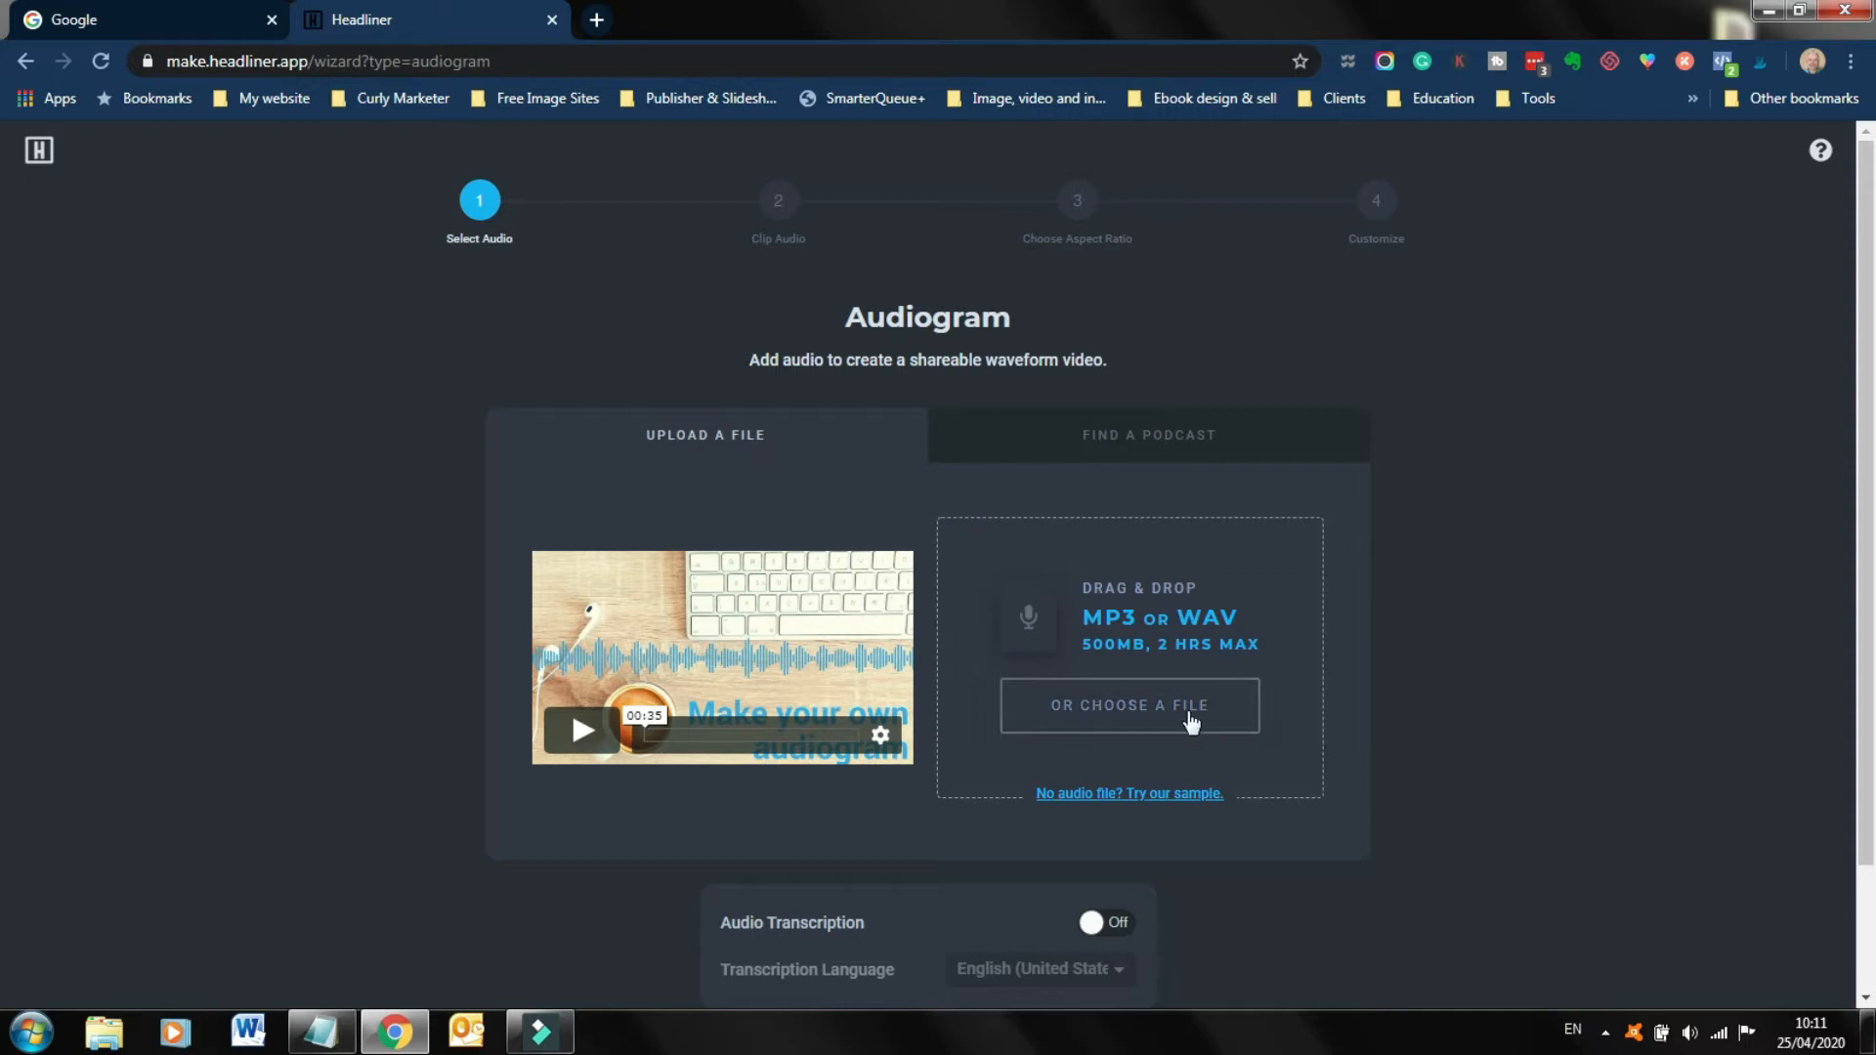
Attach the Let's Get Social Episode 18 podcast MP3 as the audiogram audio.
{"action": "left_click", "coordinate": [1128, 705]}
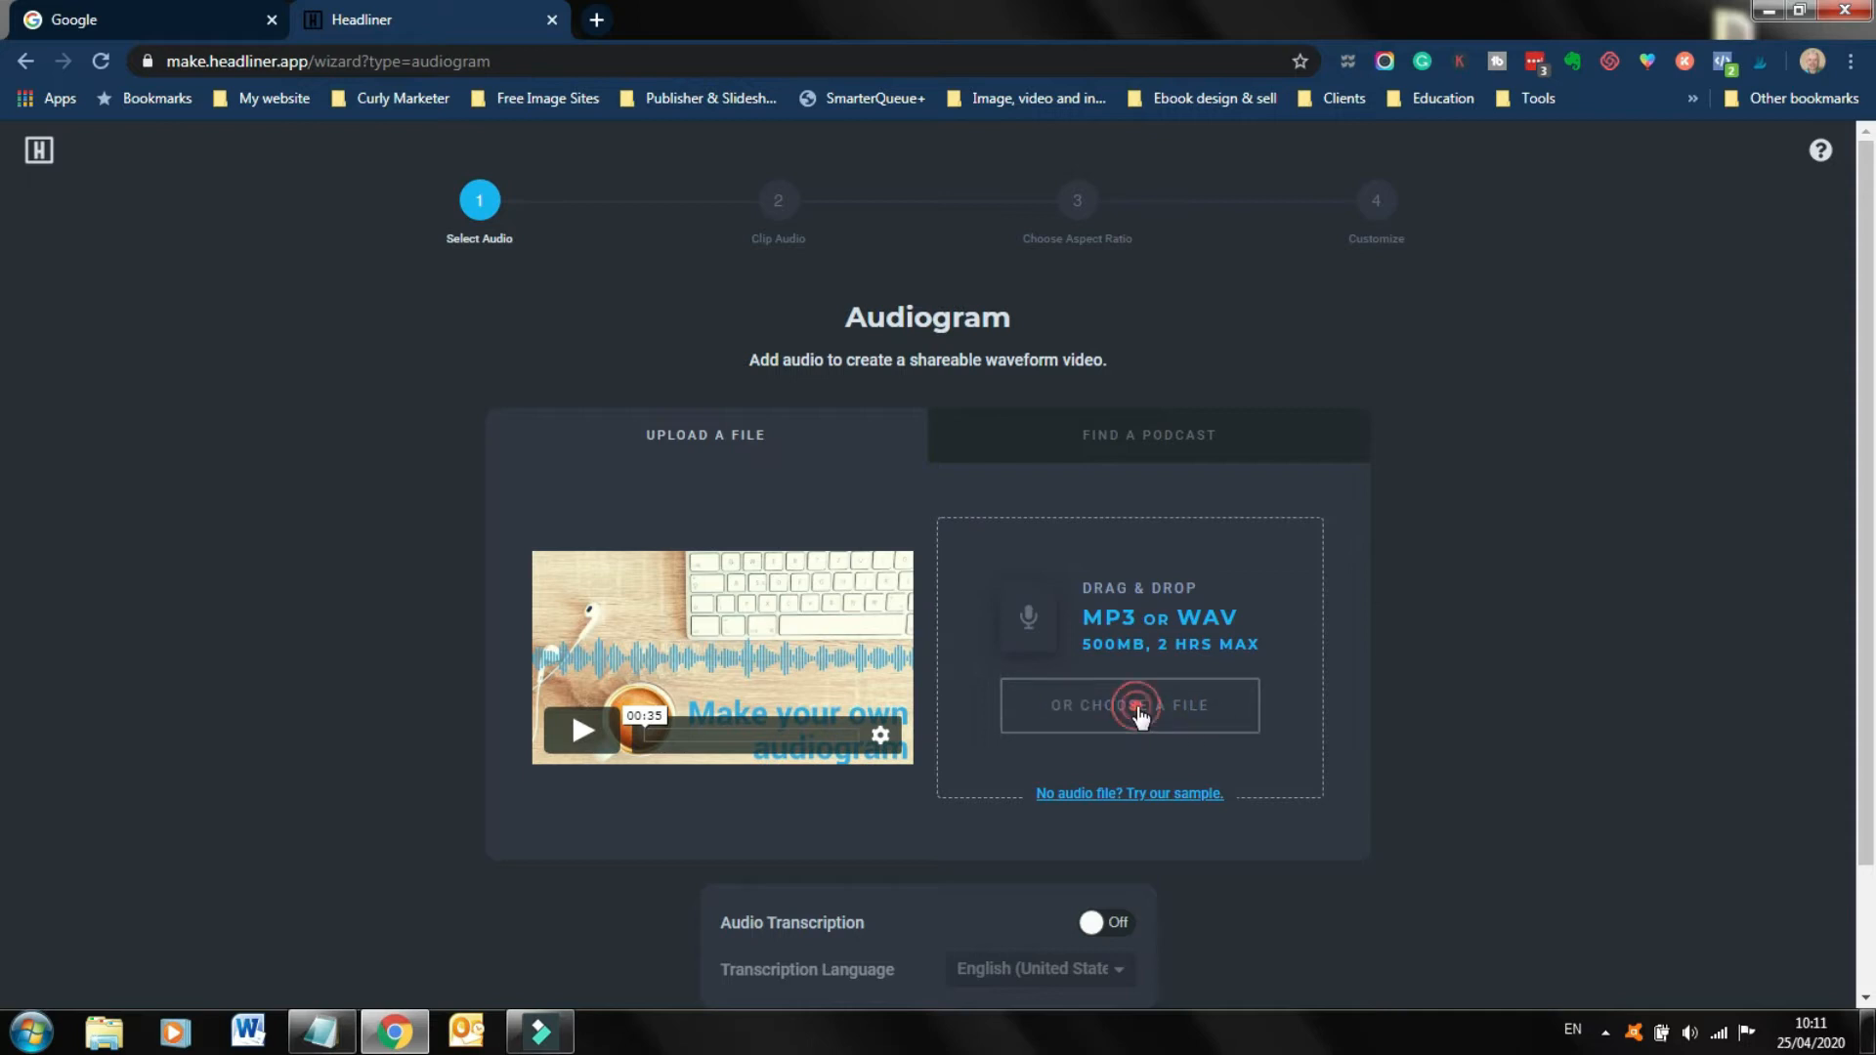
{"action": "left_click", "coordinate": [1129, 705]}
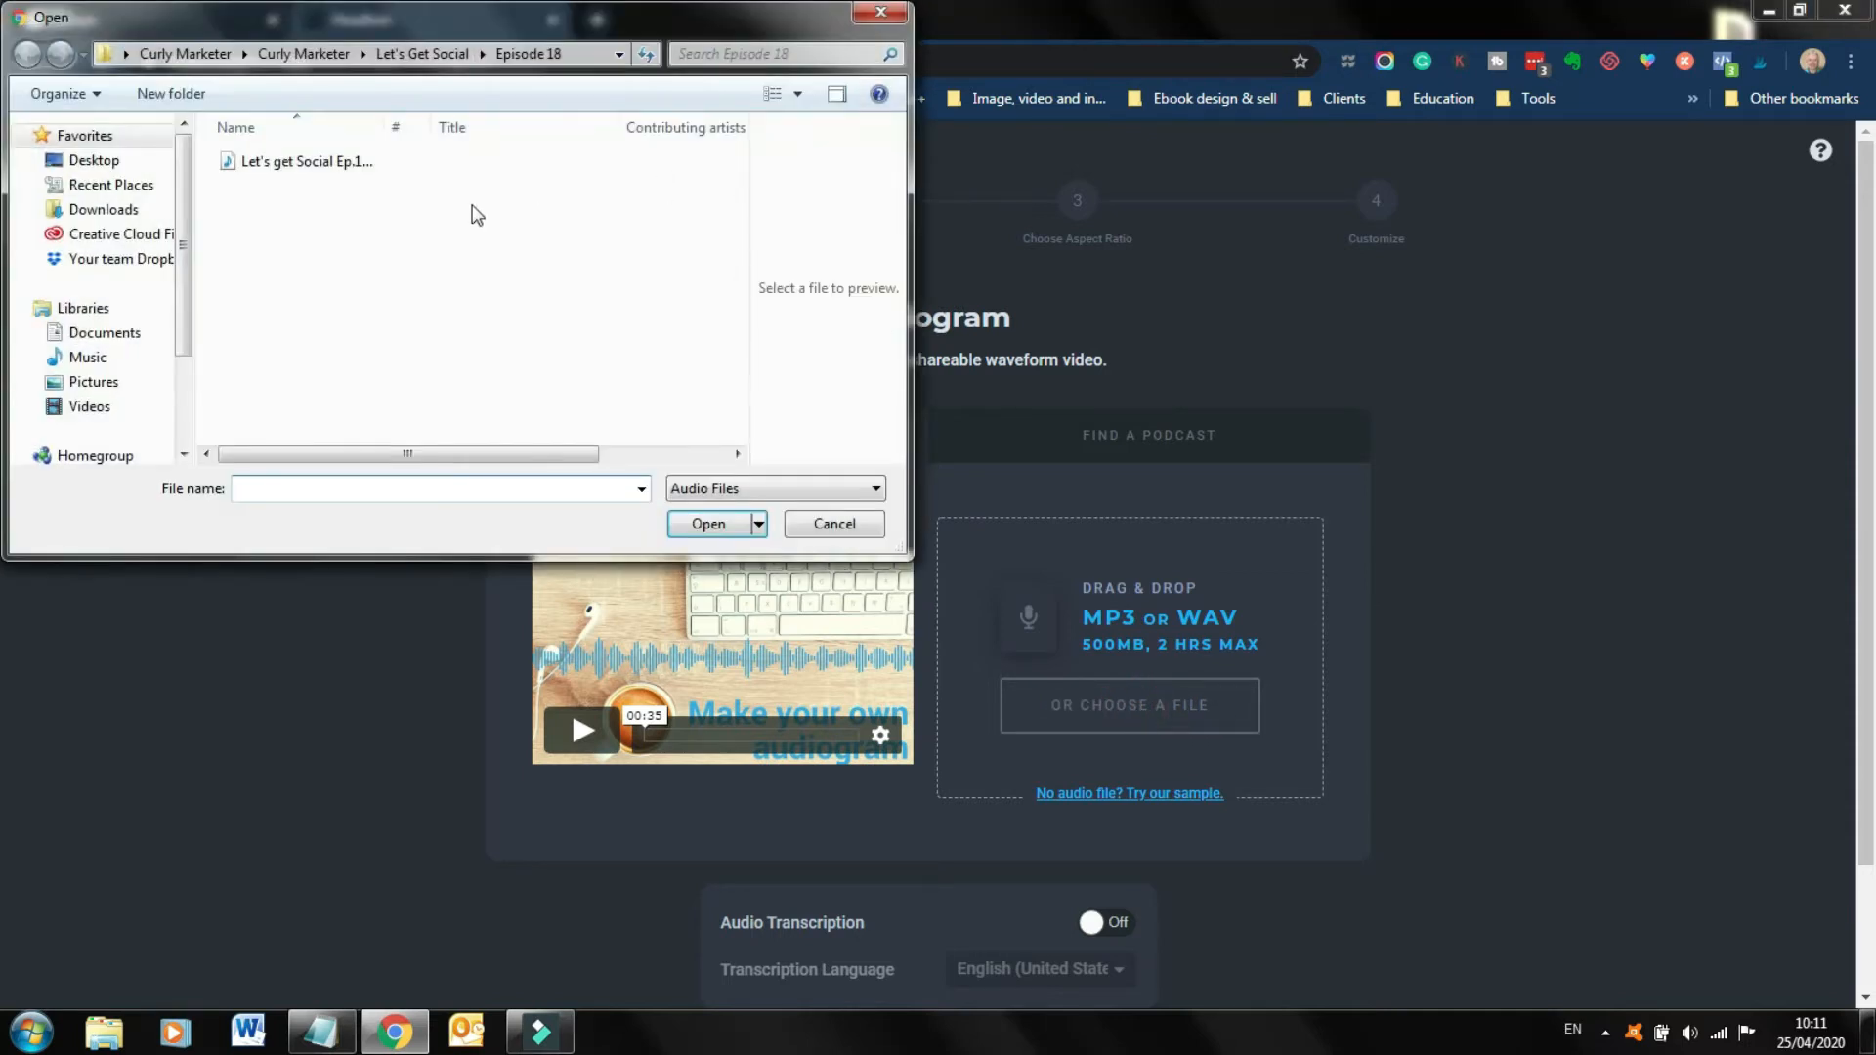
{"action": "left_click", "coordinate": [306, 161]}
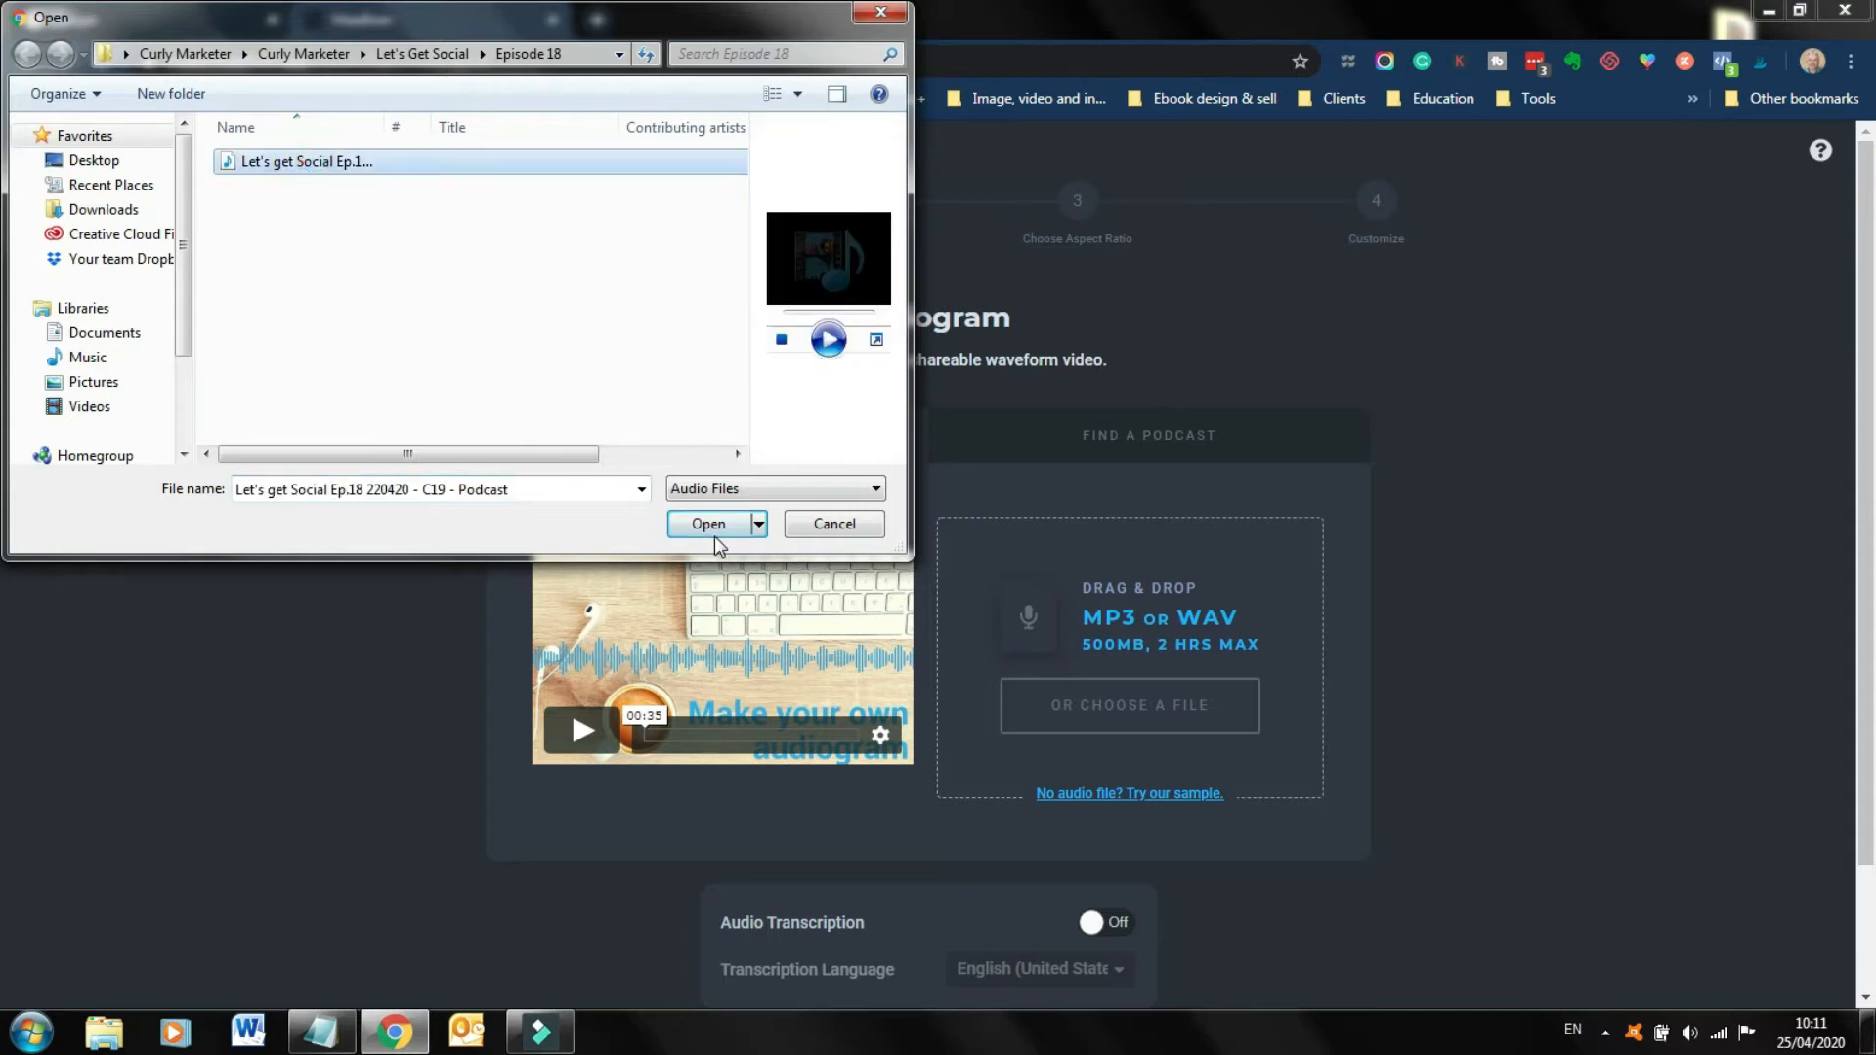
{"action": "left_click", "coordinate": [709, 523]}
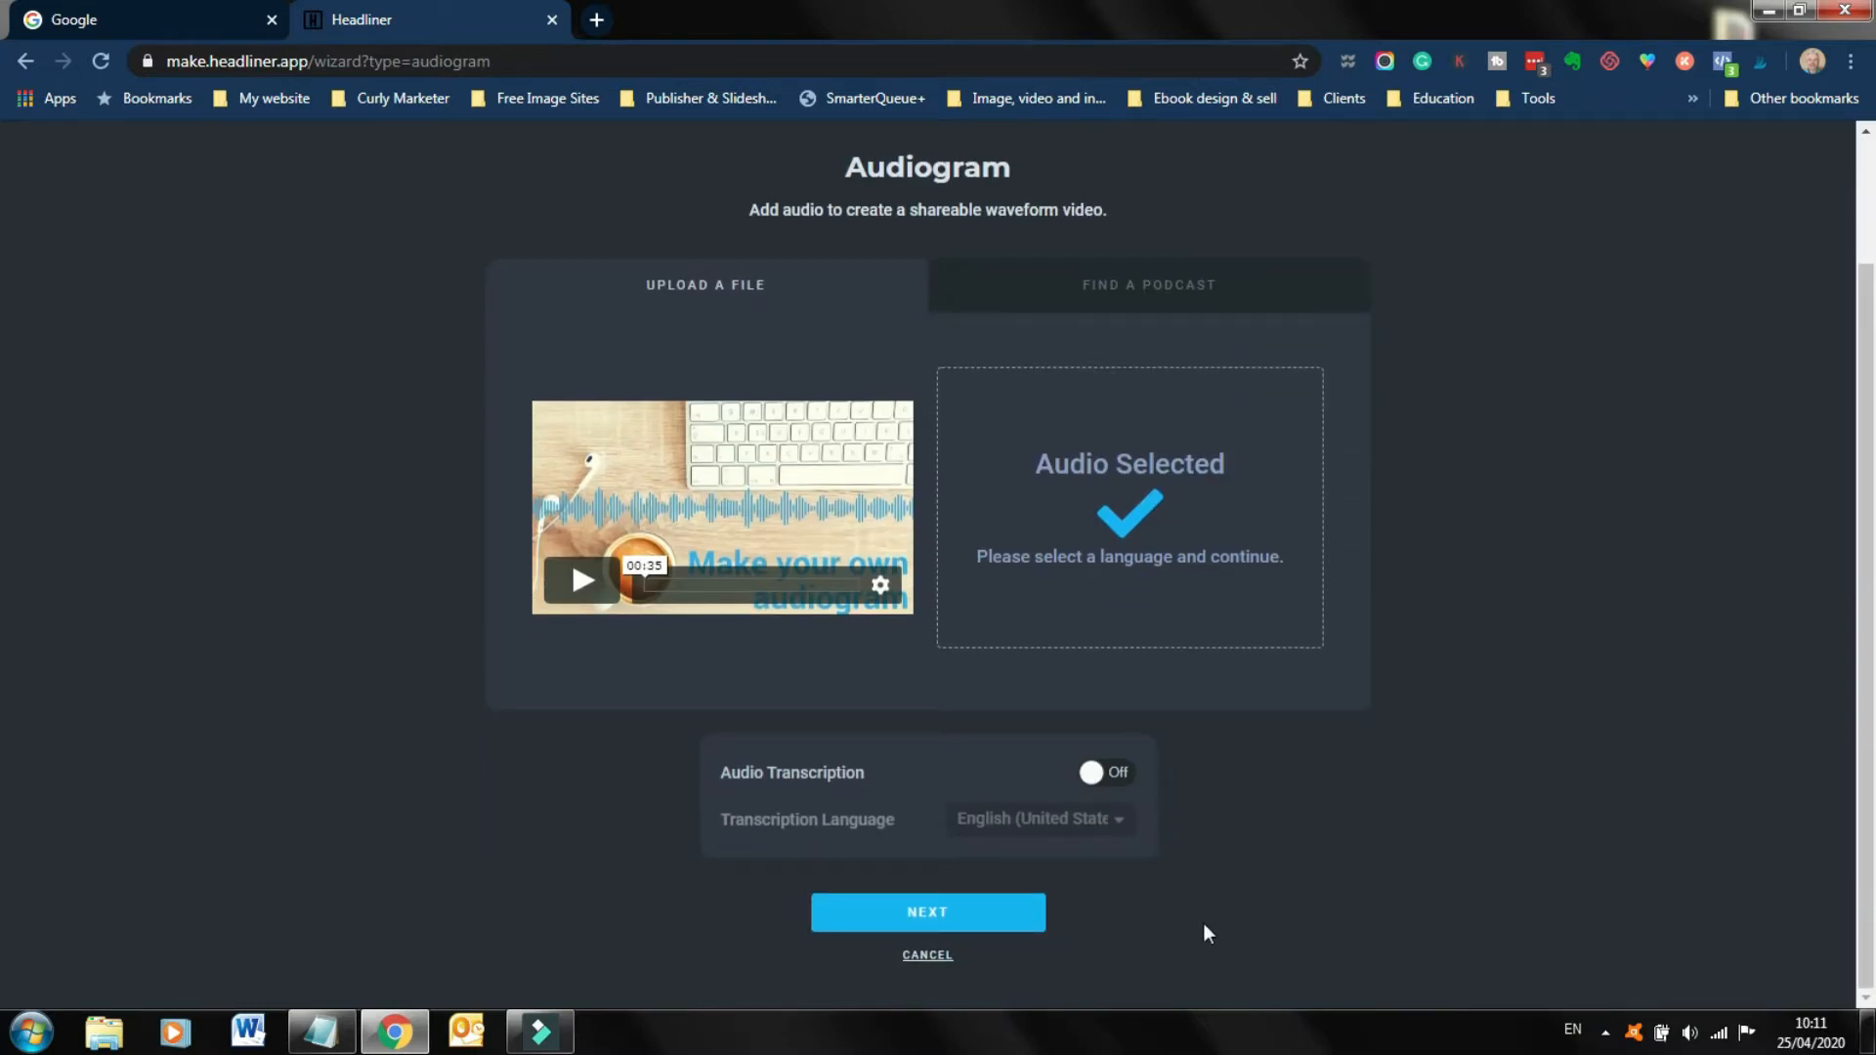
{"action": "mouse_move", "coordinate": [927, 911]}
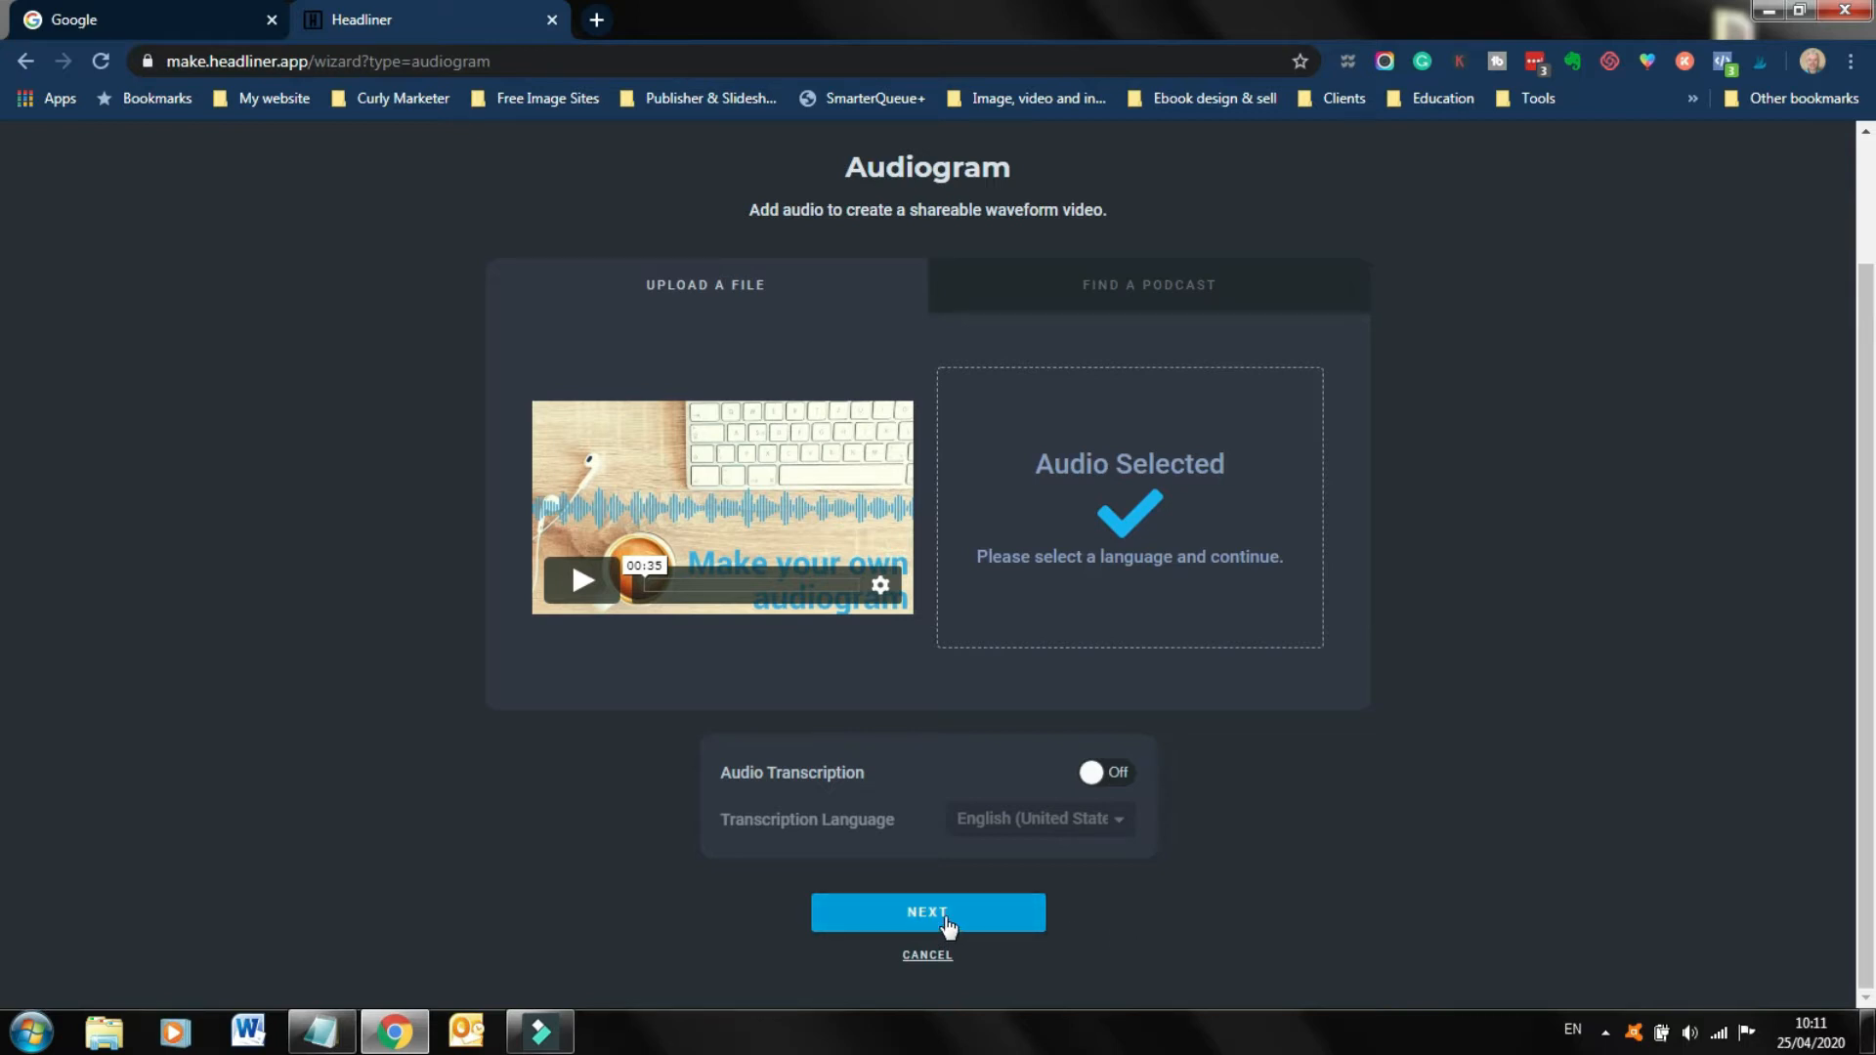
Drag the audio clip region to start around 5:21, running 58.5 seconds.
{"action": "left_click", "coordinate": [928, 911]}
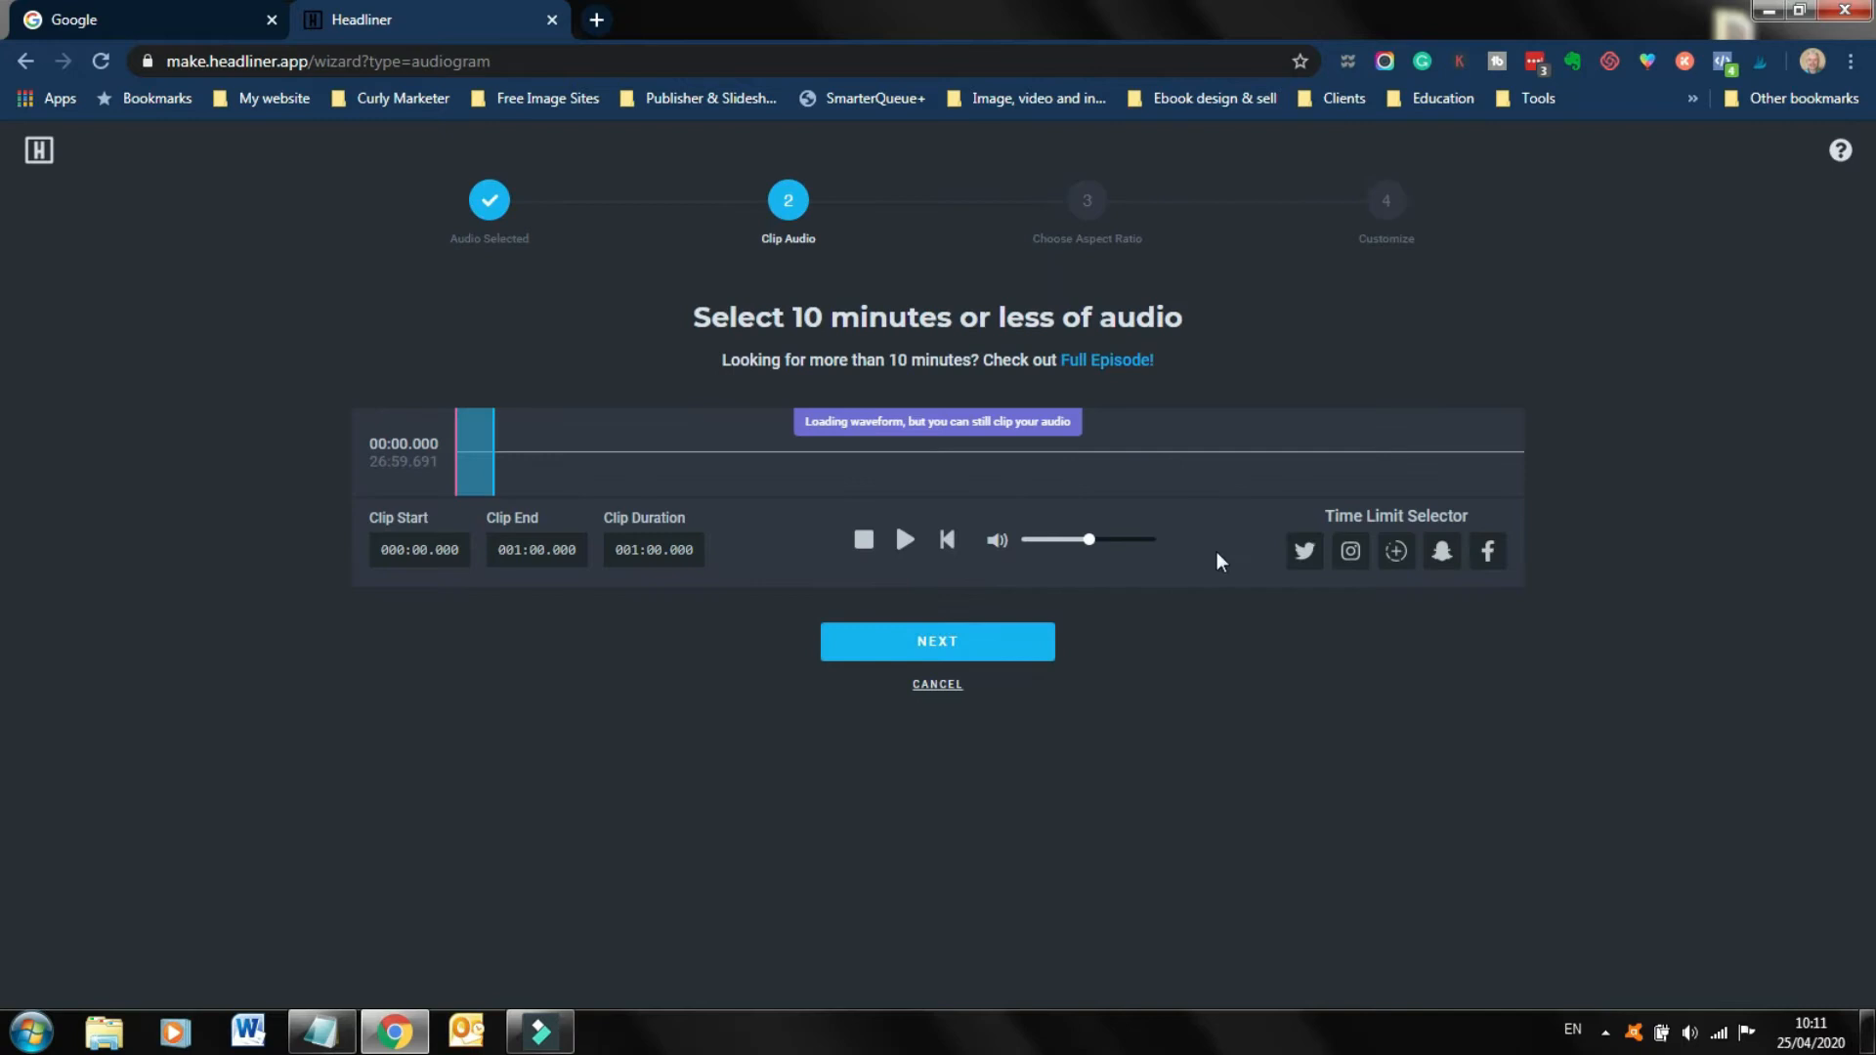
{"action": "mouse_move", "coordinate": [505, 464]}
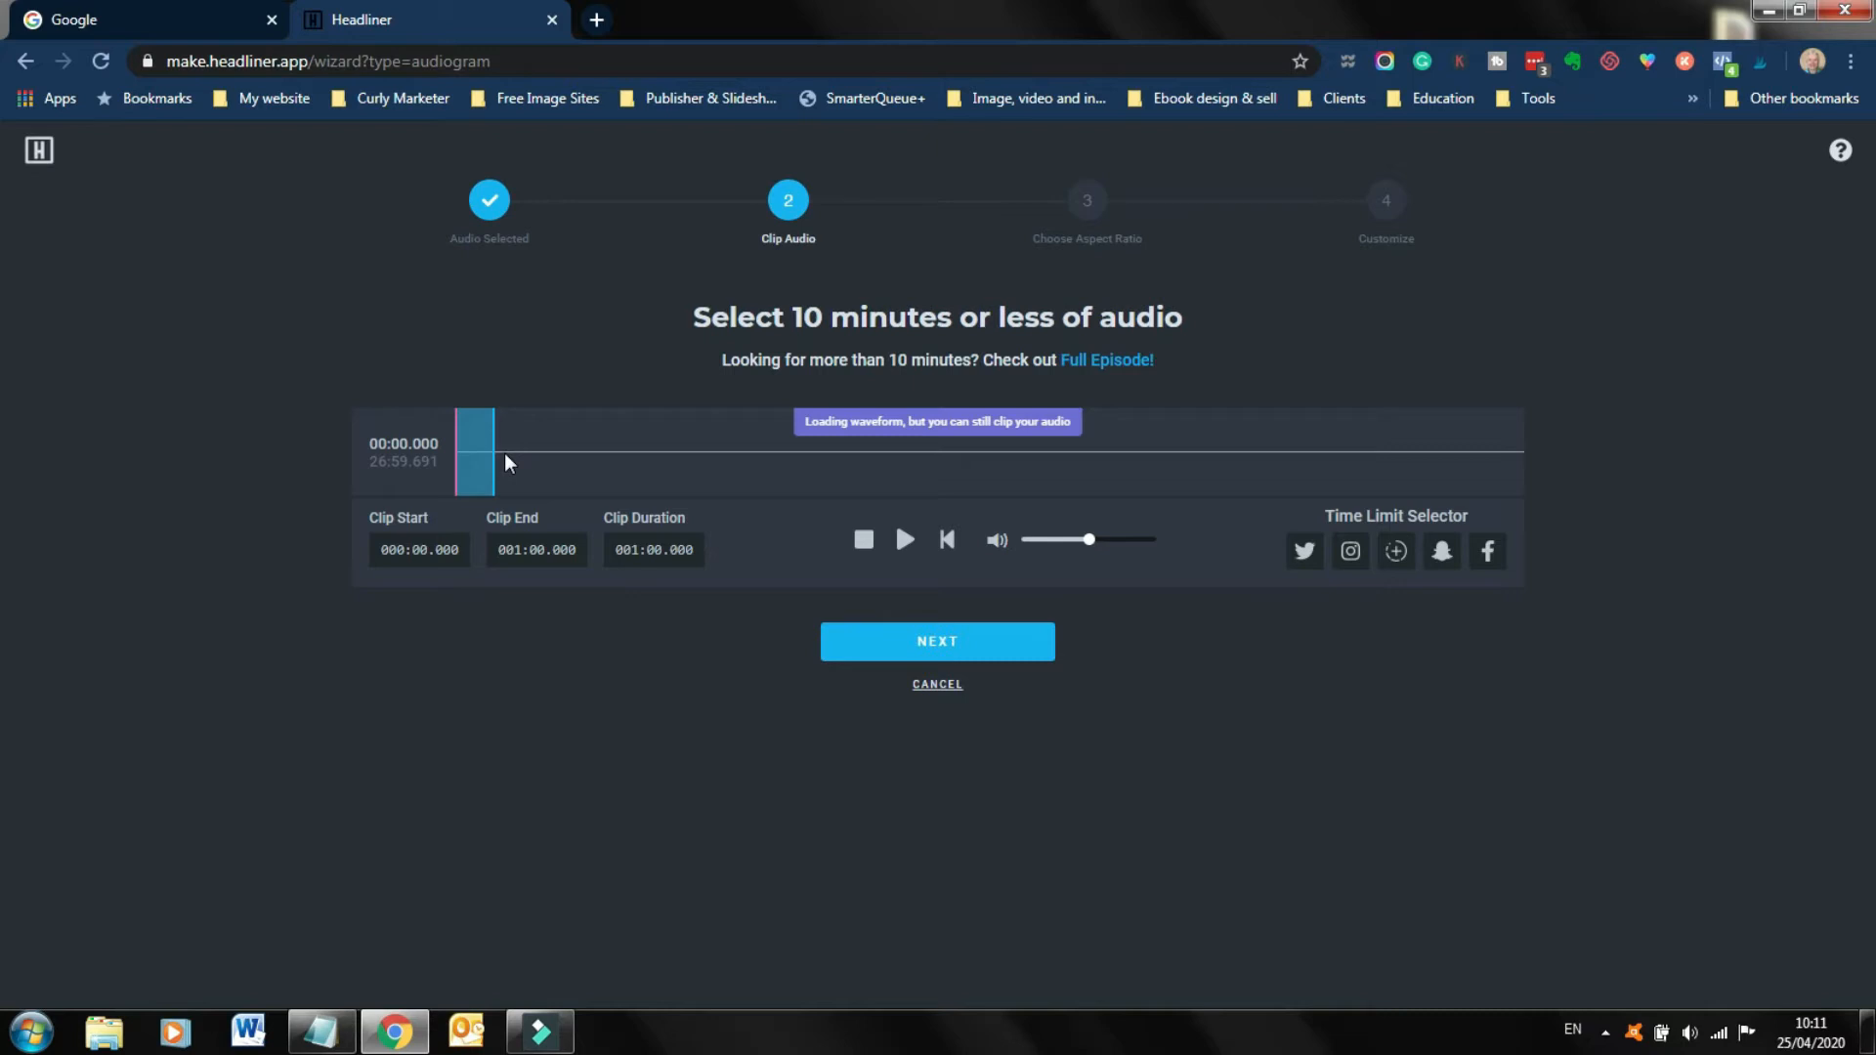
{"action": "left_click_drag", "start_coordinate": [473, 452], "coordinate": [635, 453]}
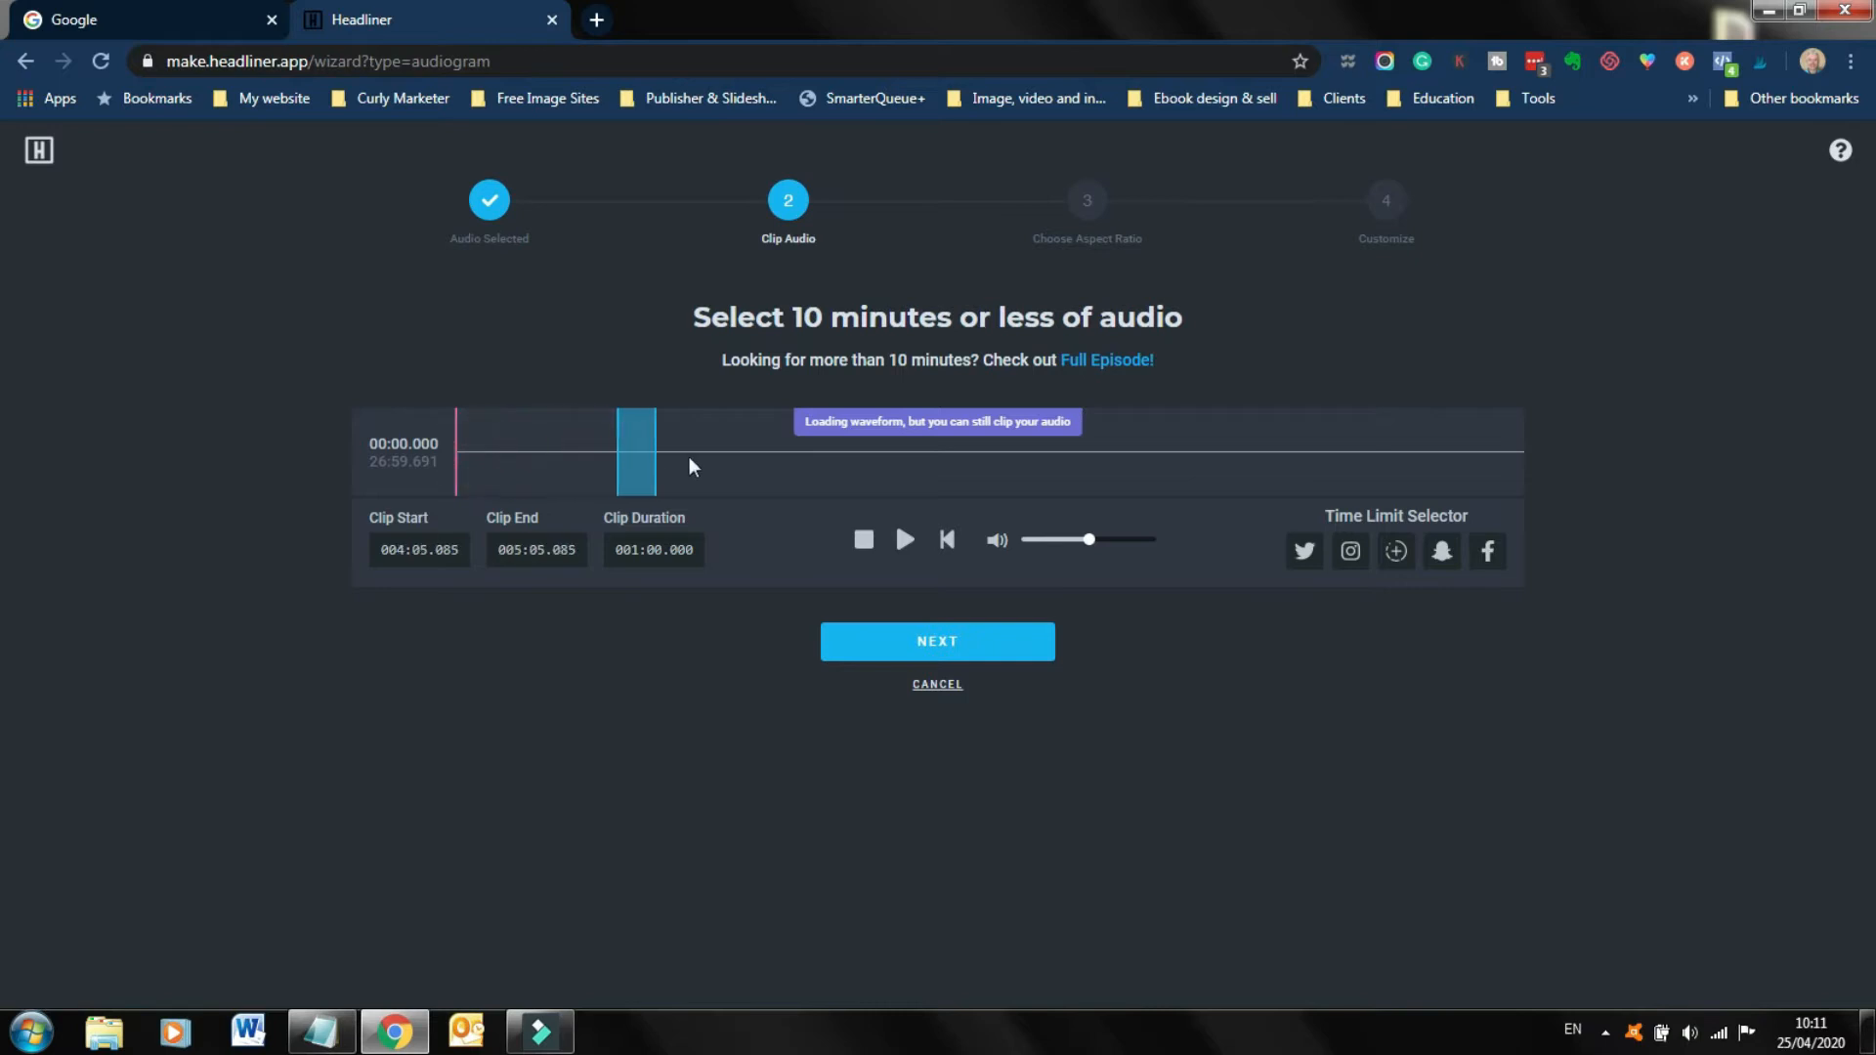
{"action": "left_click_drag", "start_coordinate": [635, 452], "coordinate": [688, 452]}
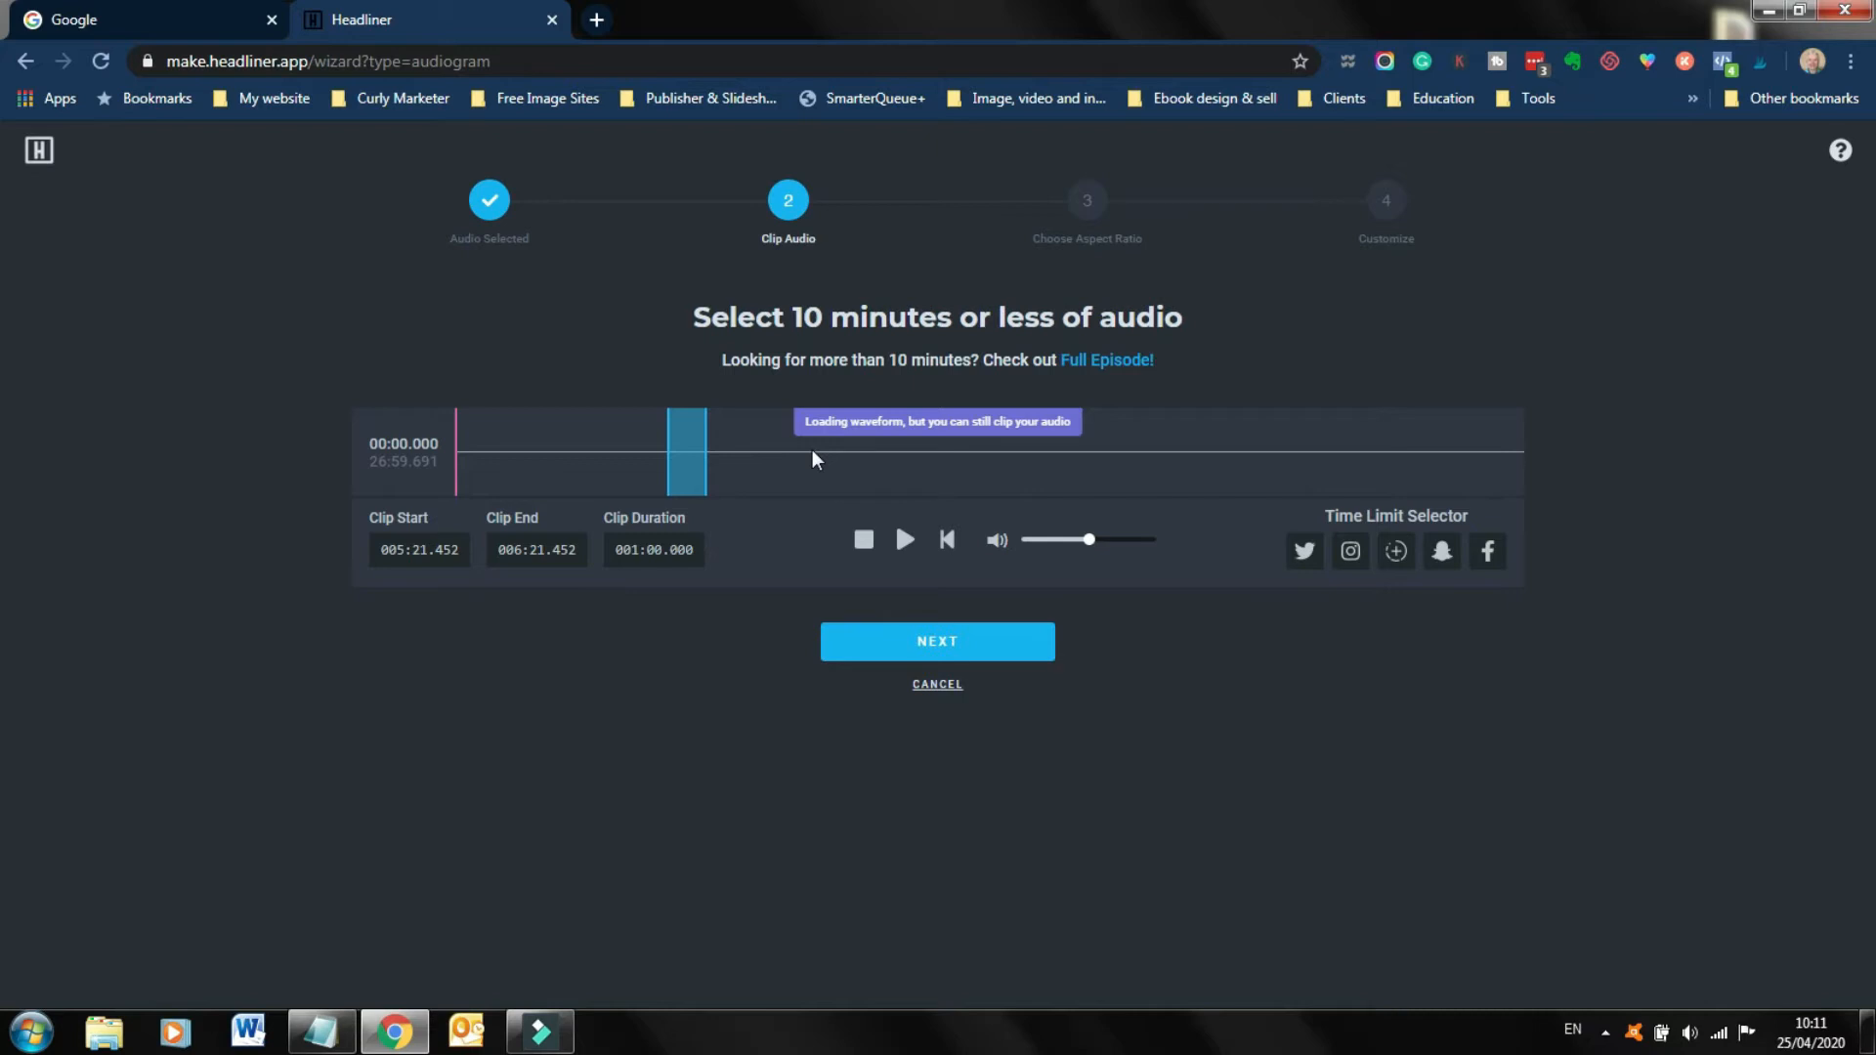
{"action": "mouse_move", "coordinate": [735, 465]}
{"action": "type", "text": "000:58.500"}
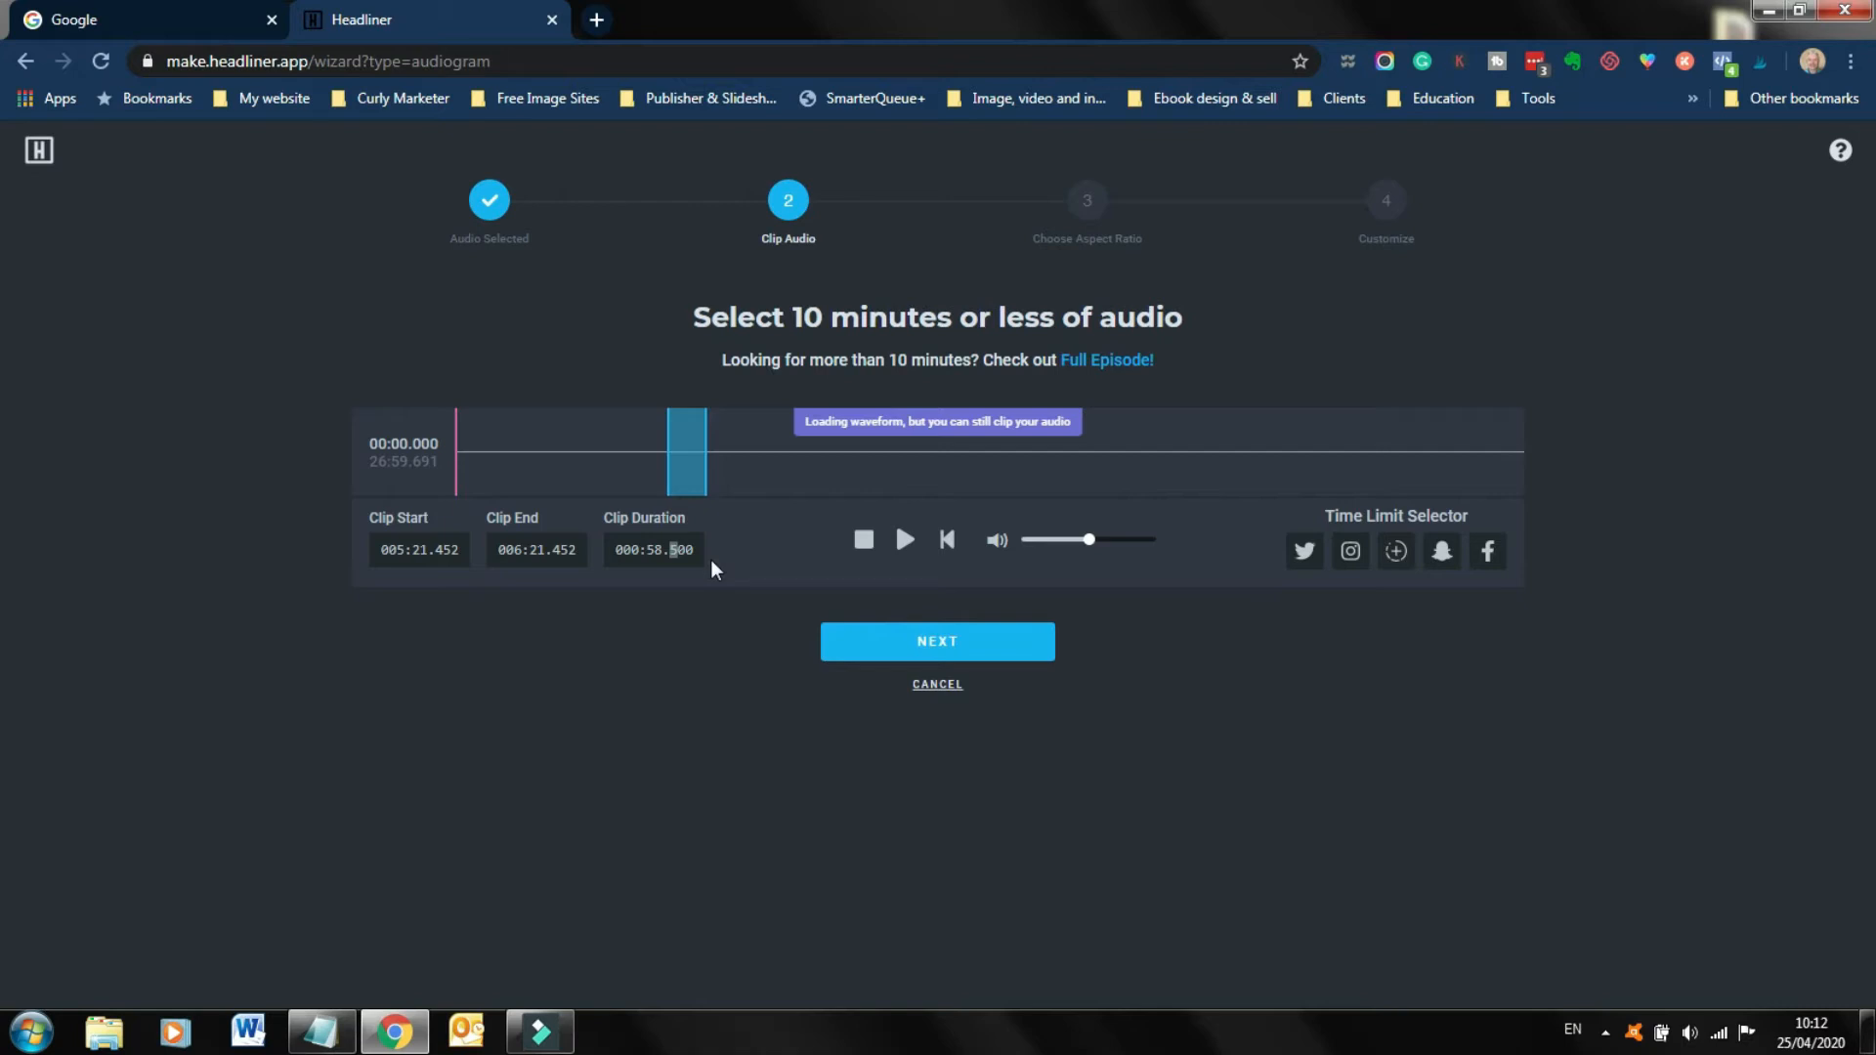
{"action": "mouse_move", "coordinate": [616, 458]}
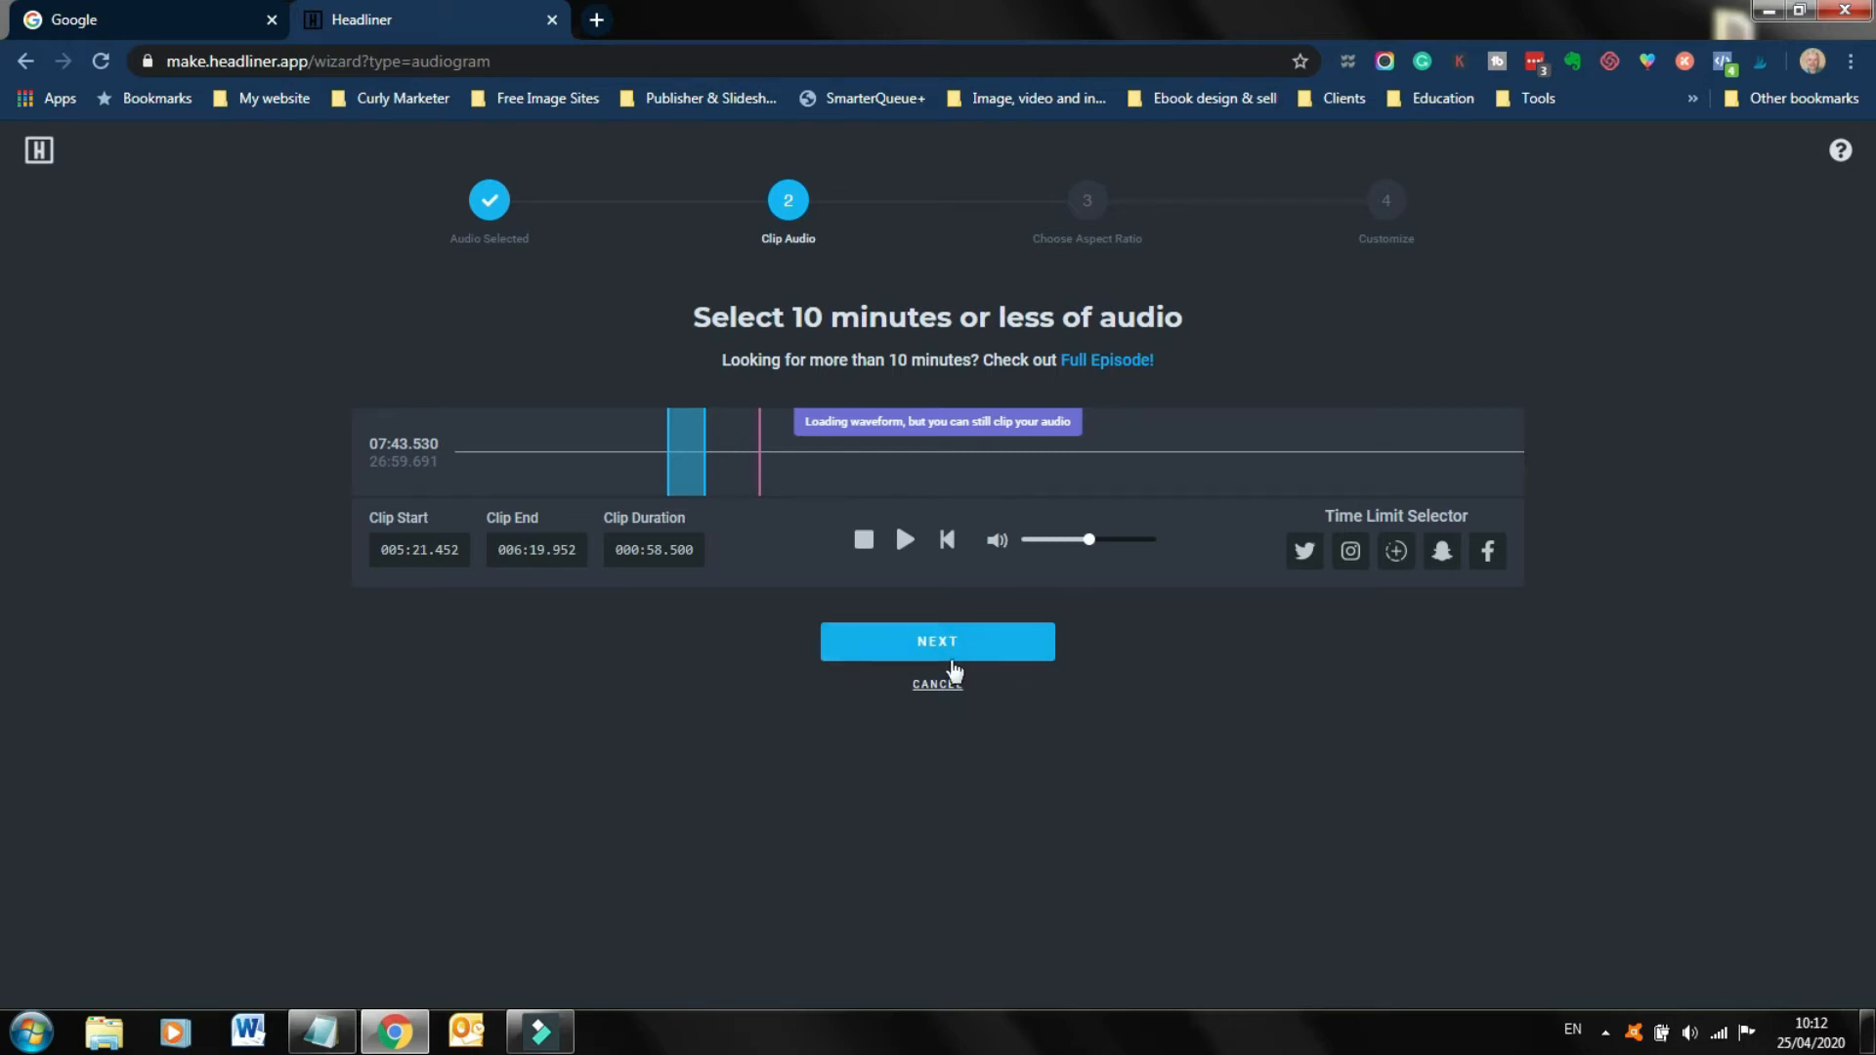
Try the portrait and other shapes, then settle on the Square aspect ratio and continue.
{"action": "left_click", "coordinate": [937, 641]}
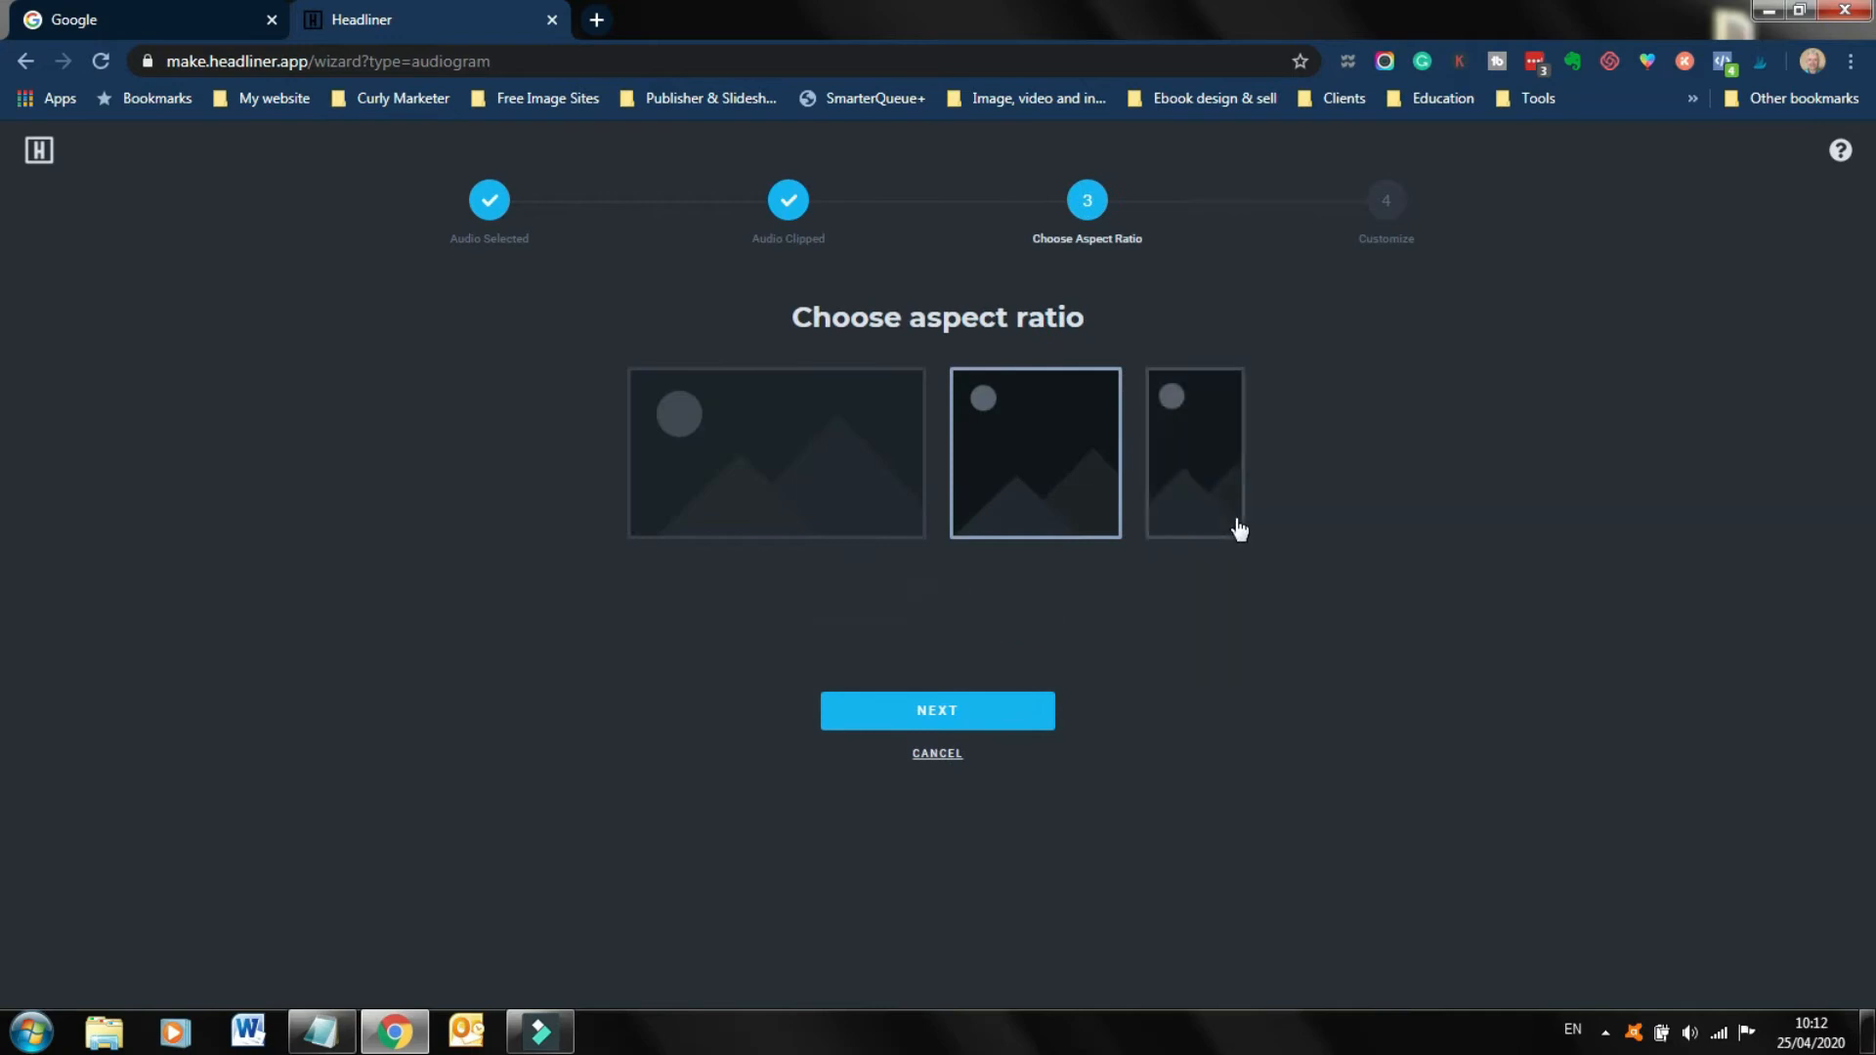
{"action": "mouse_move", "coordinate": [1194, 452]}
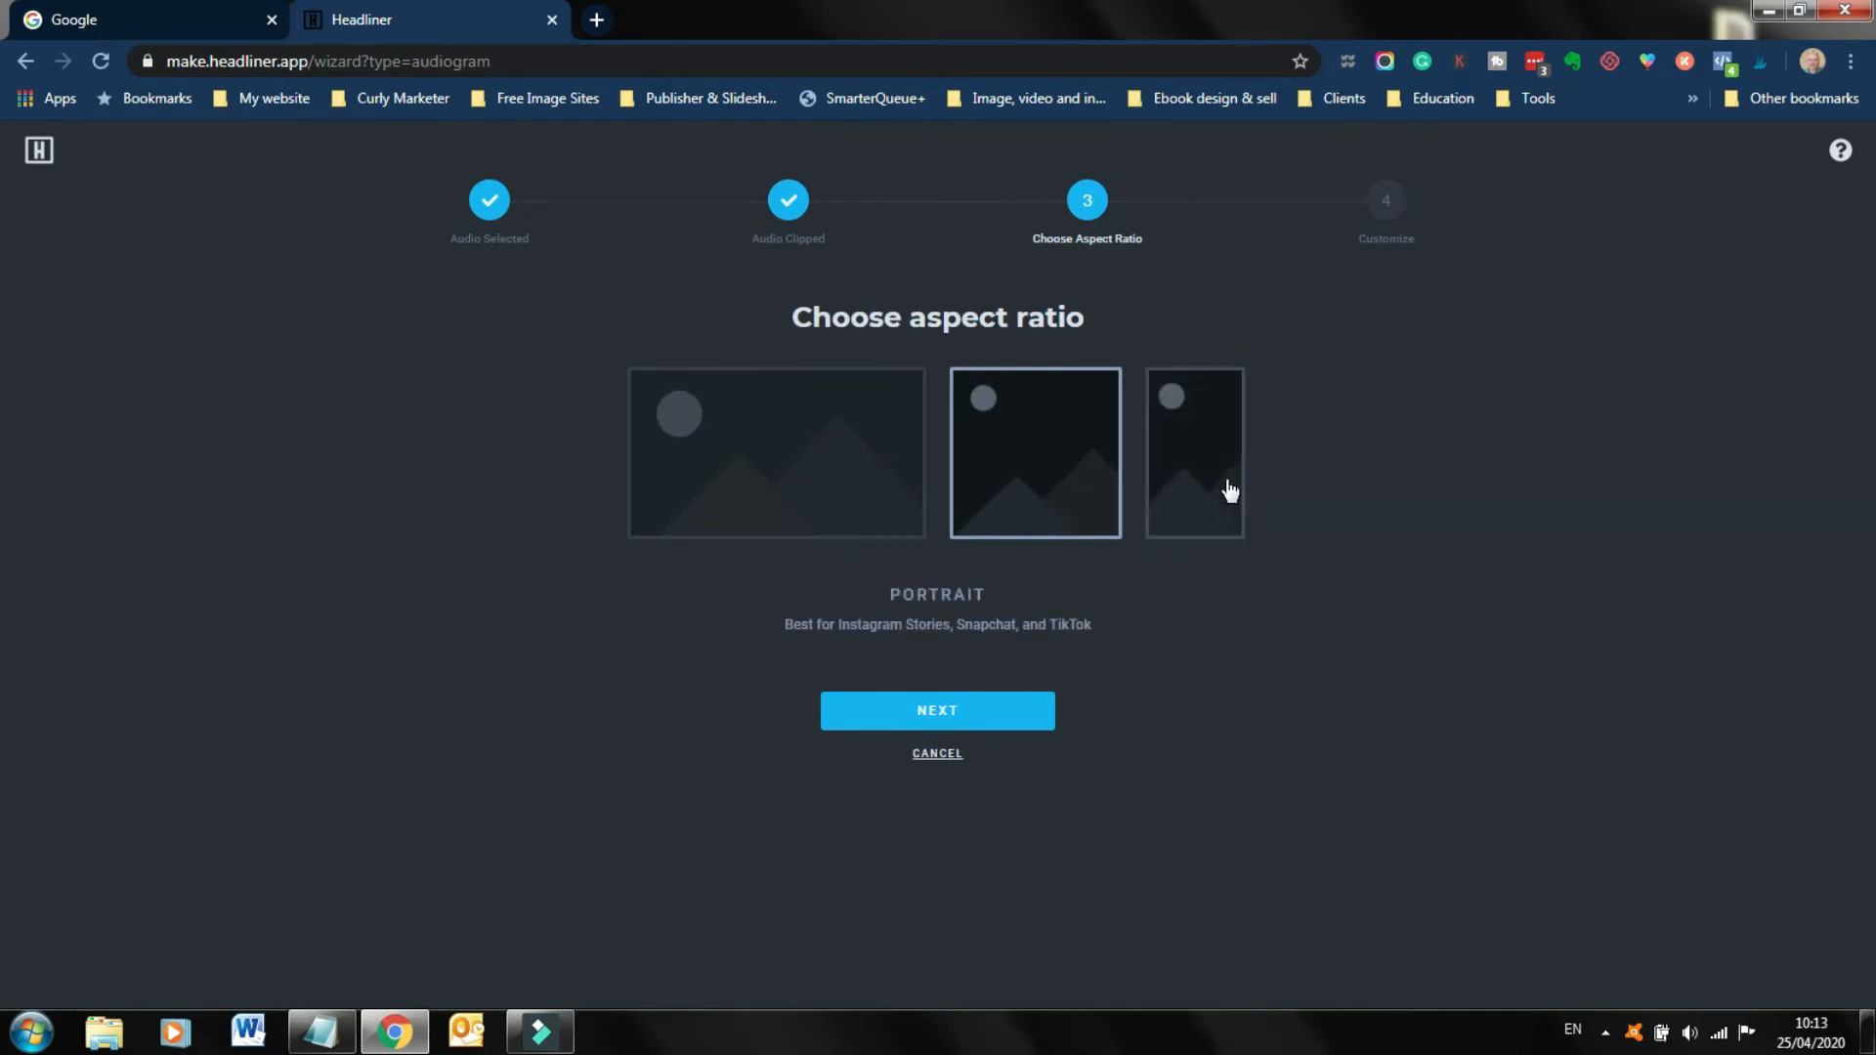
{"action": "left_click", "coordinate": [1193, 452]}
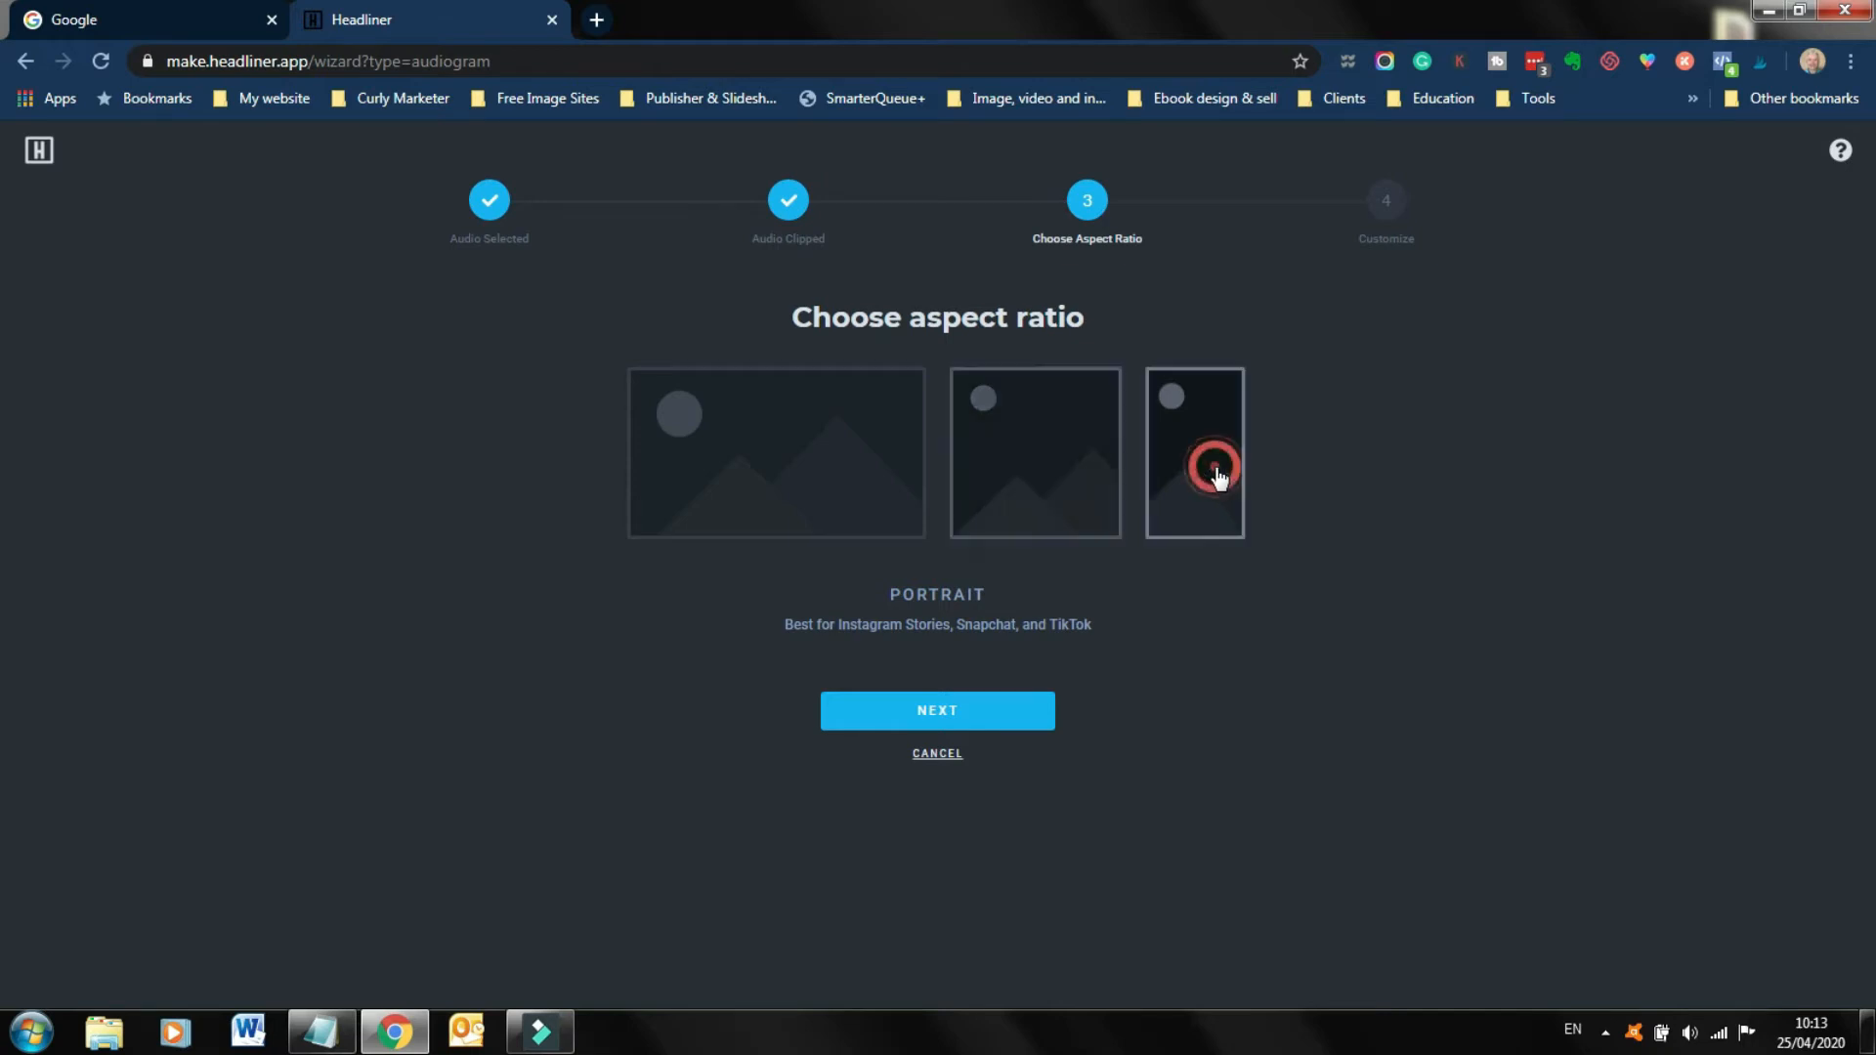
{"action": "left_click", "coordinate": [1193, 452]}
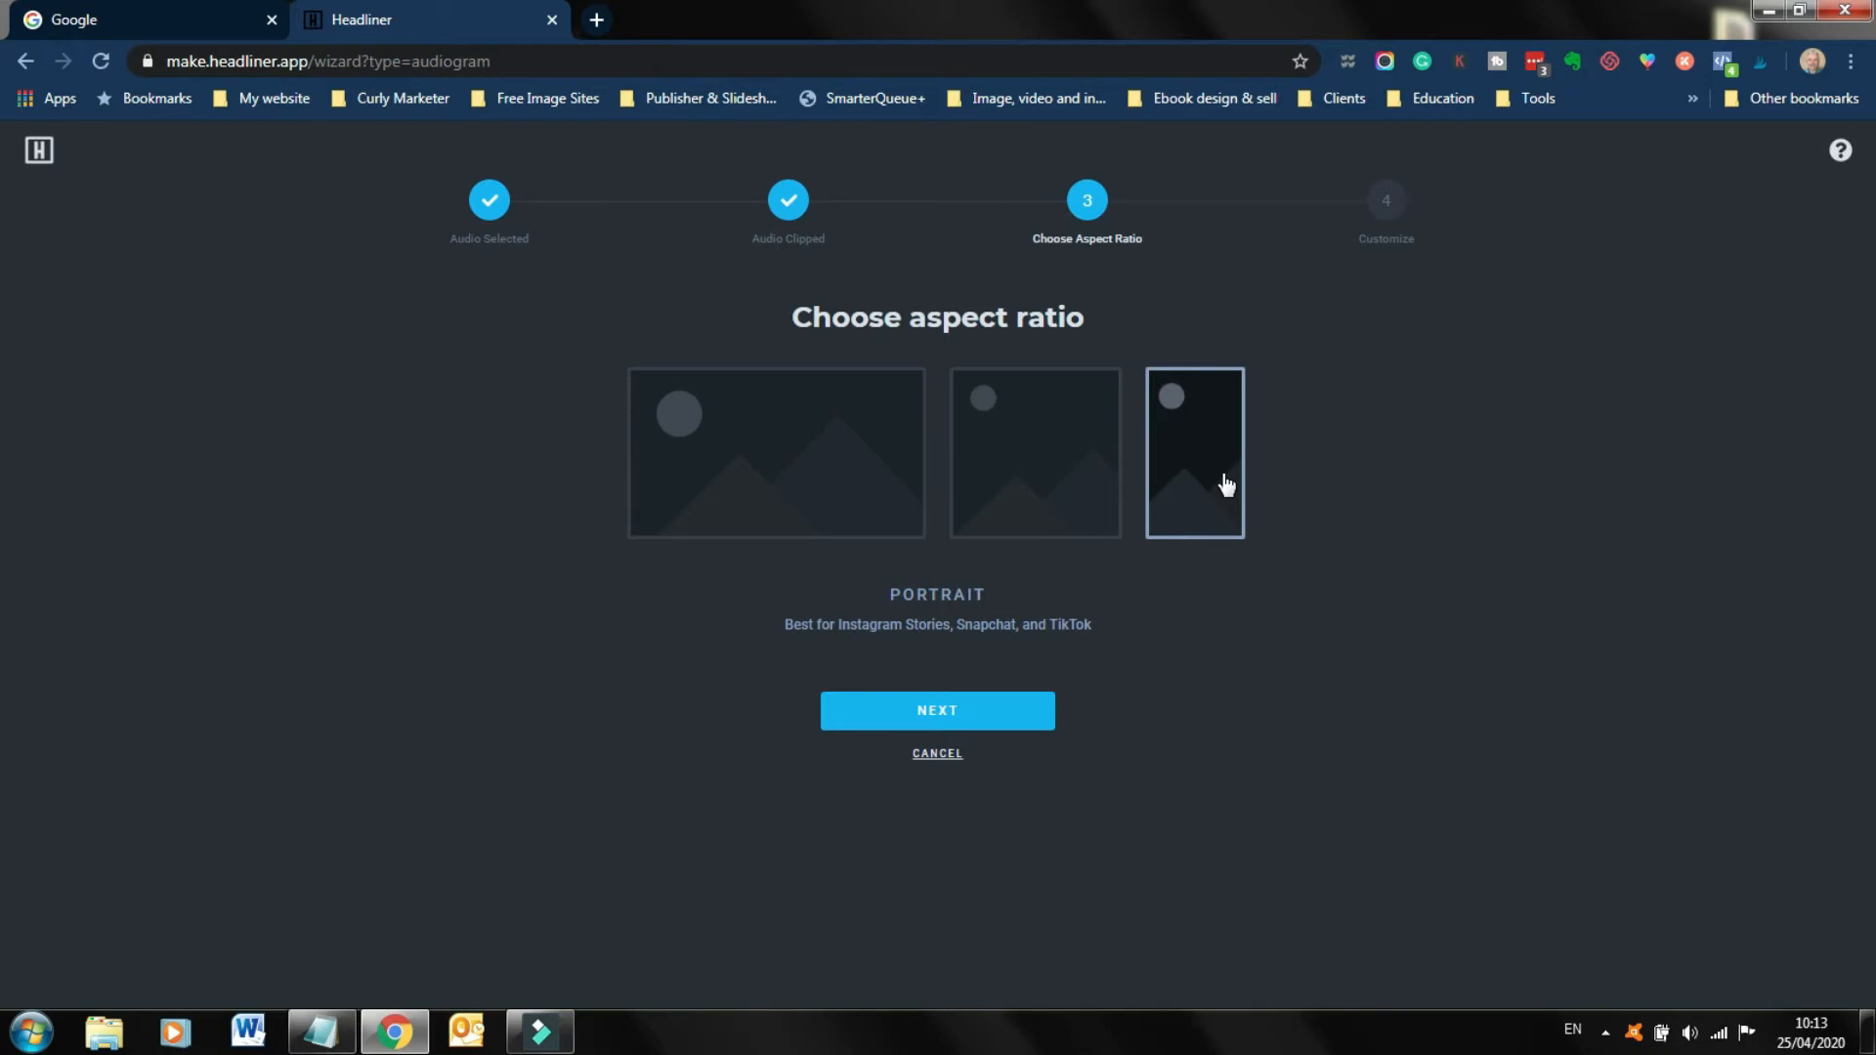
{"action": "left_click", "coordinate": [1035, 452]}
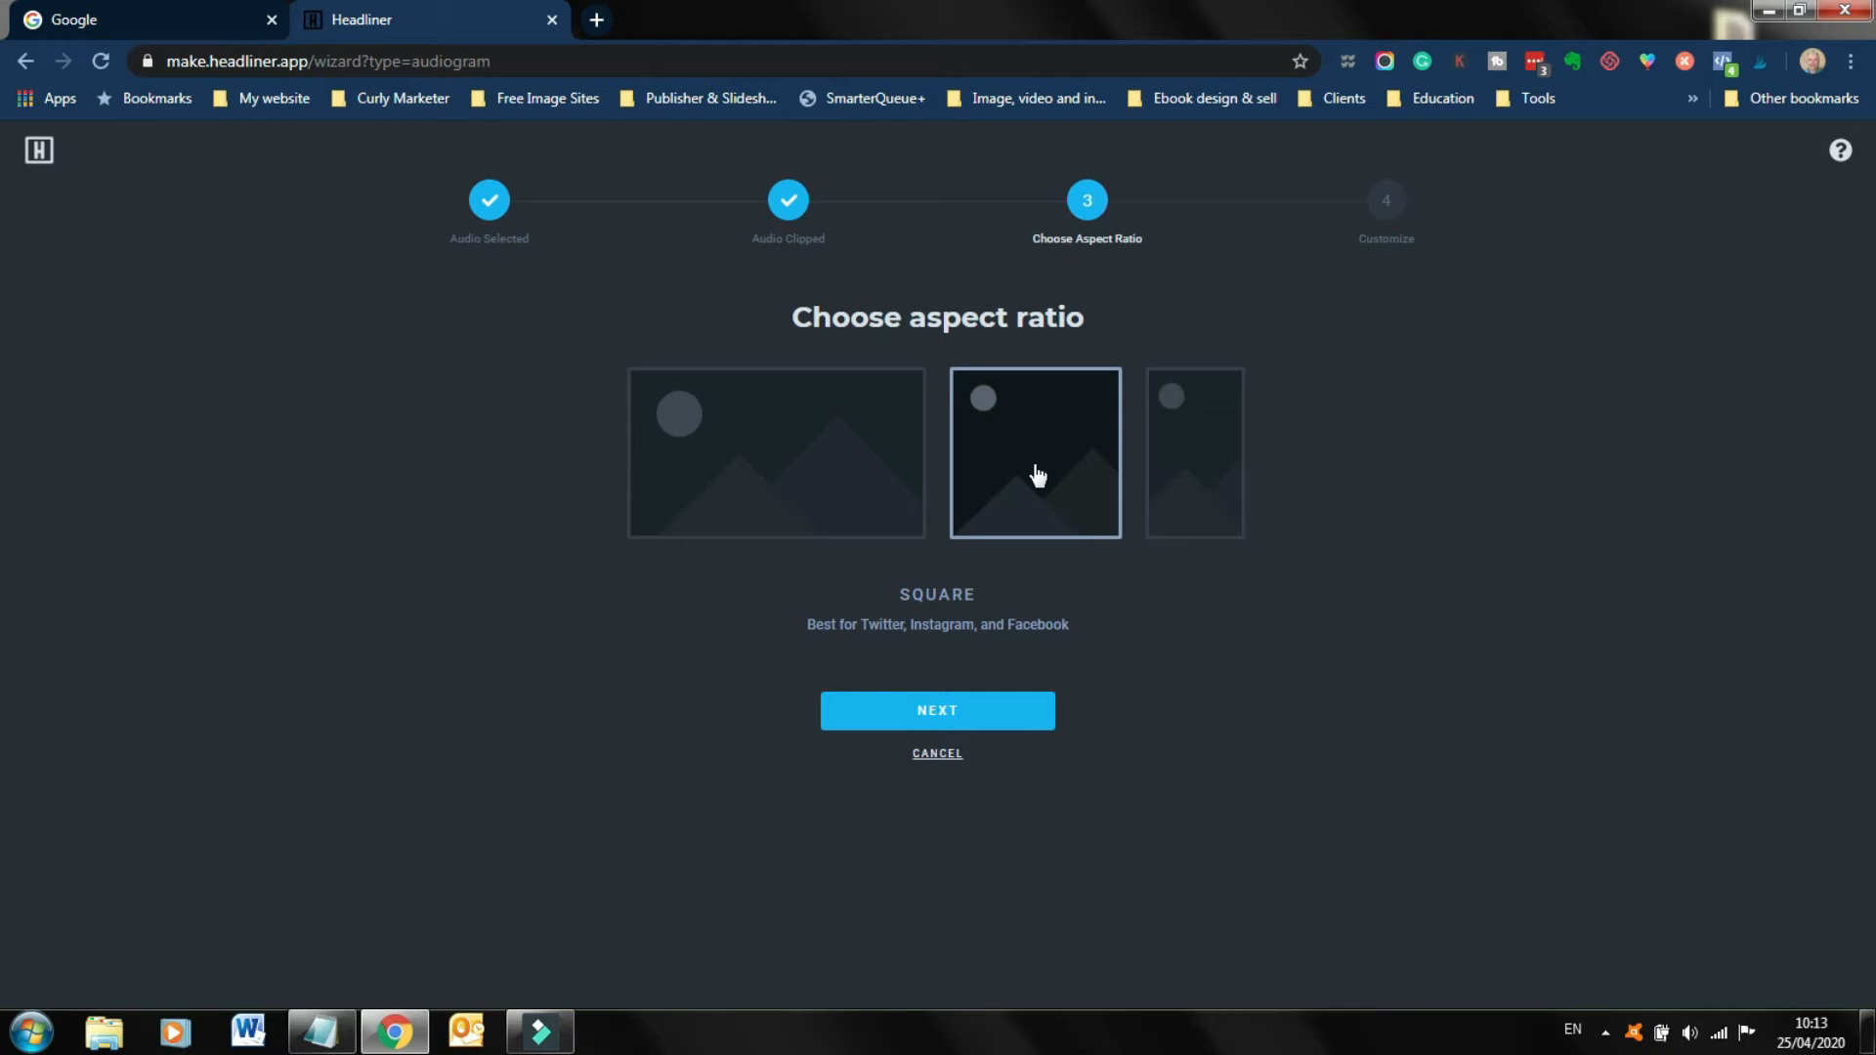
{"action": "left_click", "coordinate": [775, 452]}
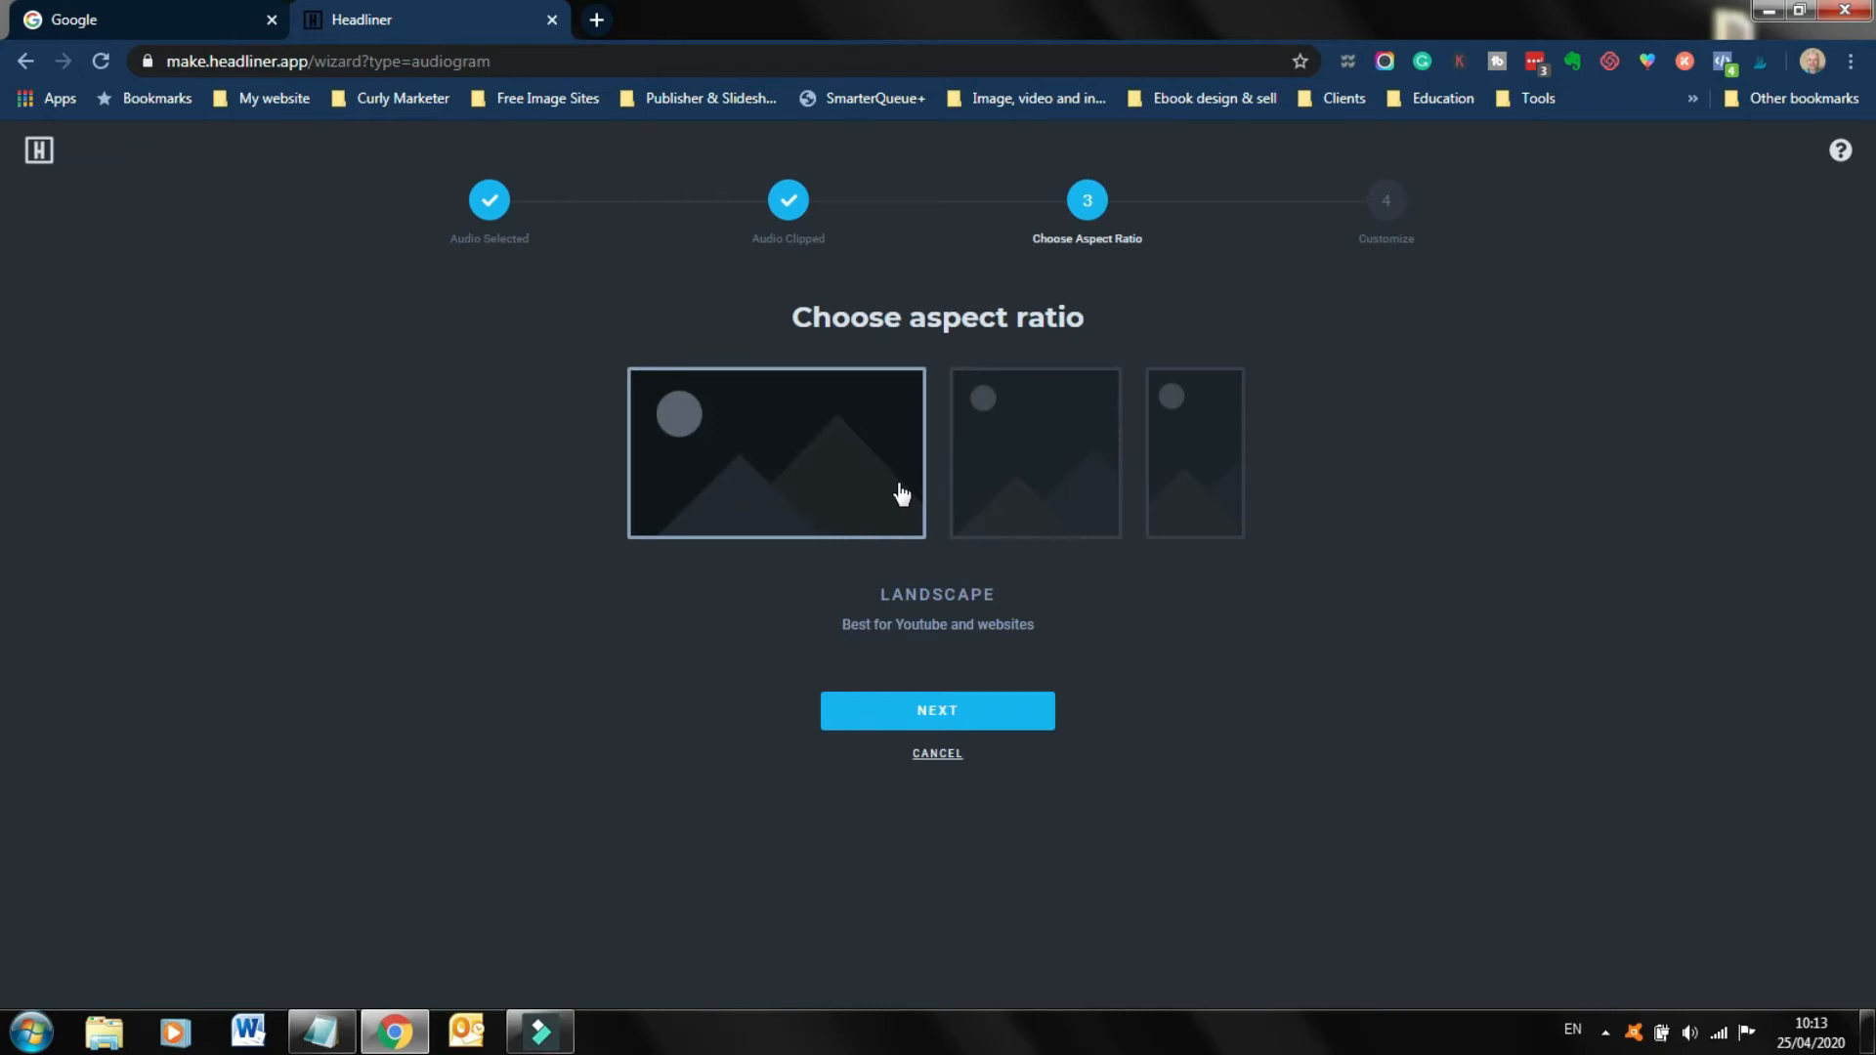
{"action": "mouse_move", "coordinate": [873, 439]}
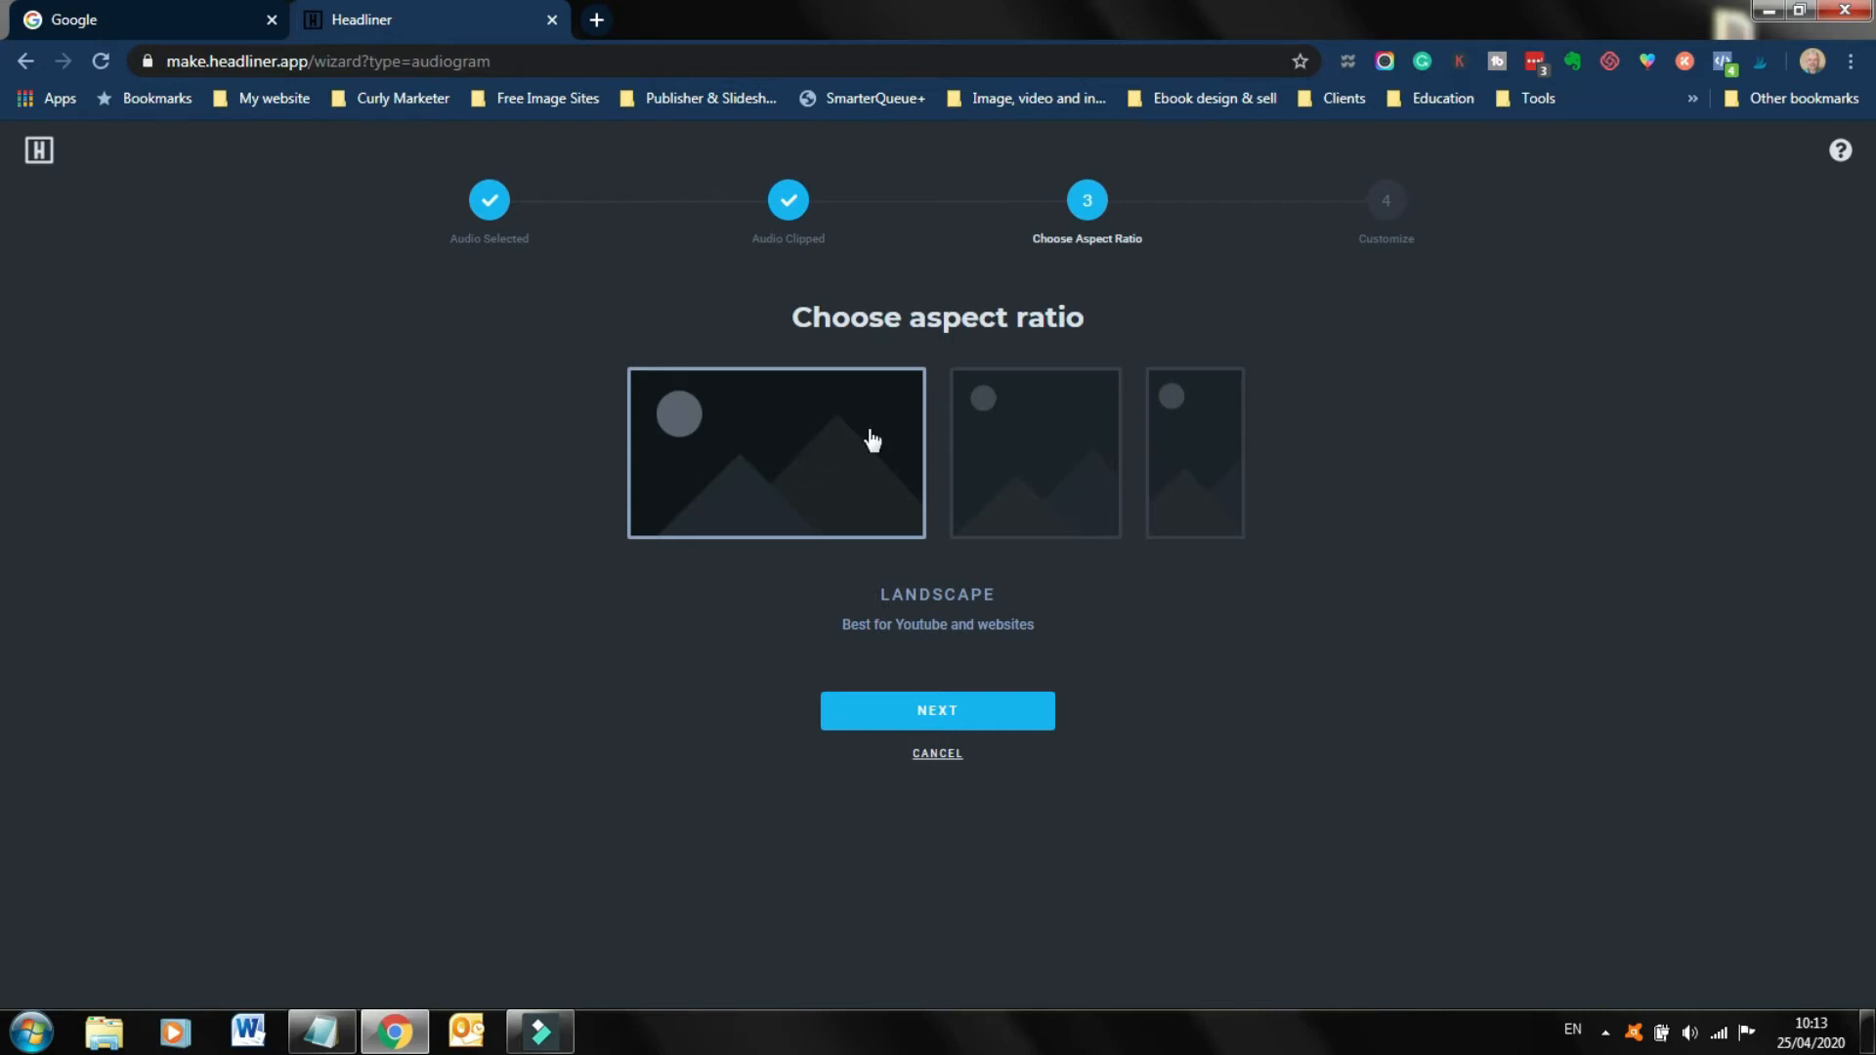
{"action": "left_click", "coordinate": [1034, 453]}
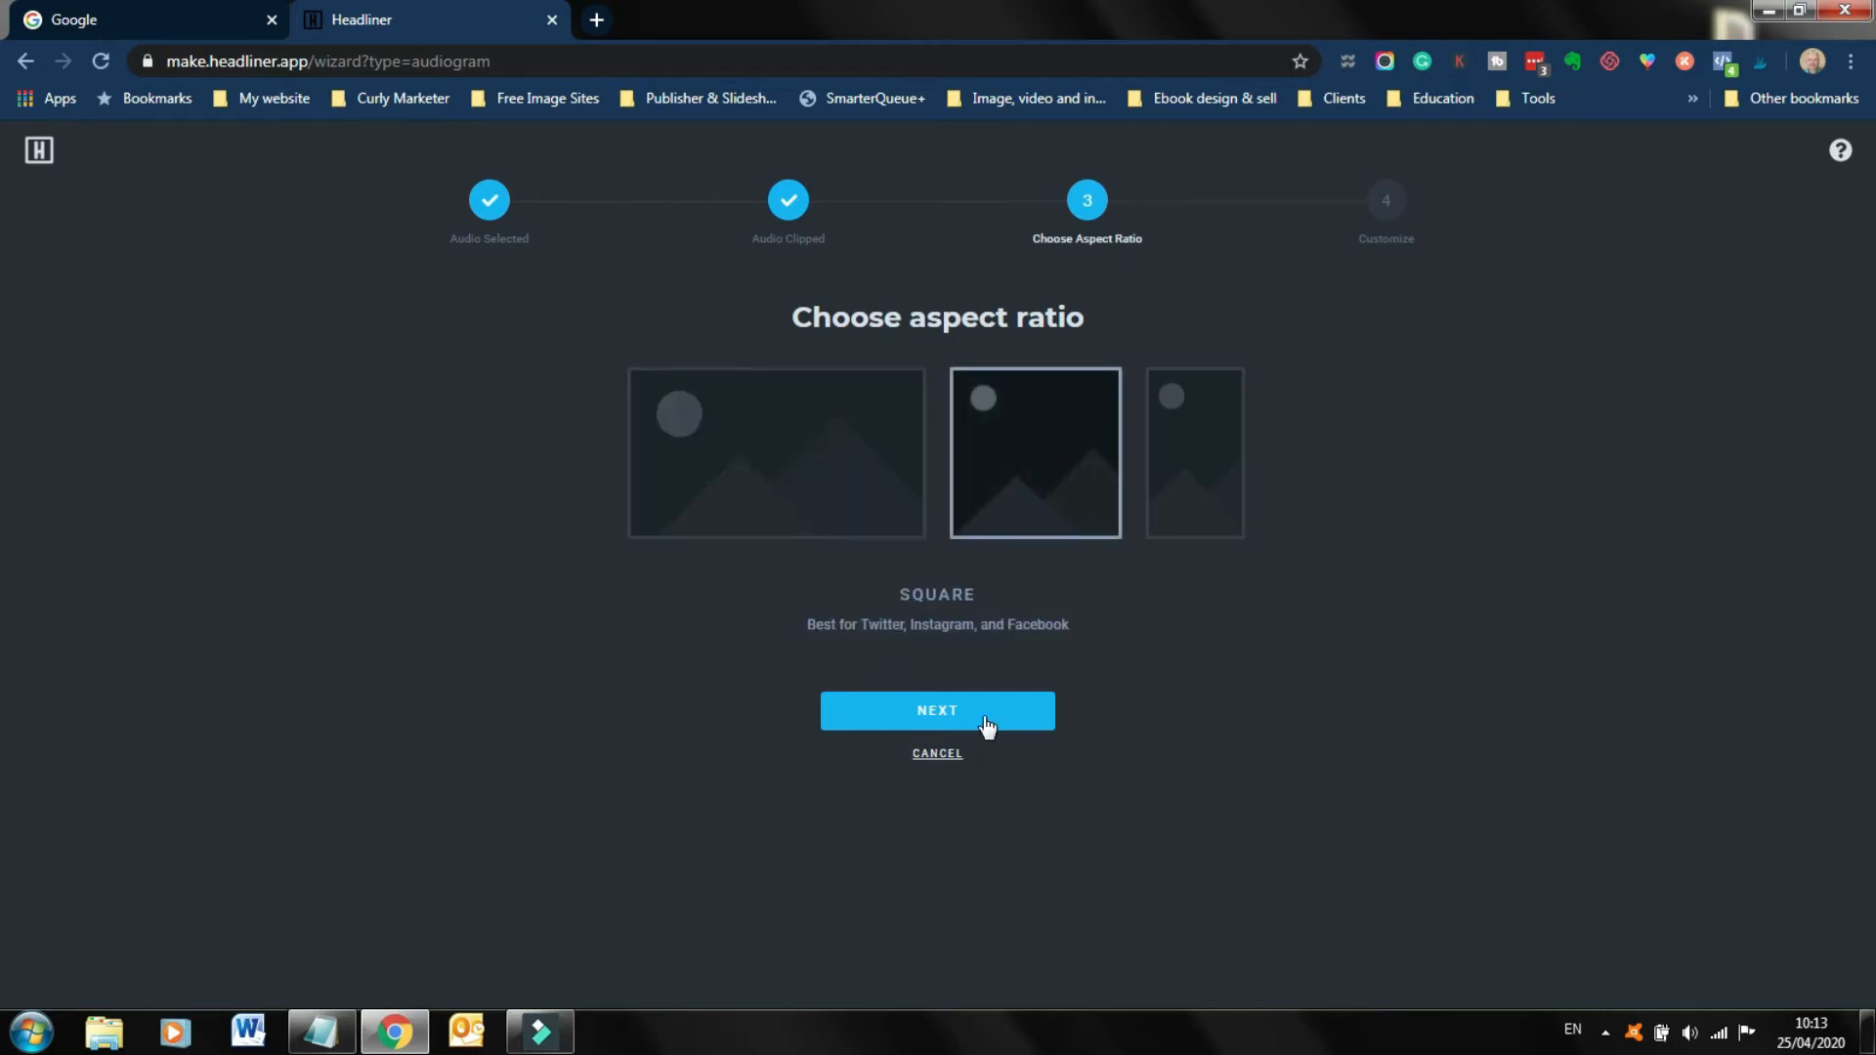
{"action": "left_click", "coordinate": [937, 709]}
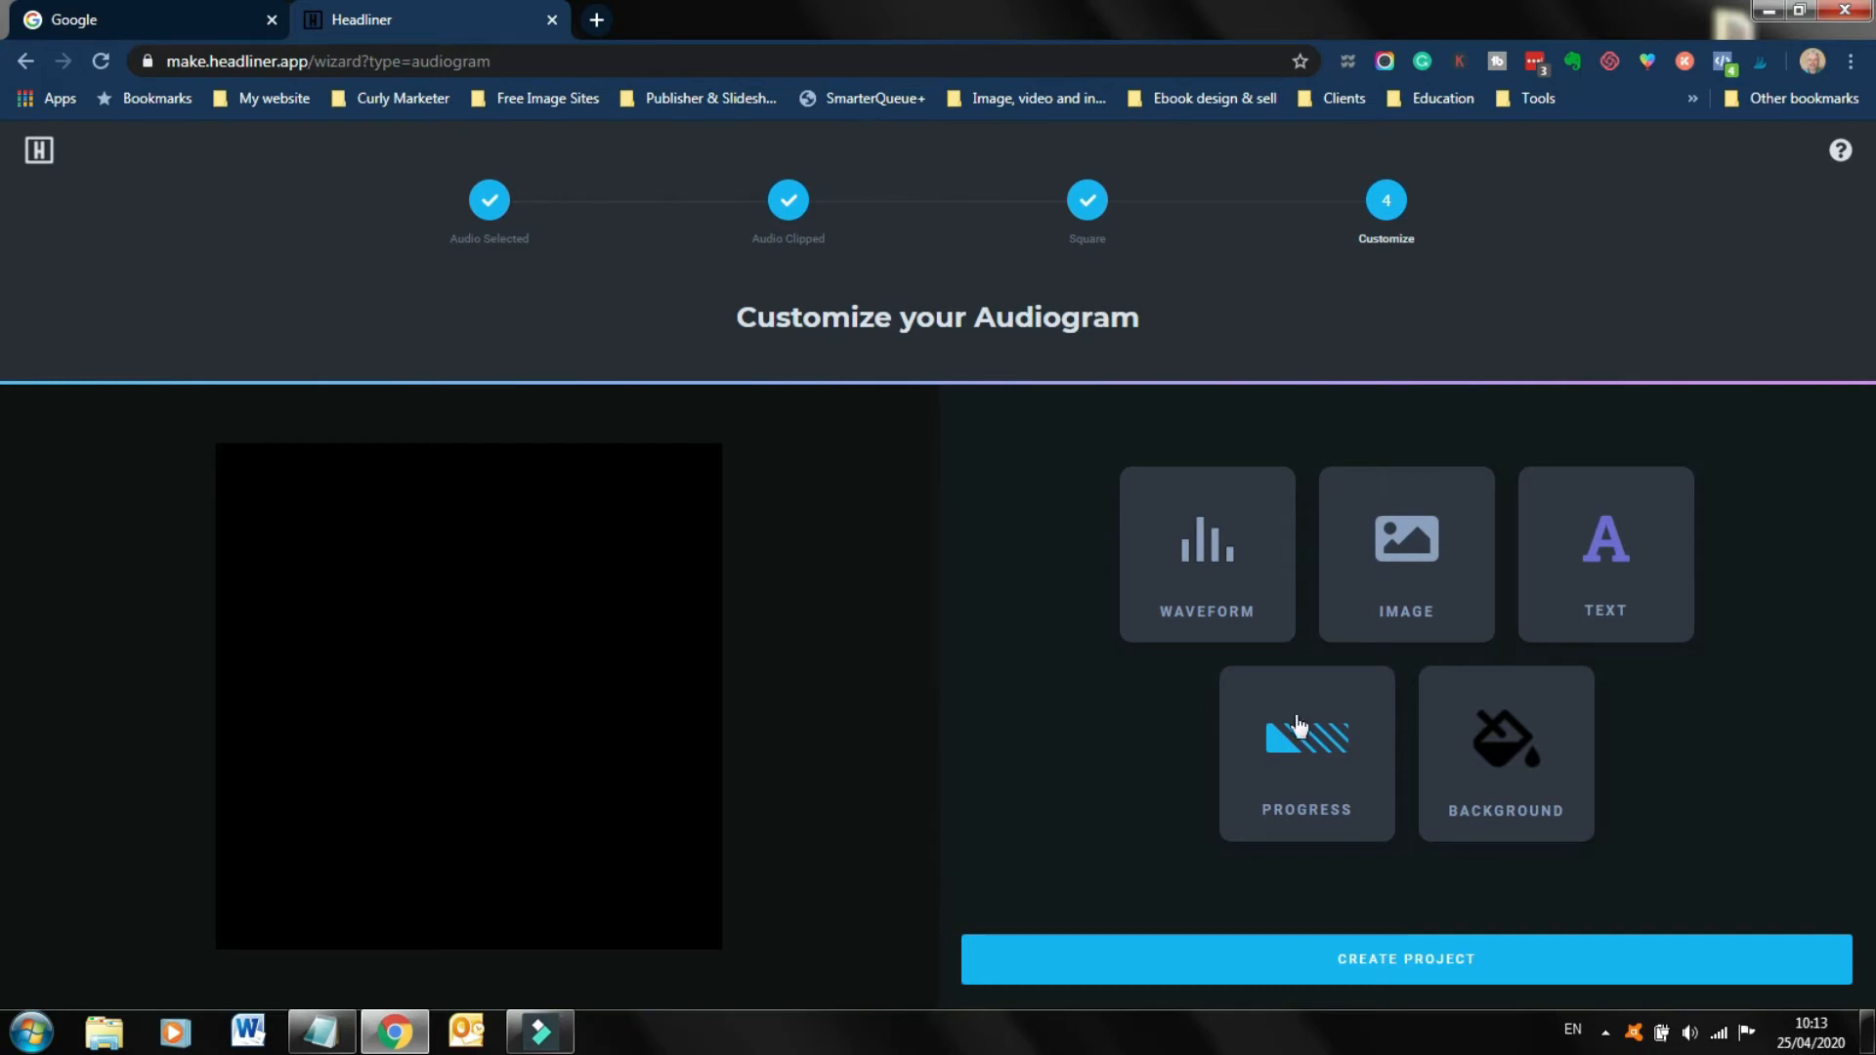
Add the Marinanna Let's Get Social Episode 18 image and crop it onto the canvas.
{"action": "left_click", "coordinate": [1406, 554]}
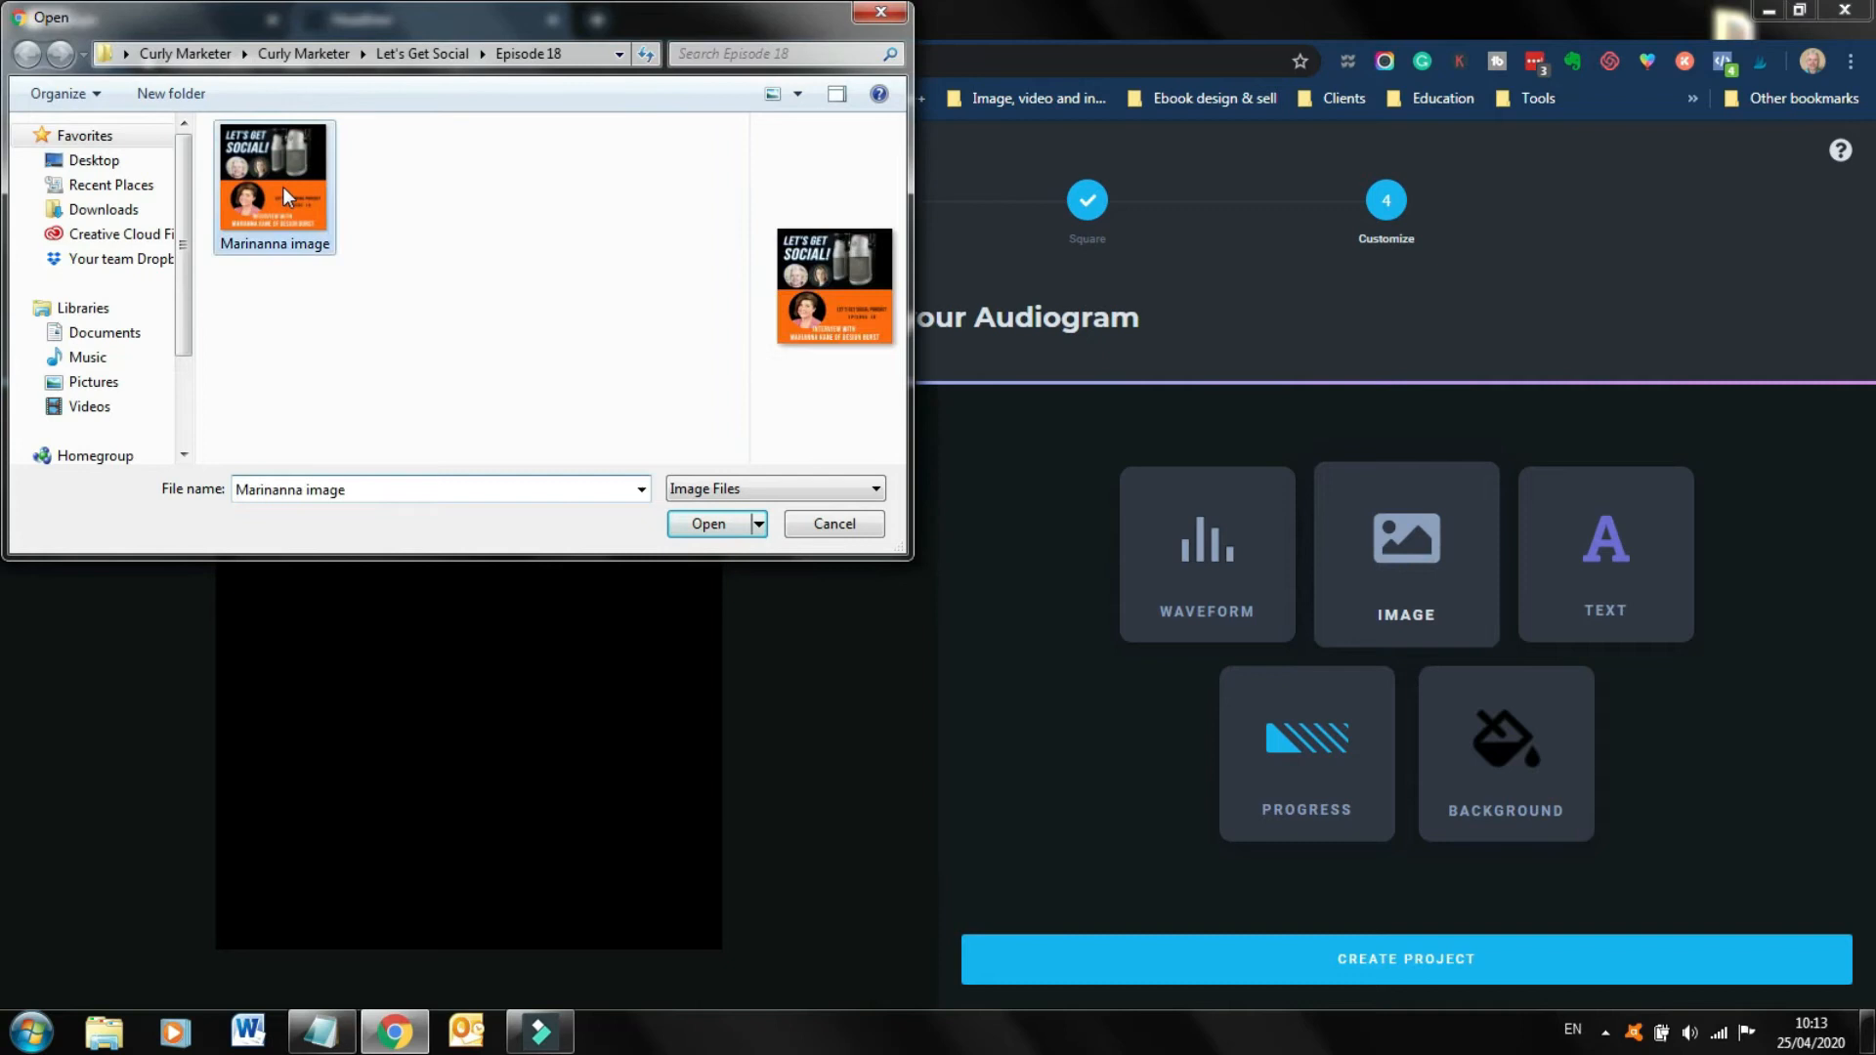
{"action": "left_click", "coordinate": [708, 523]}
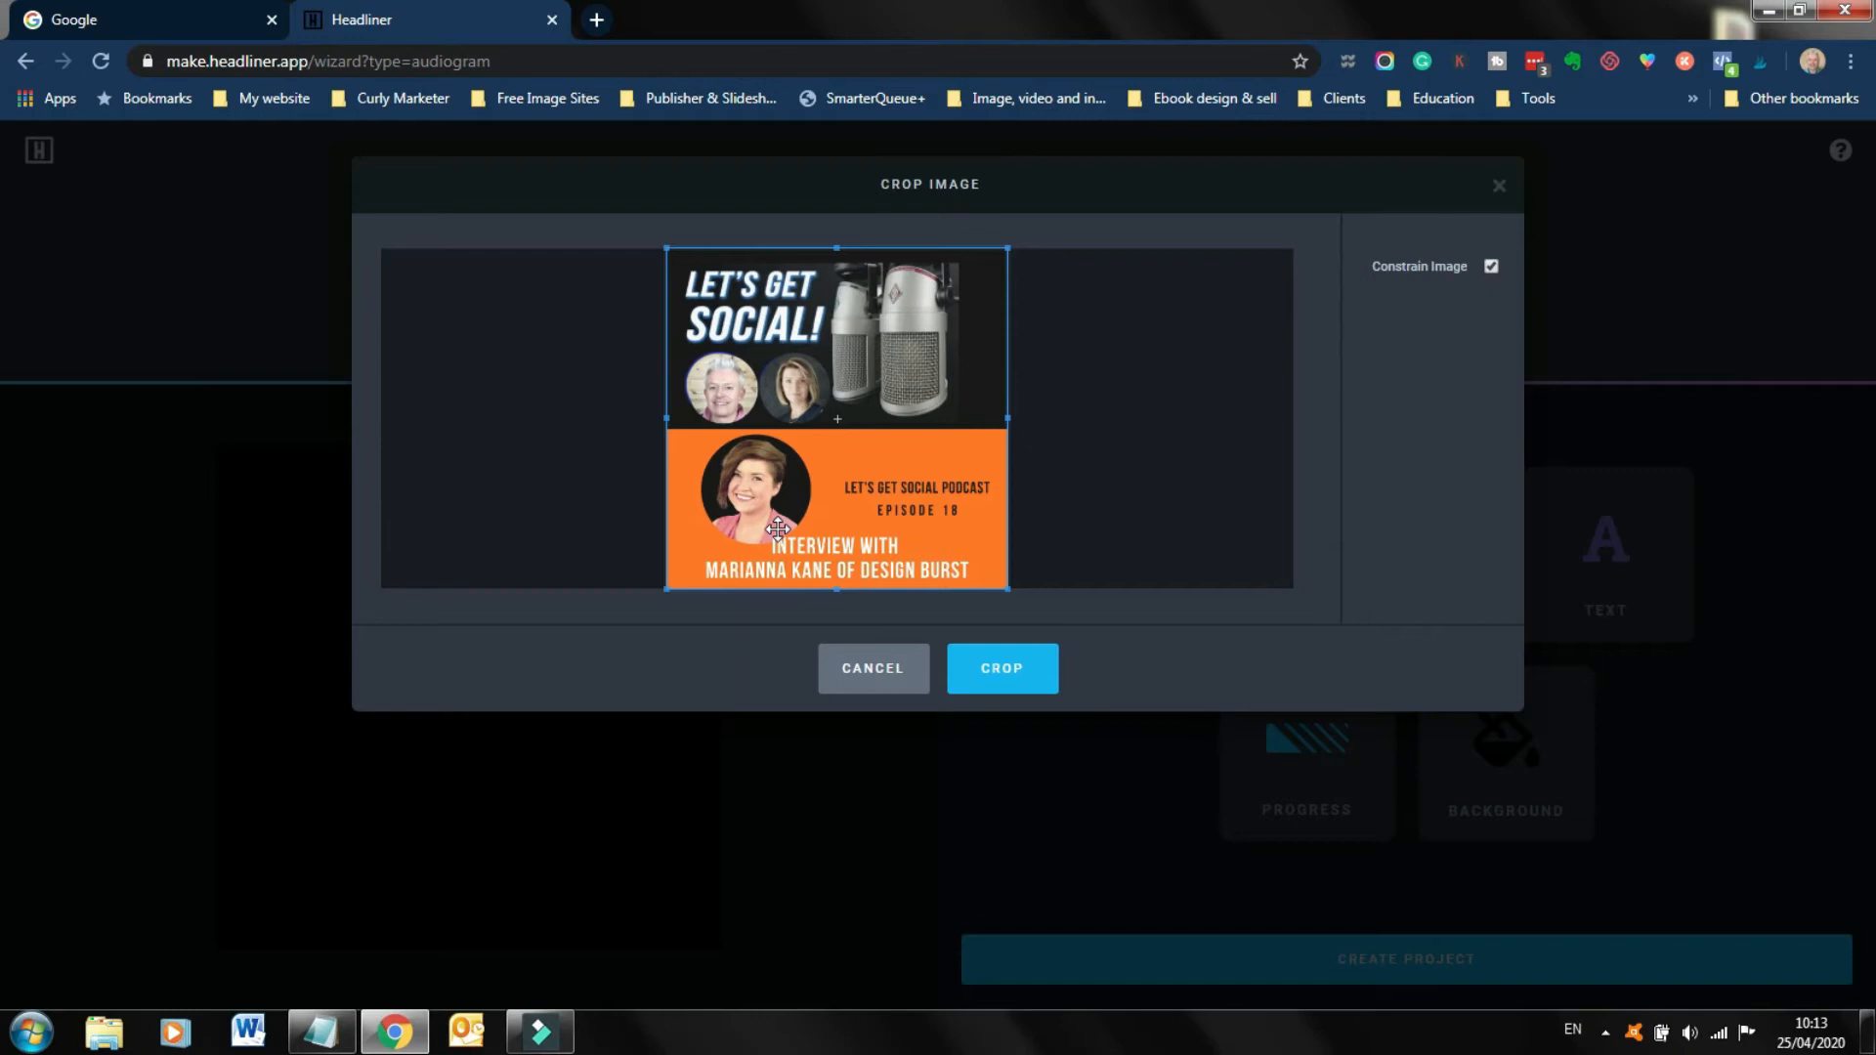
{"action": "mouse_move", "coordinate": [1018, 686]}
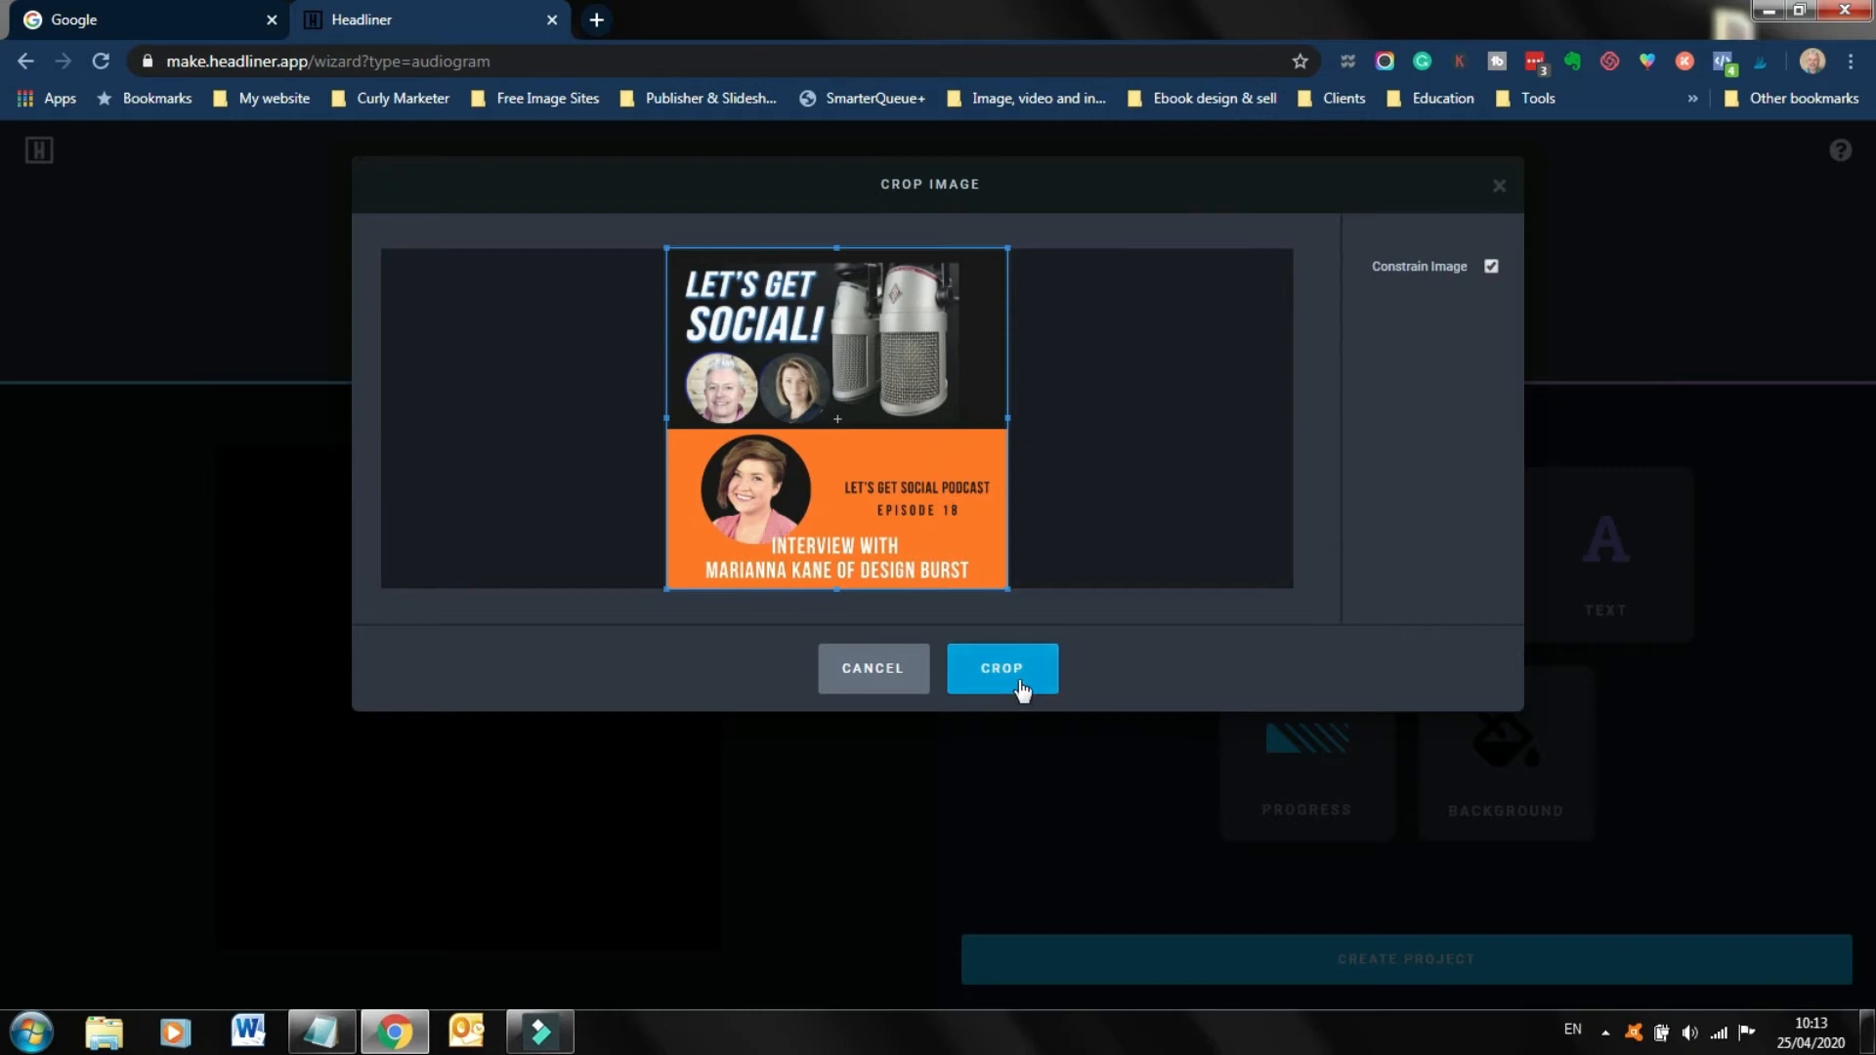
{"action": "left_click", "coordinate": [1002, 667]}
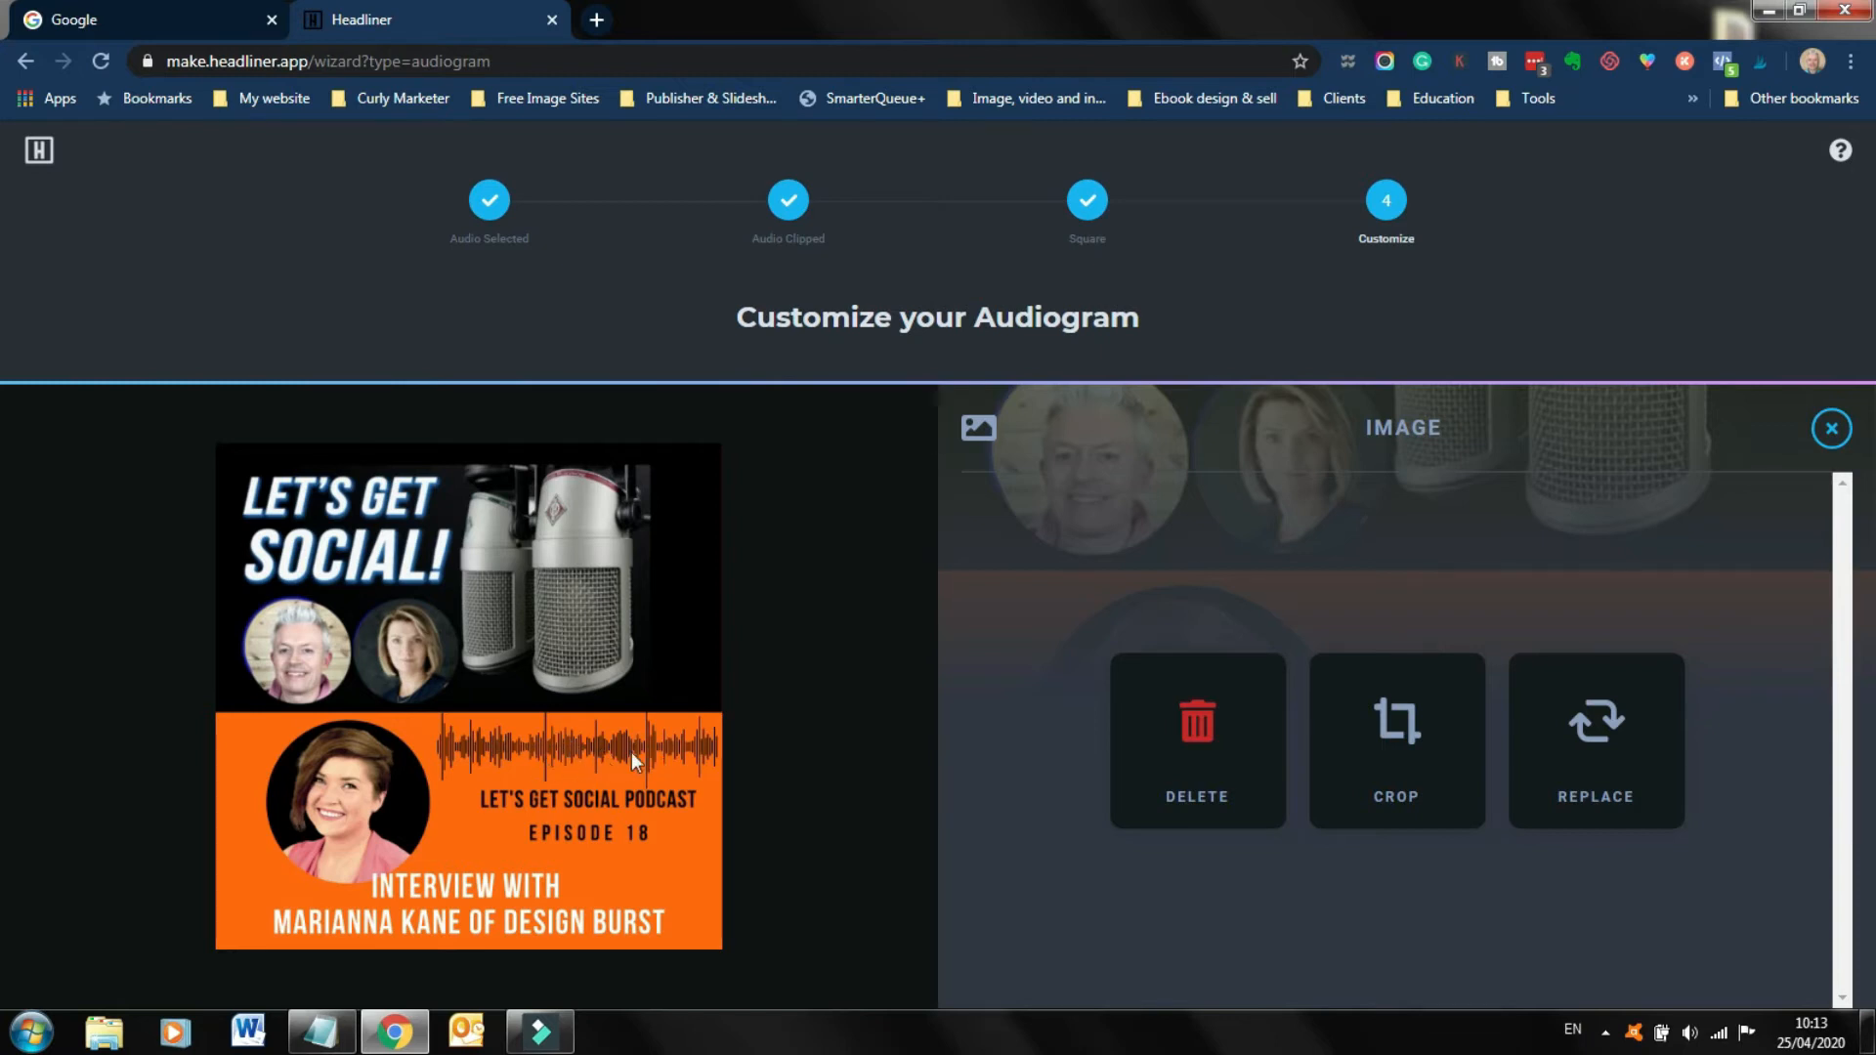
{"action": "mouse_move", "coordinate": [563, 763]}
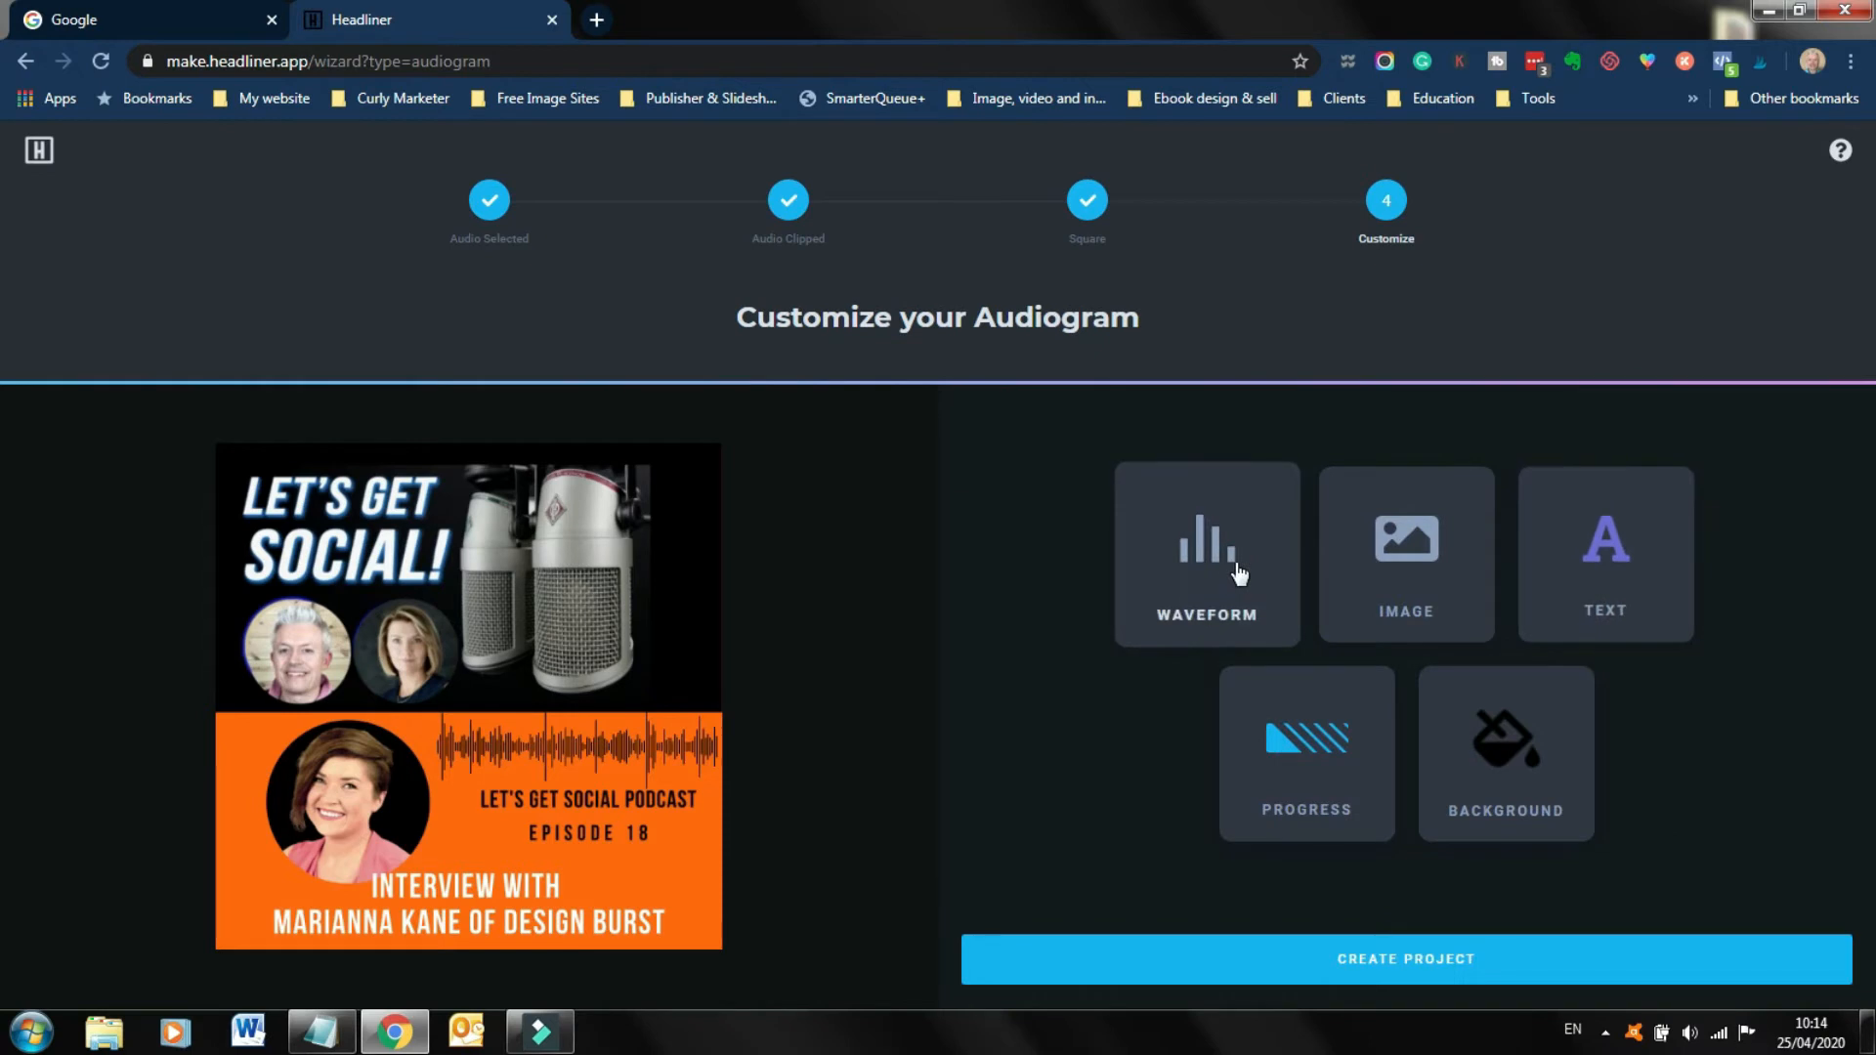
Preview thicker linear, circular dotted and equalizer bars waveform styles.
{"action": "left_click", "coordinate": [1205, 554]}
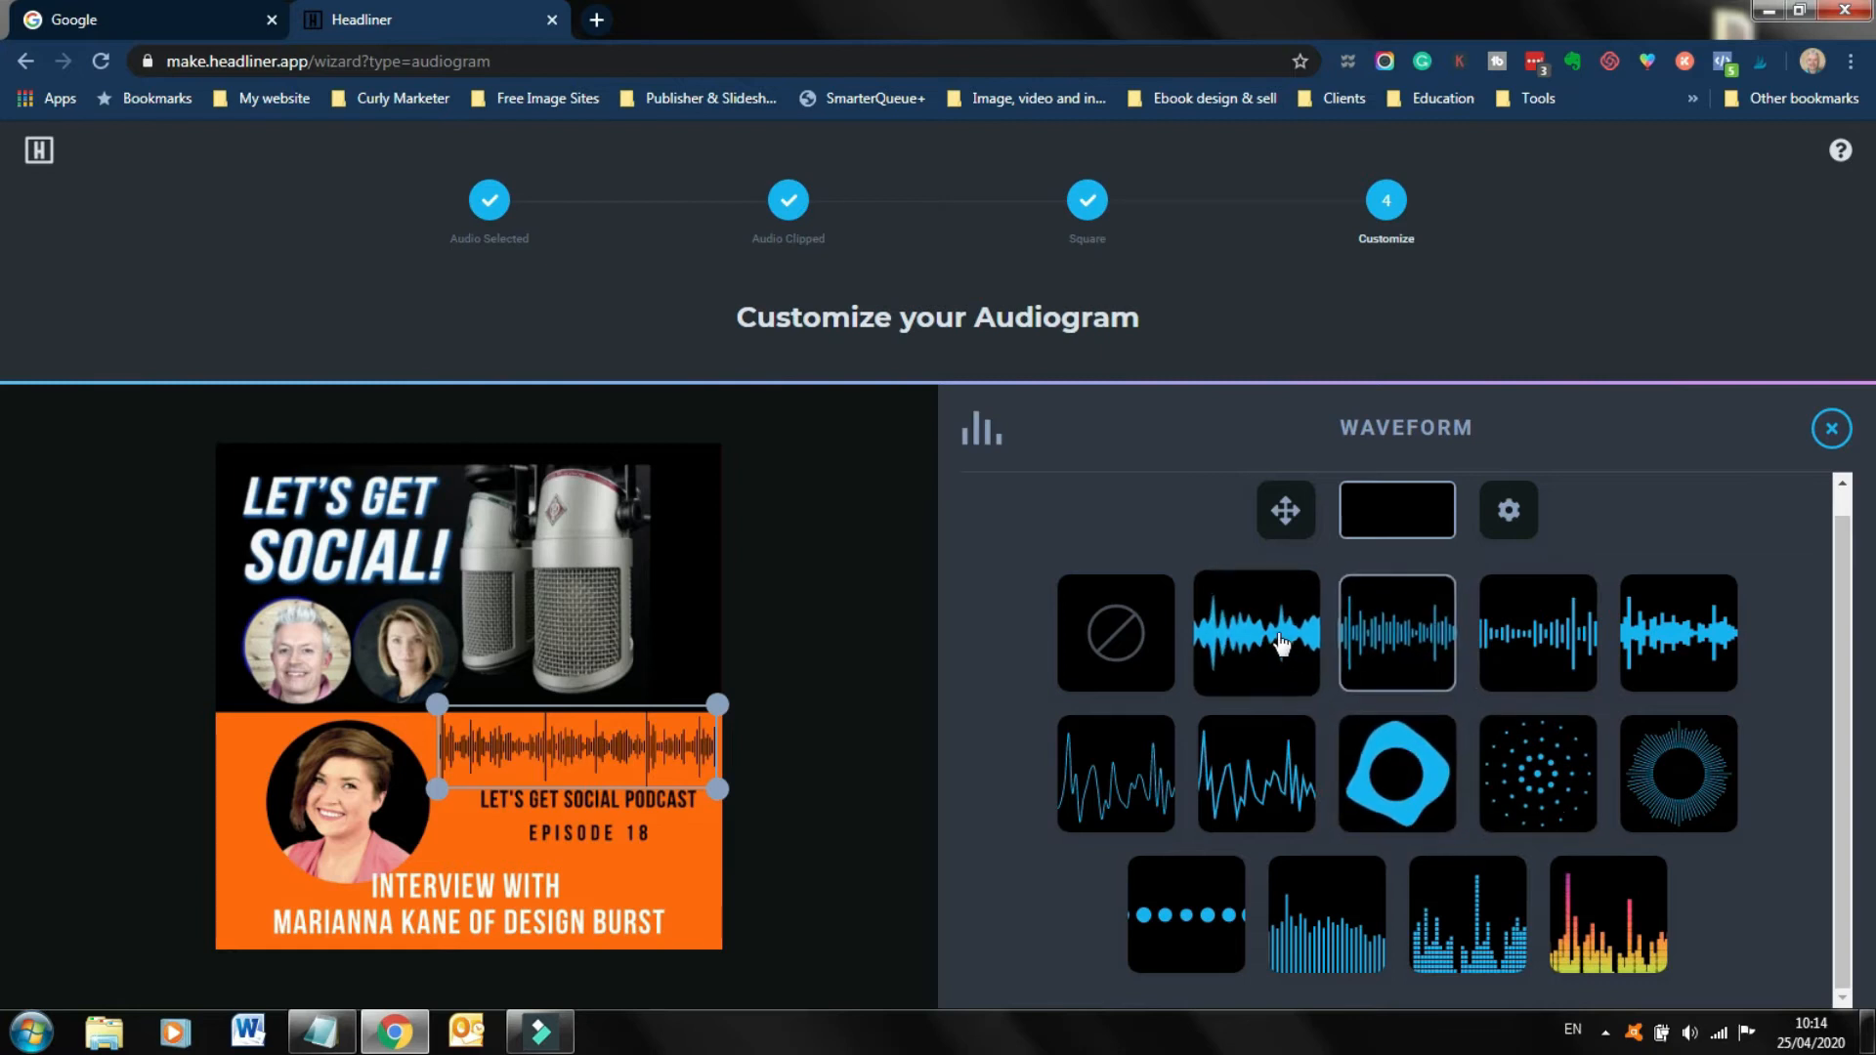
{"action": "left_click", "coordinate": [1255, 633]}
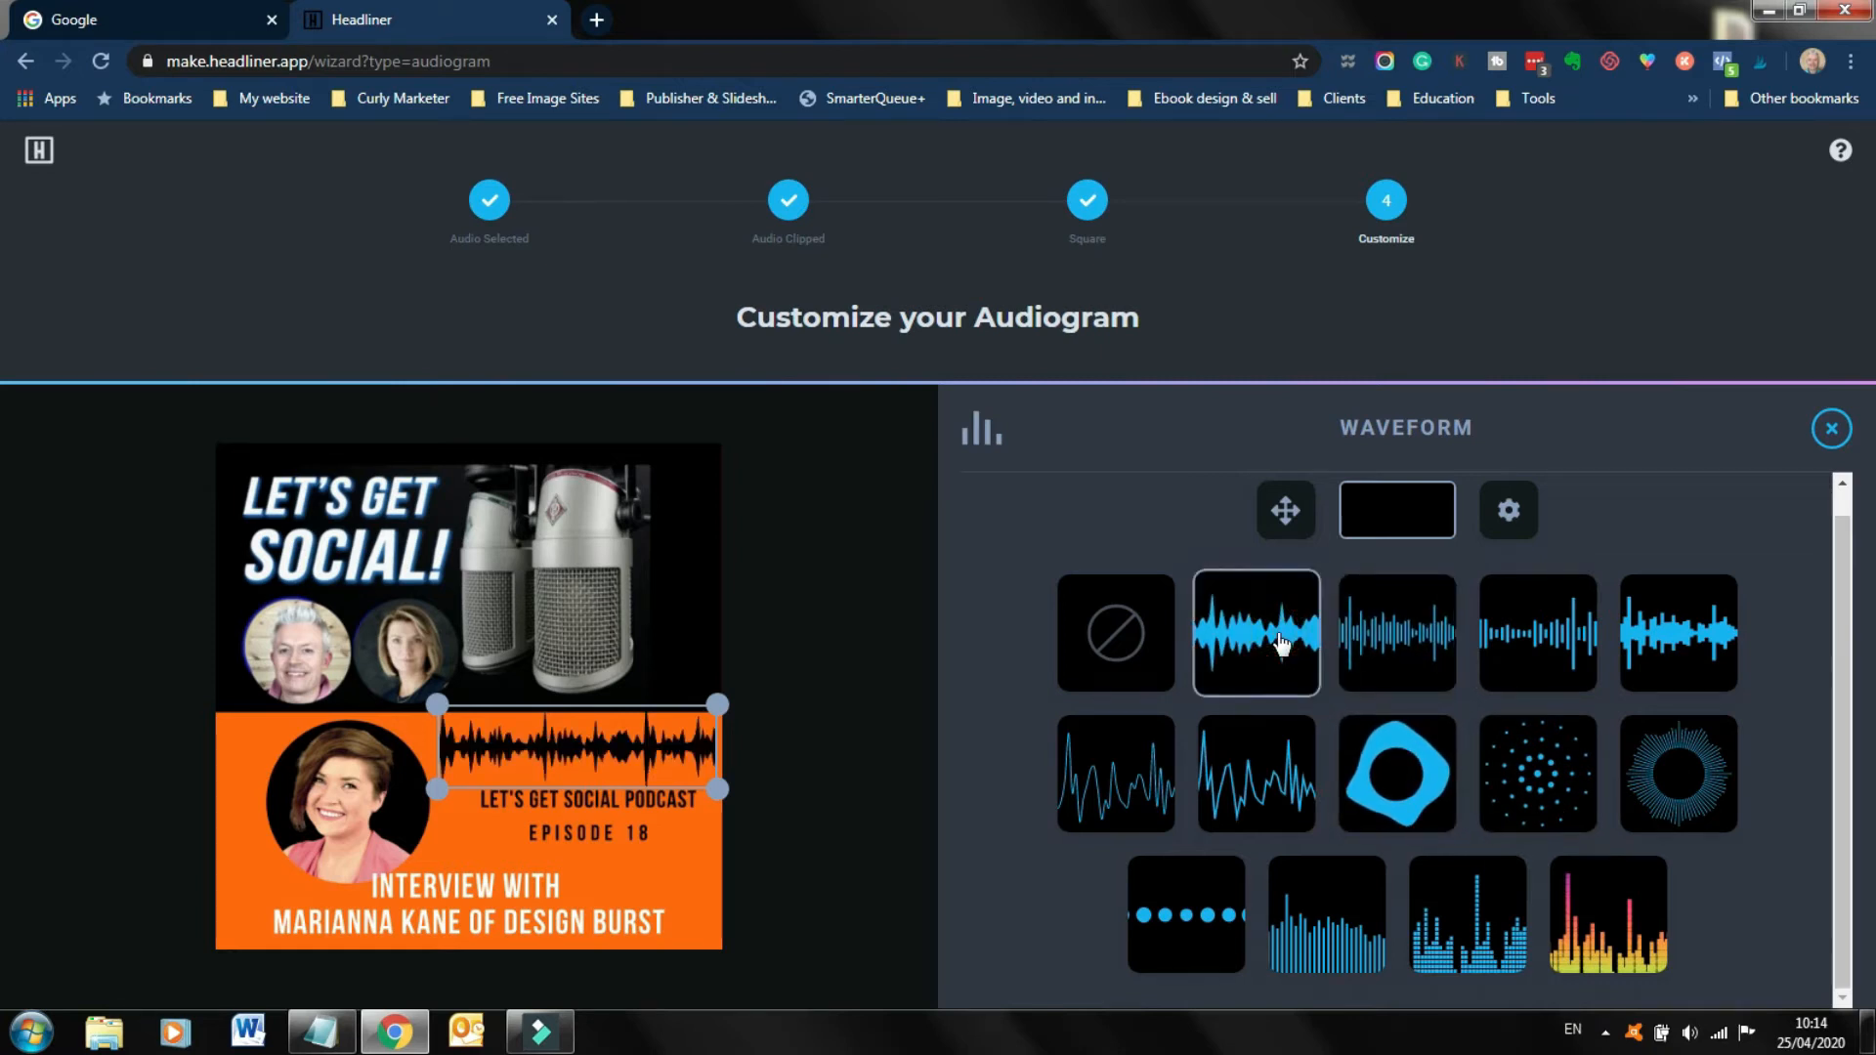
{"action": "left_click", "coordinate": [1537, 772]}
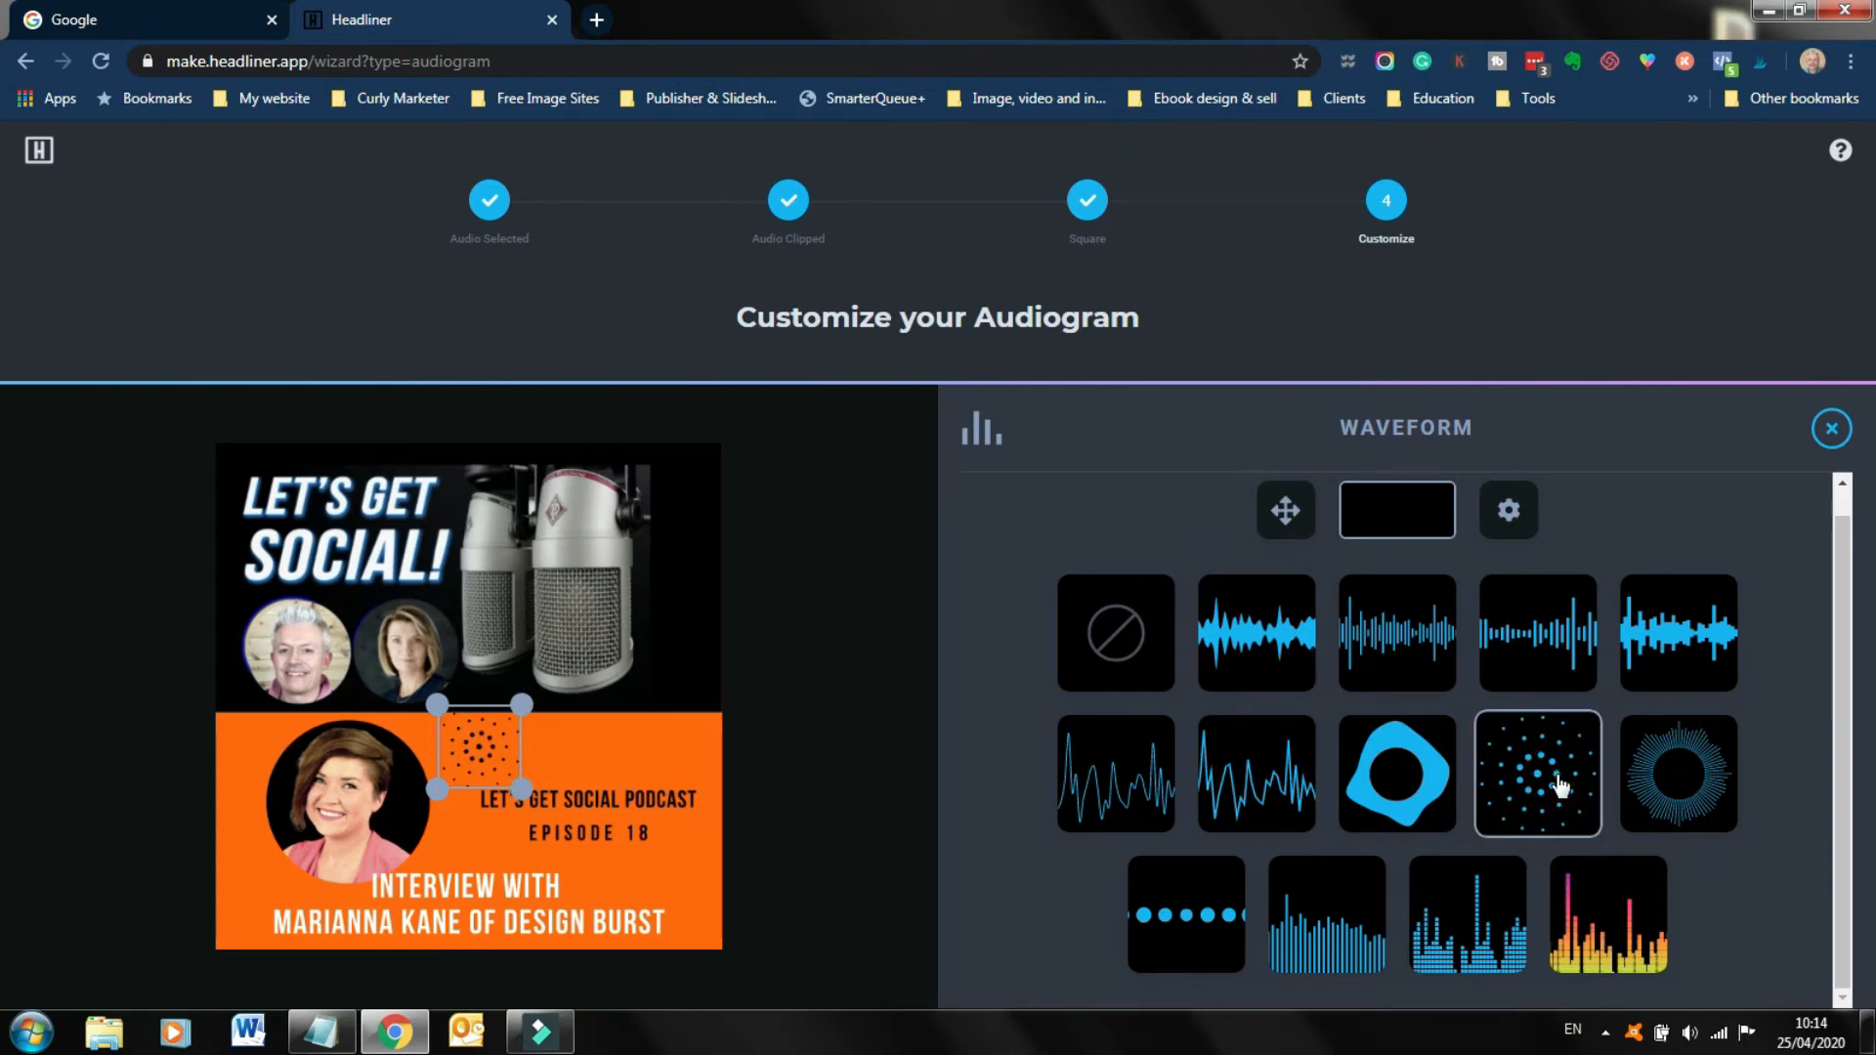
{"action": "left_click", "coordinate": [1466, 916]}
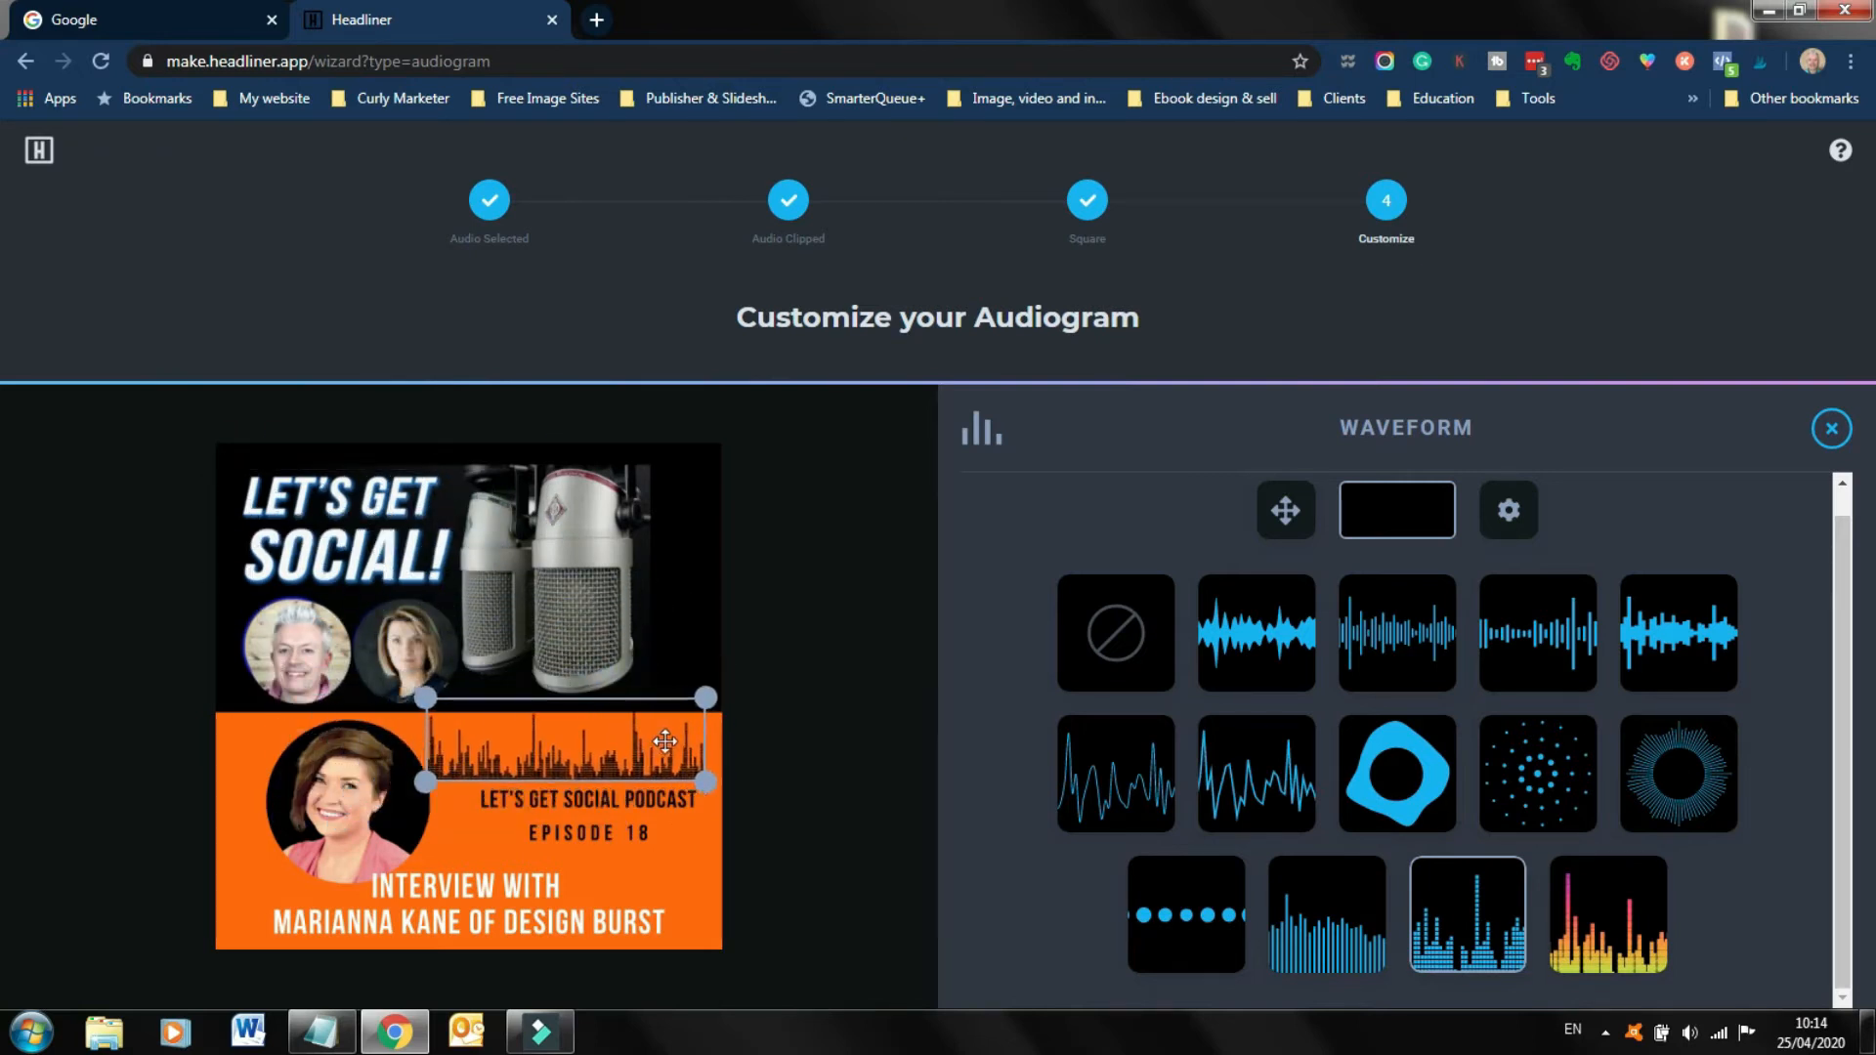
Try green and white waveform colours, then return the waveform to black.
{"action": "left_click", "coordinate": [1395, 508]}
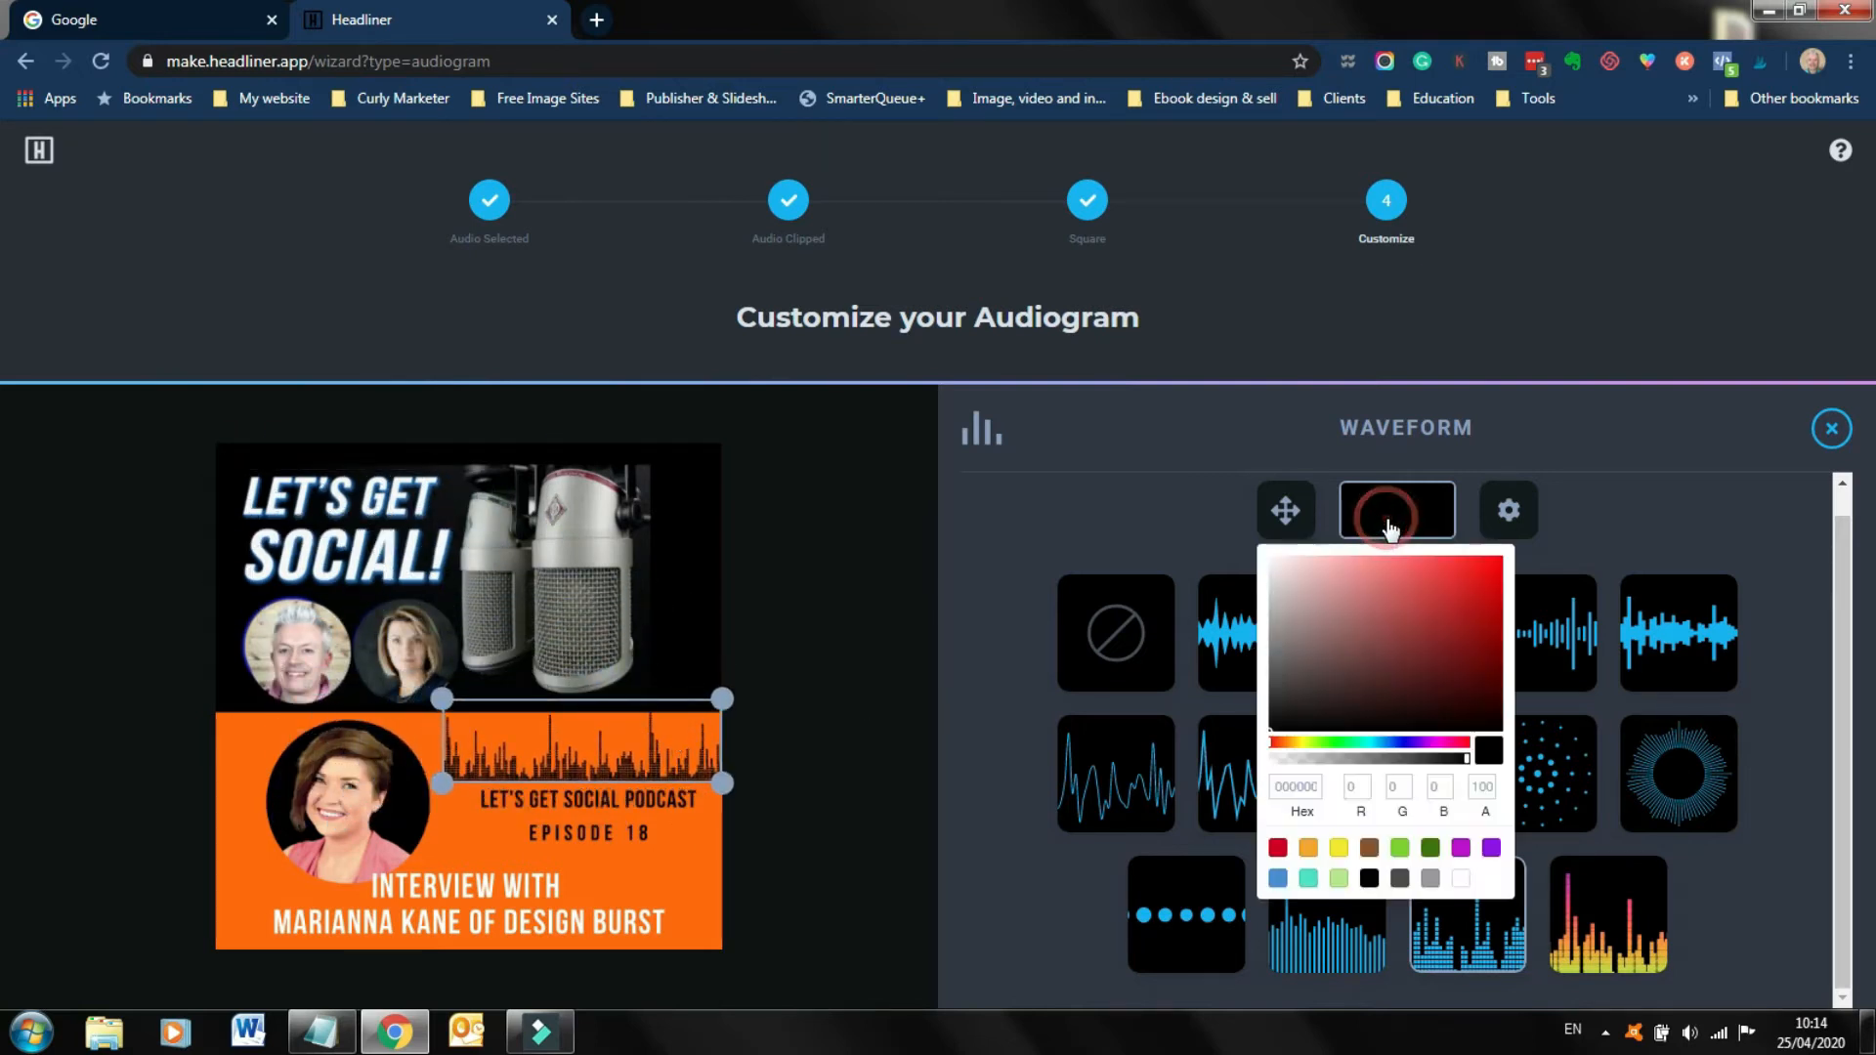
{"action": "left_click", "coordinate": [1400, 847]}
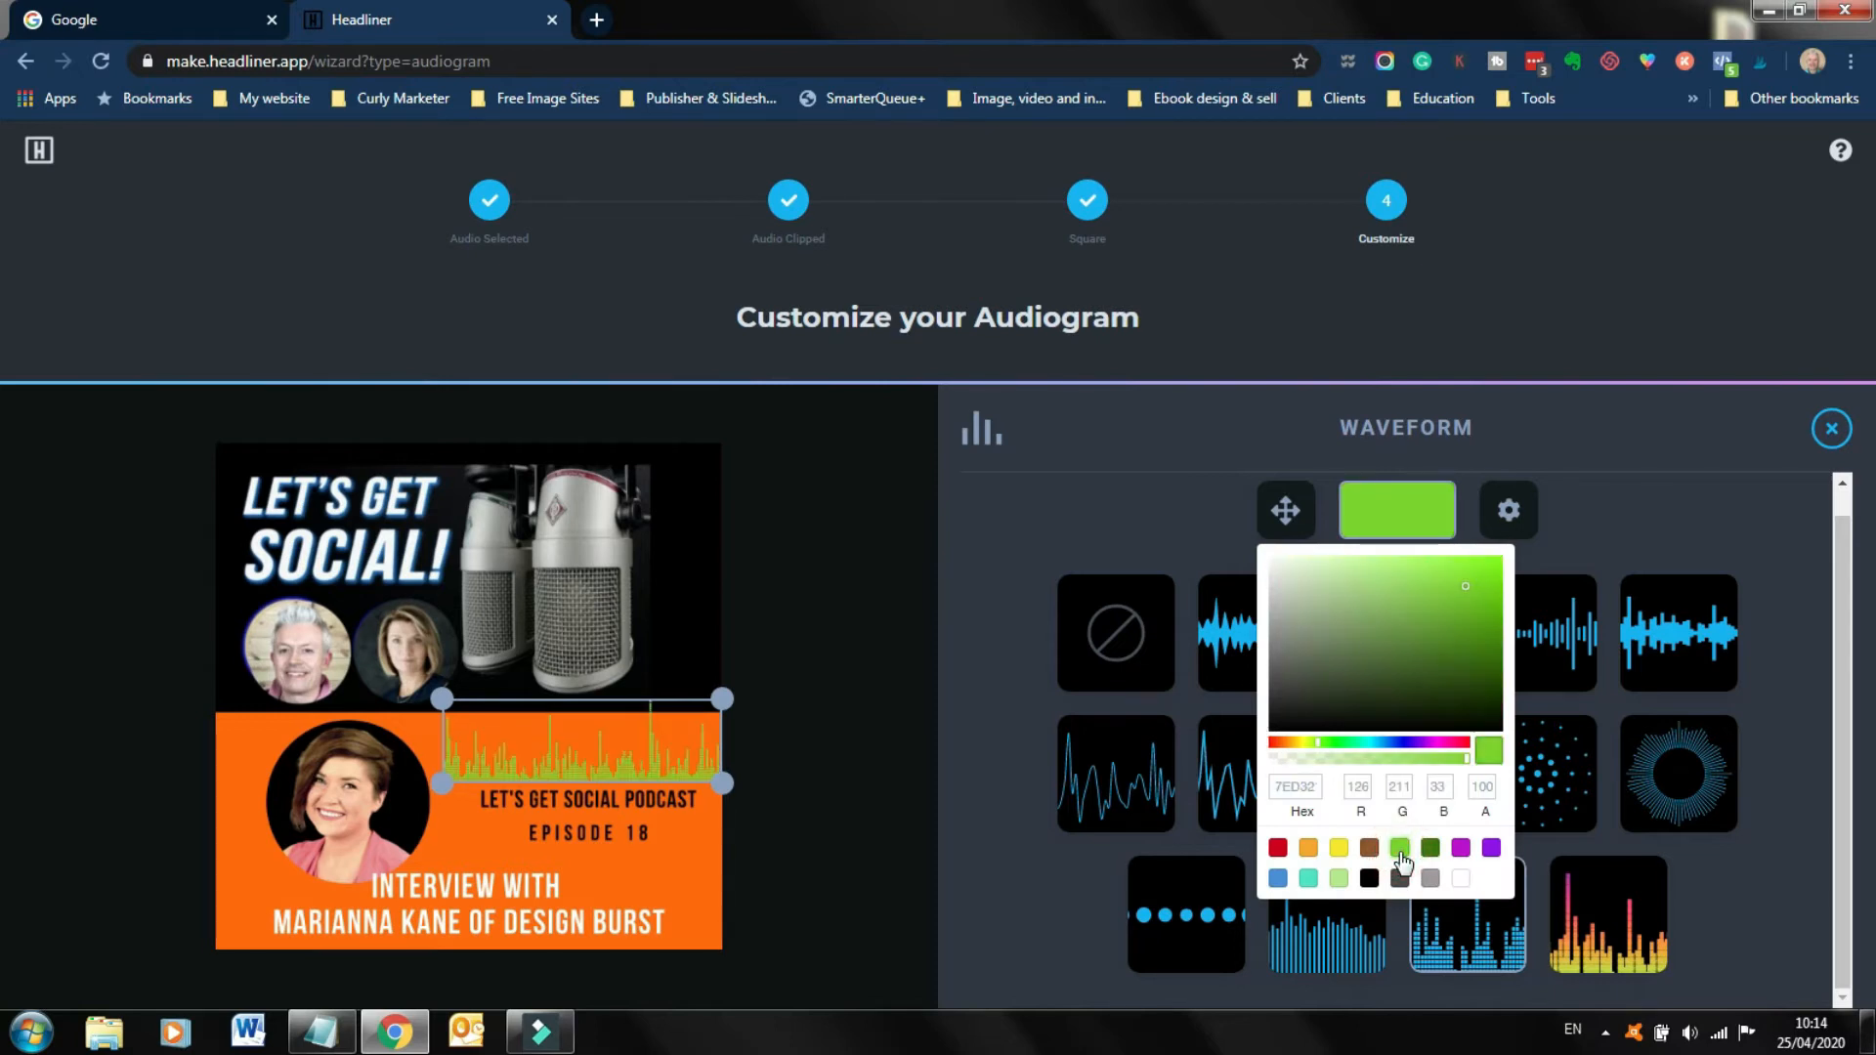
{"action": "mouse_move", "coordinate": [1465, 888]}
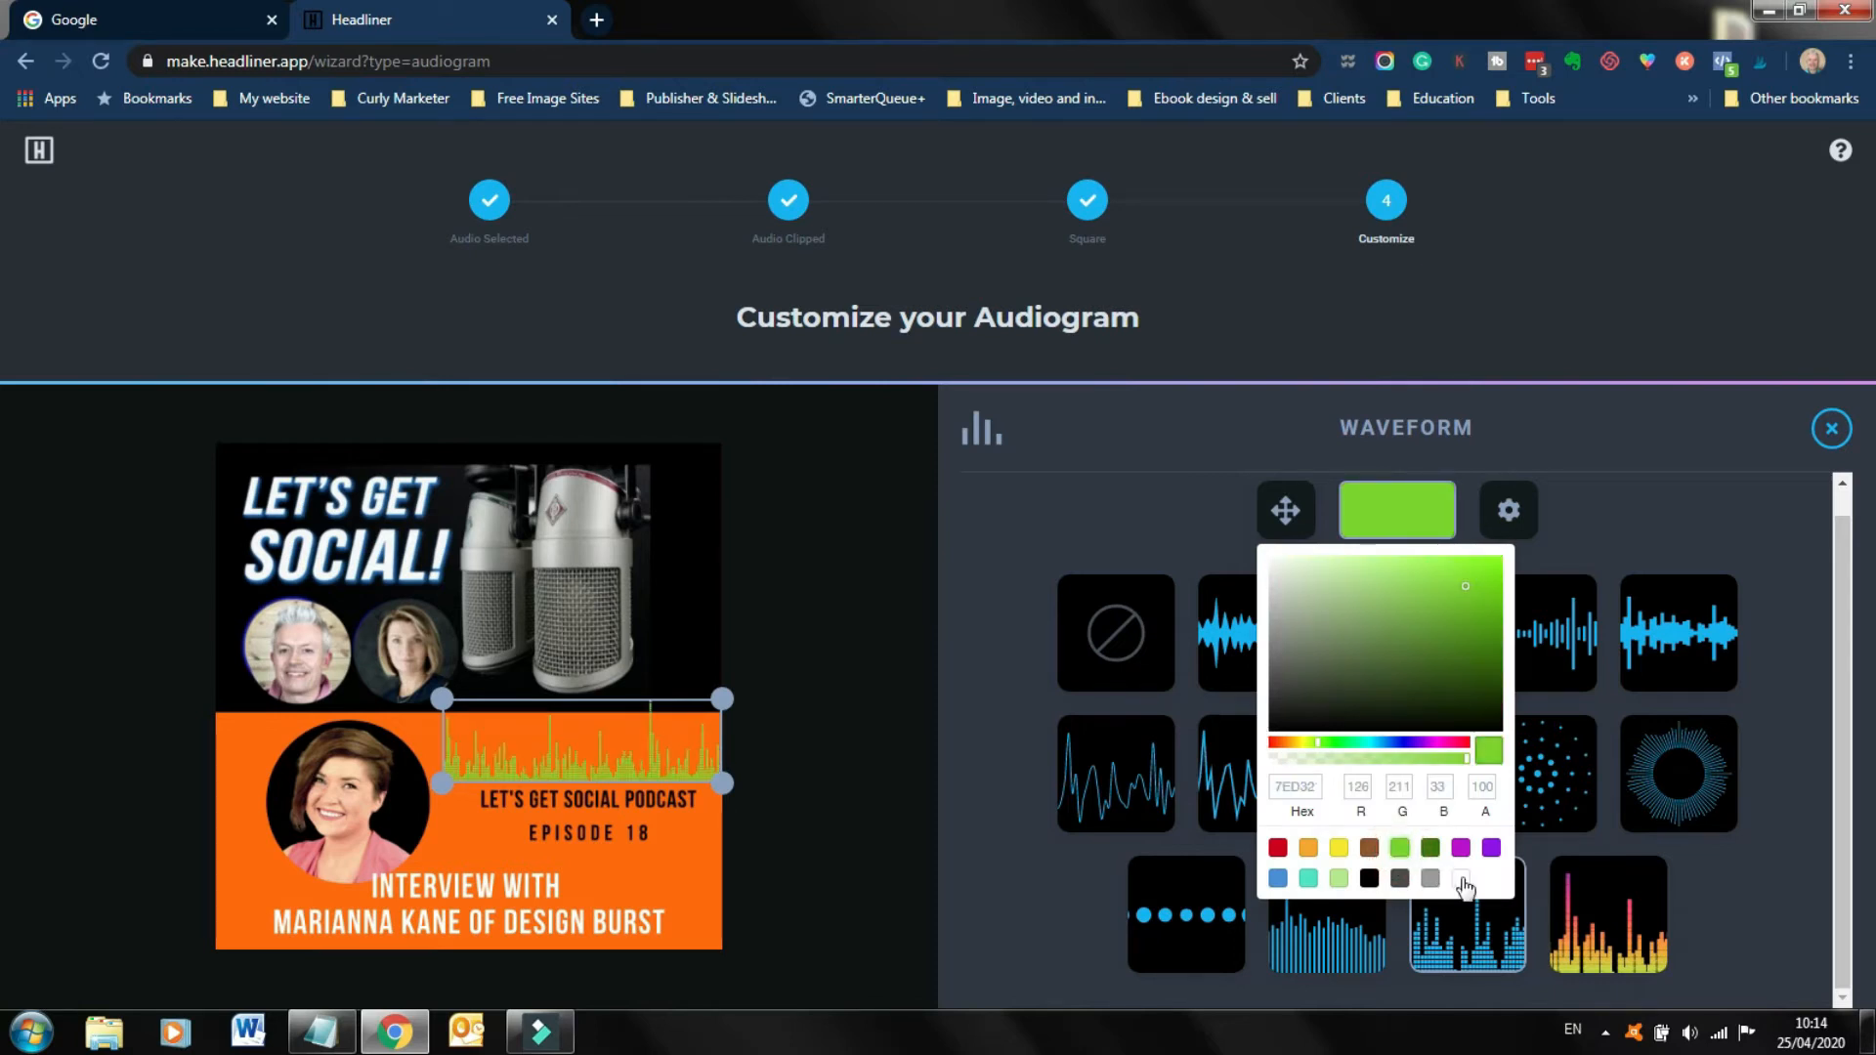
{"action": "left_click", "coordinate": [1430, 879]}
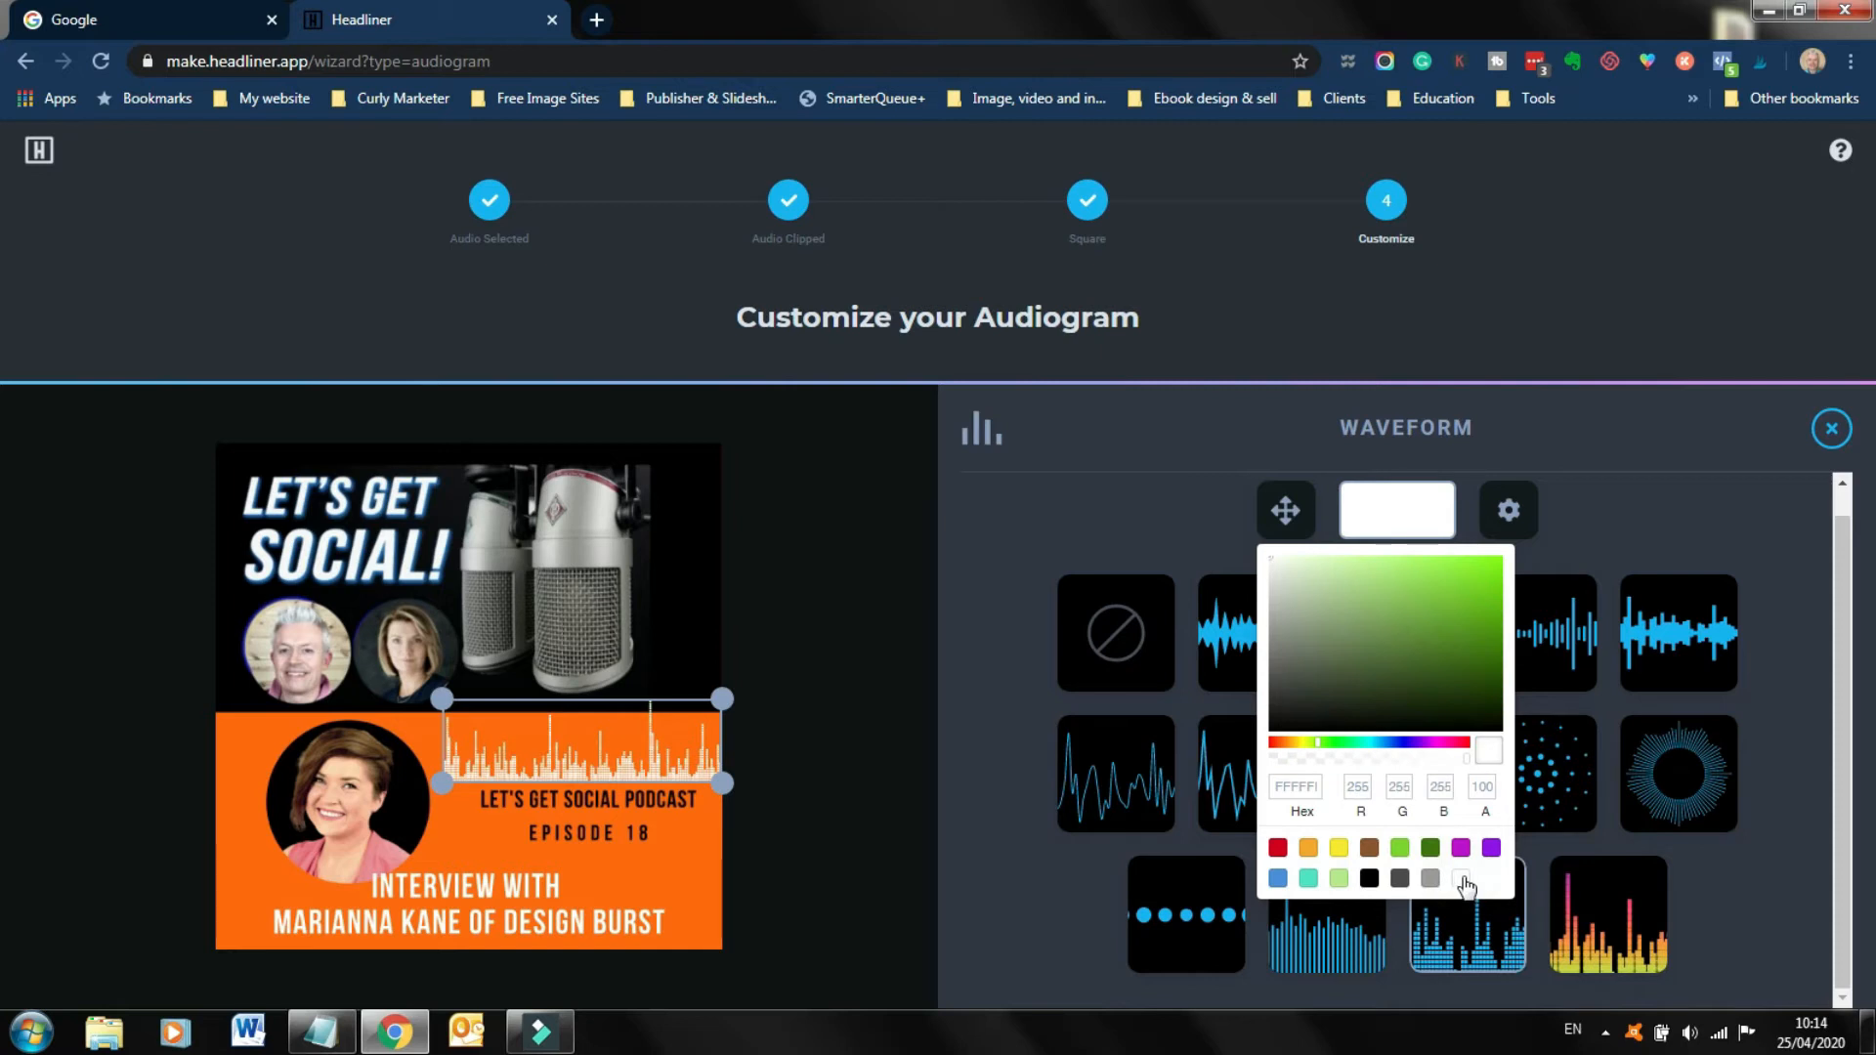
{"action": "left_click", "coordinate": [1368, 878]}
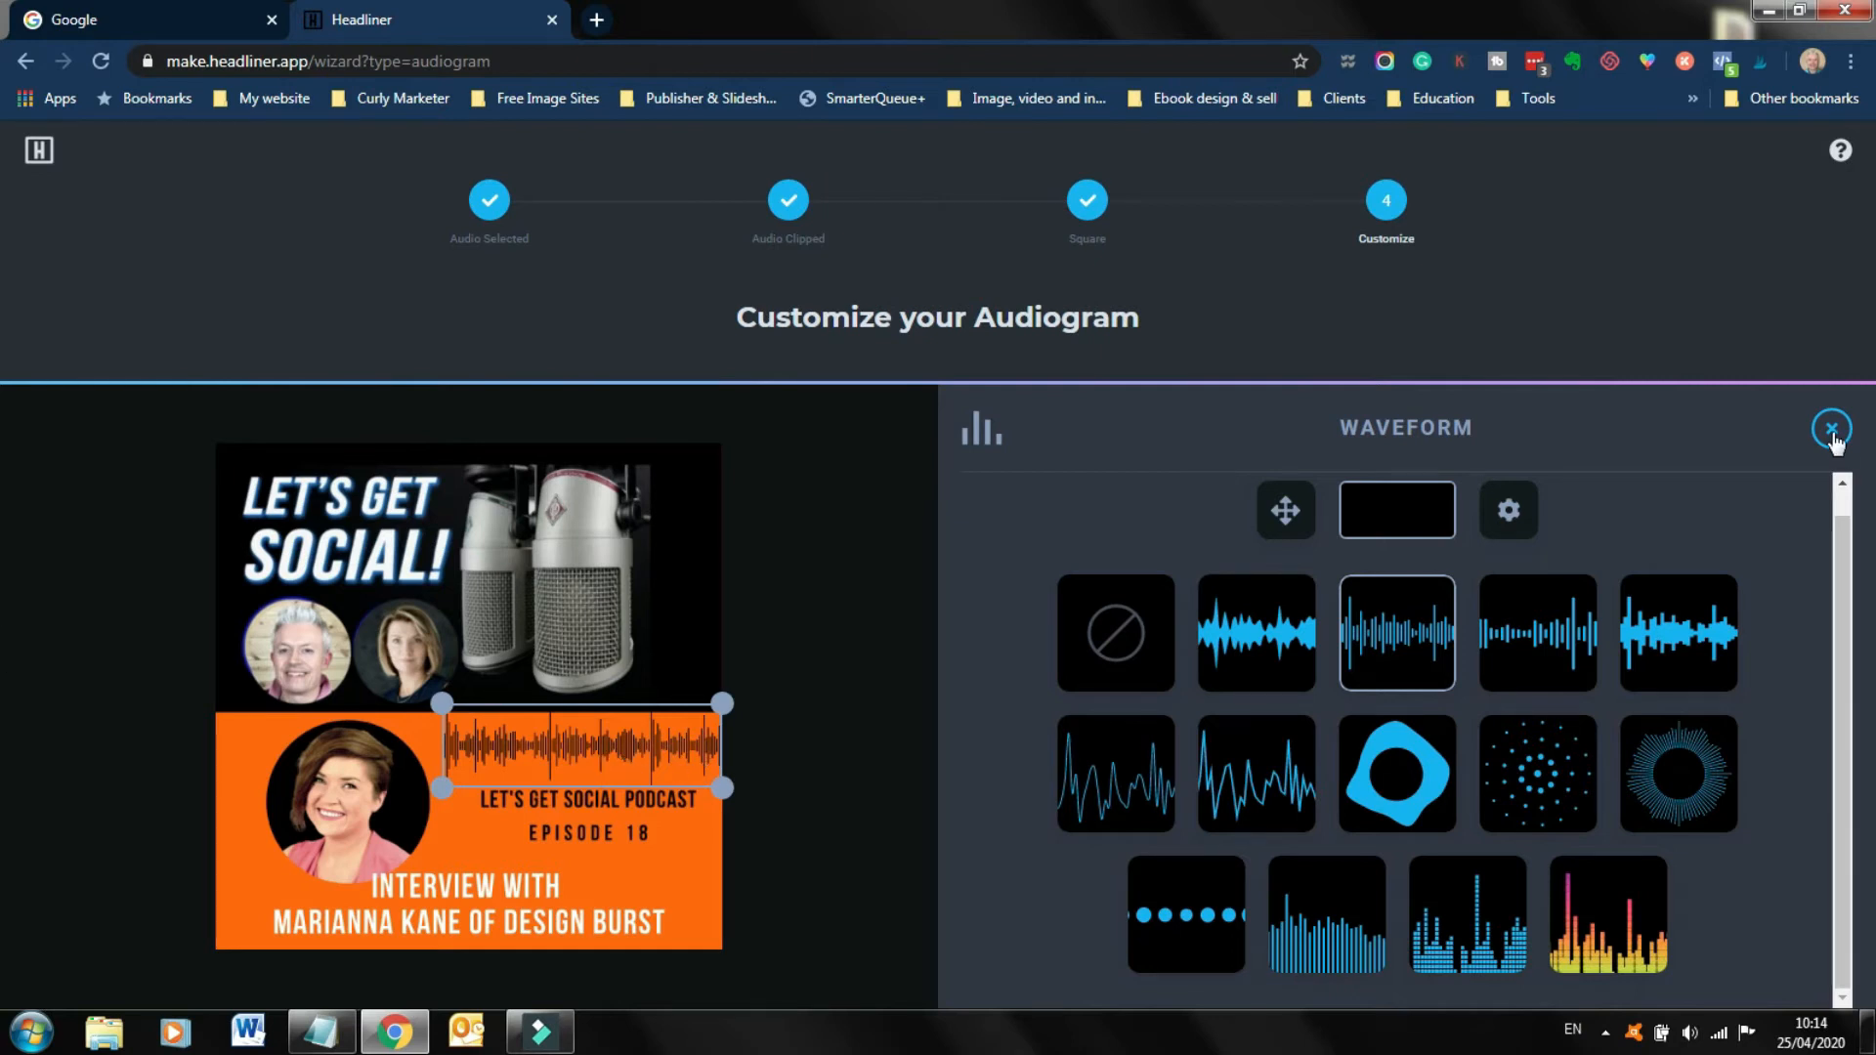
{"action": "left_click", "coordinate": [1832, 428]}
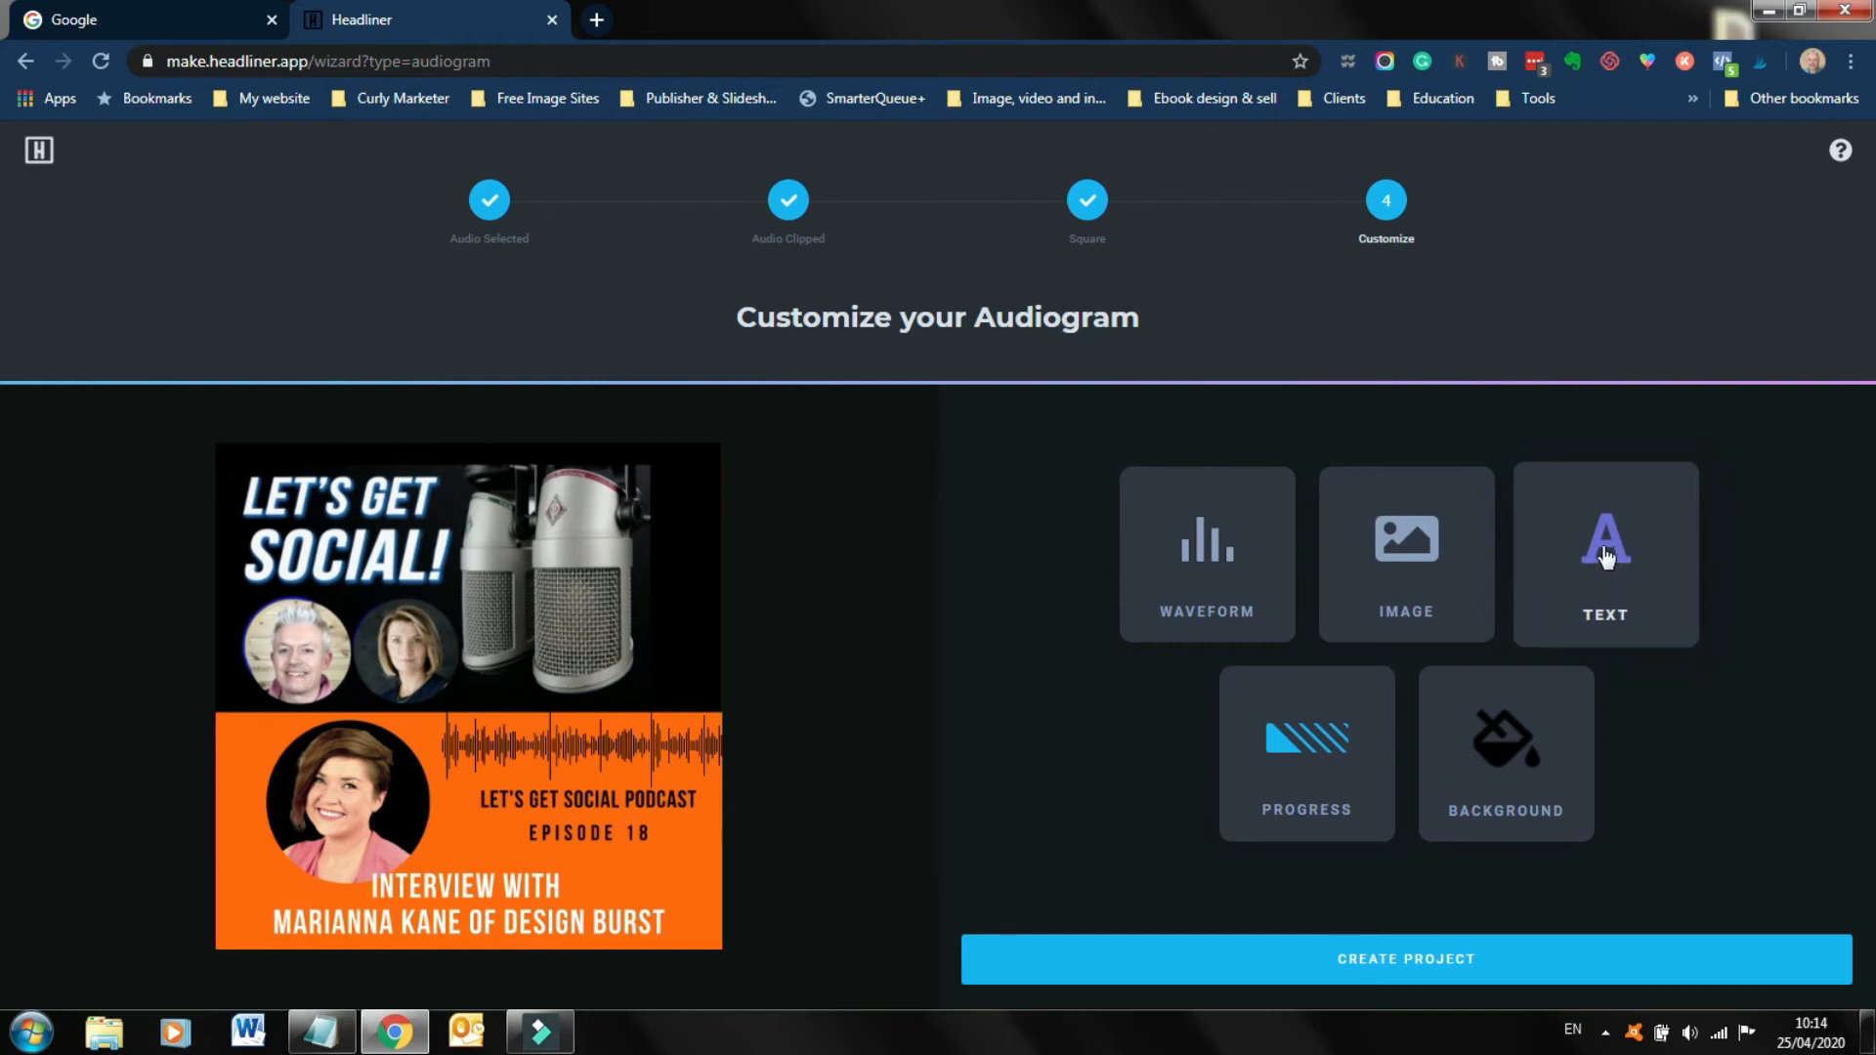
{"action": "mouse_move", "coordinate": [1552, 674]}
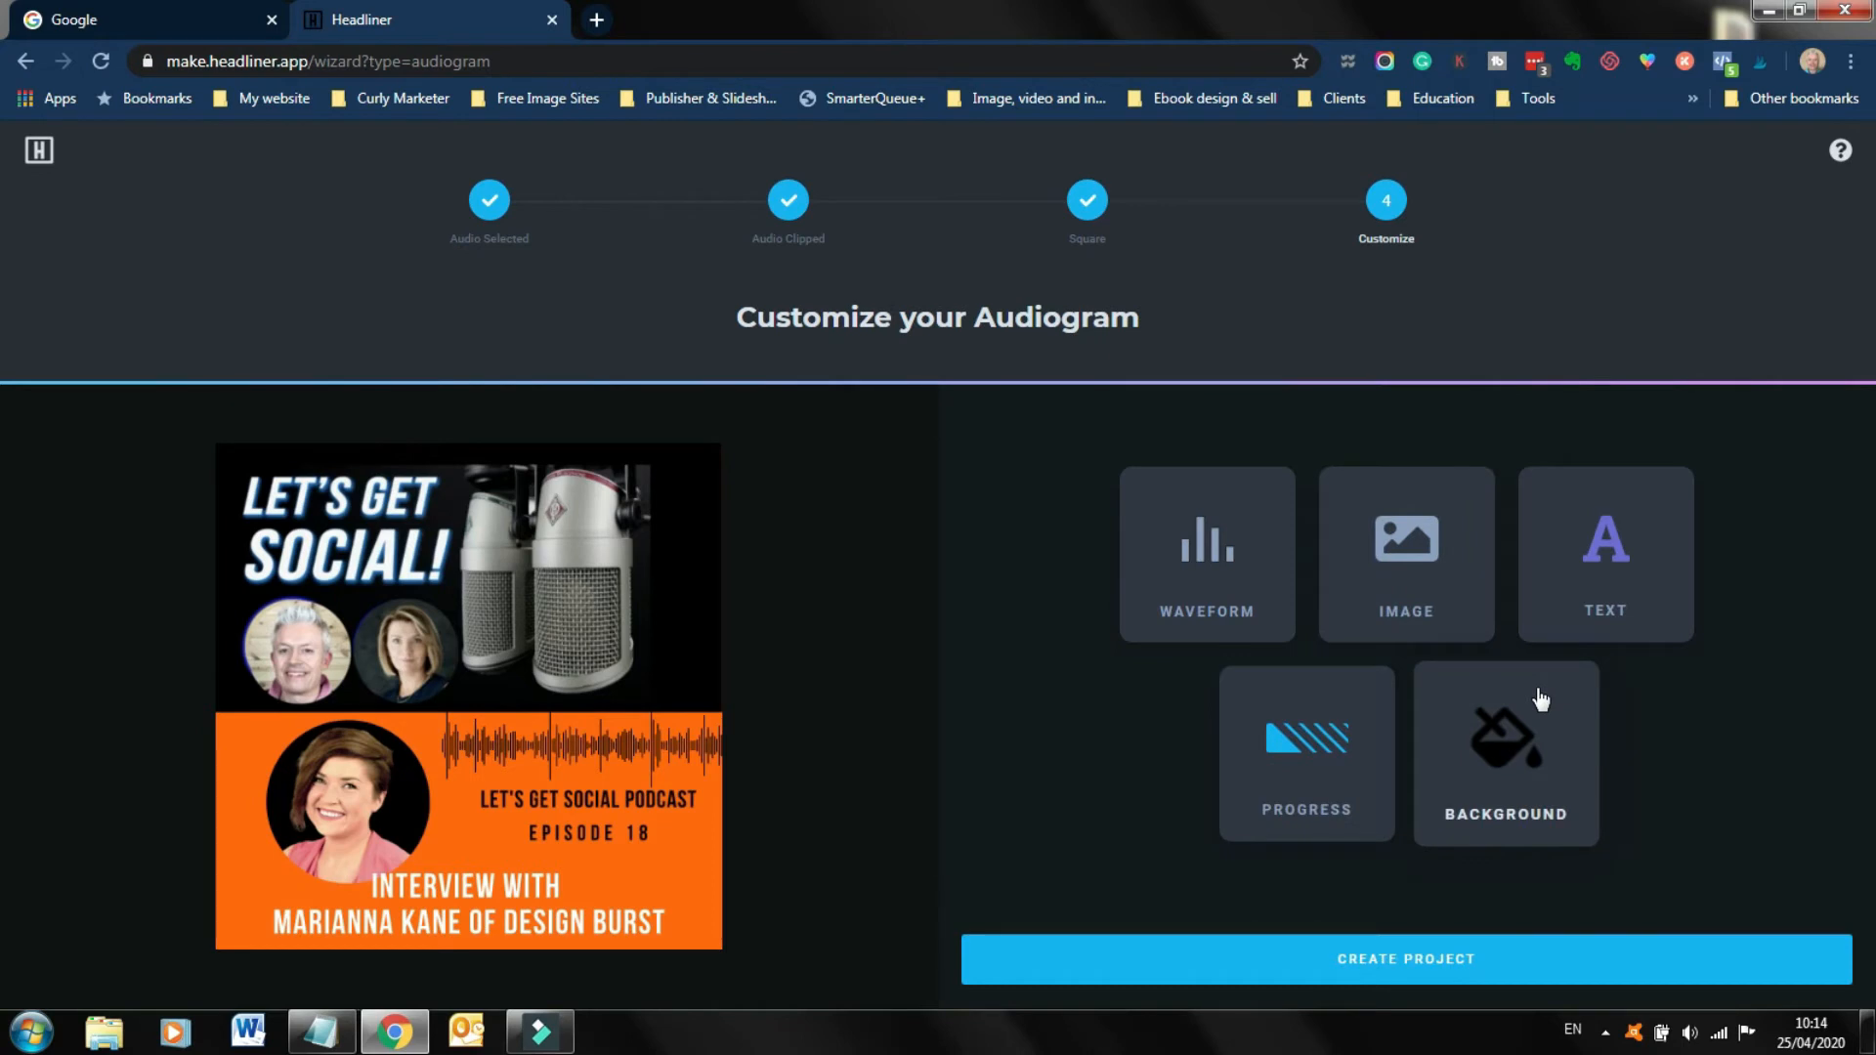
{"action": "mouse_move", "coordinate": [1406, 958]}
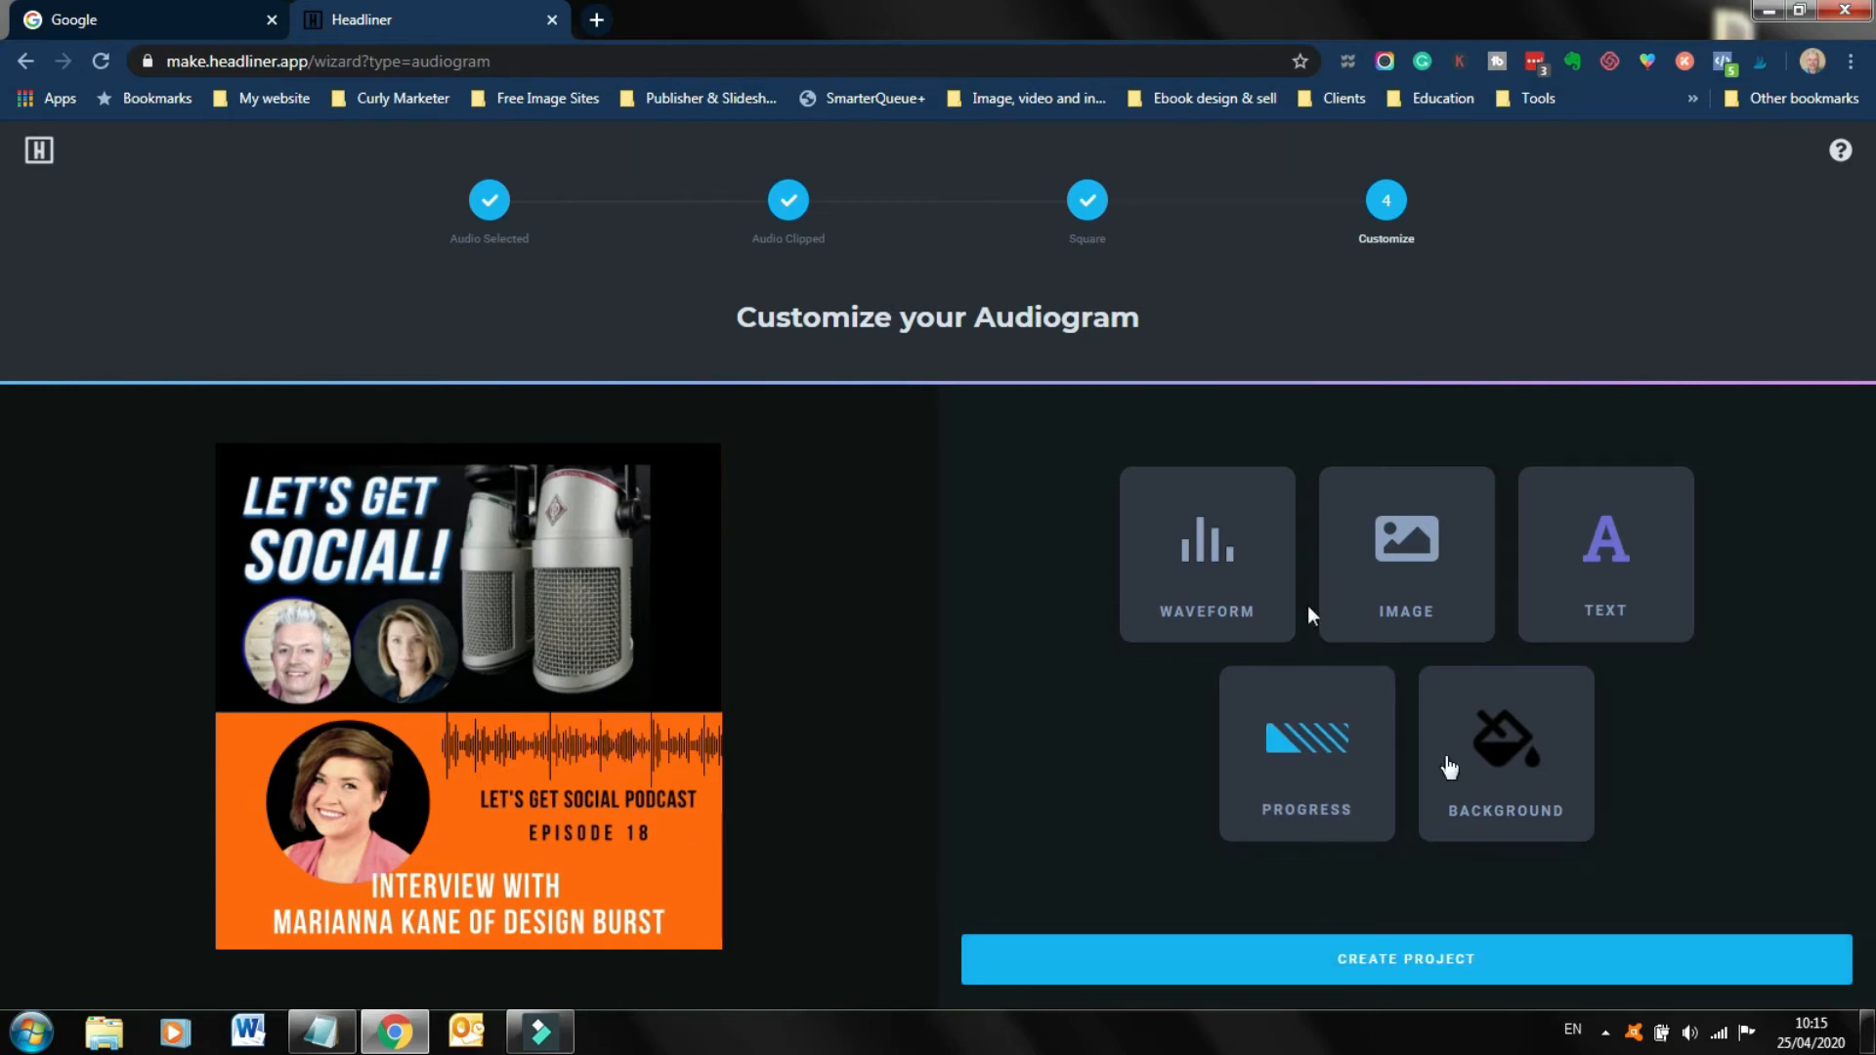
{"action": "left_click", "coordinate": [1204, 554]}
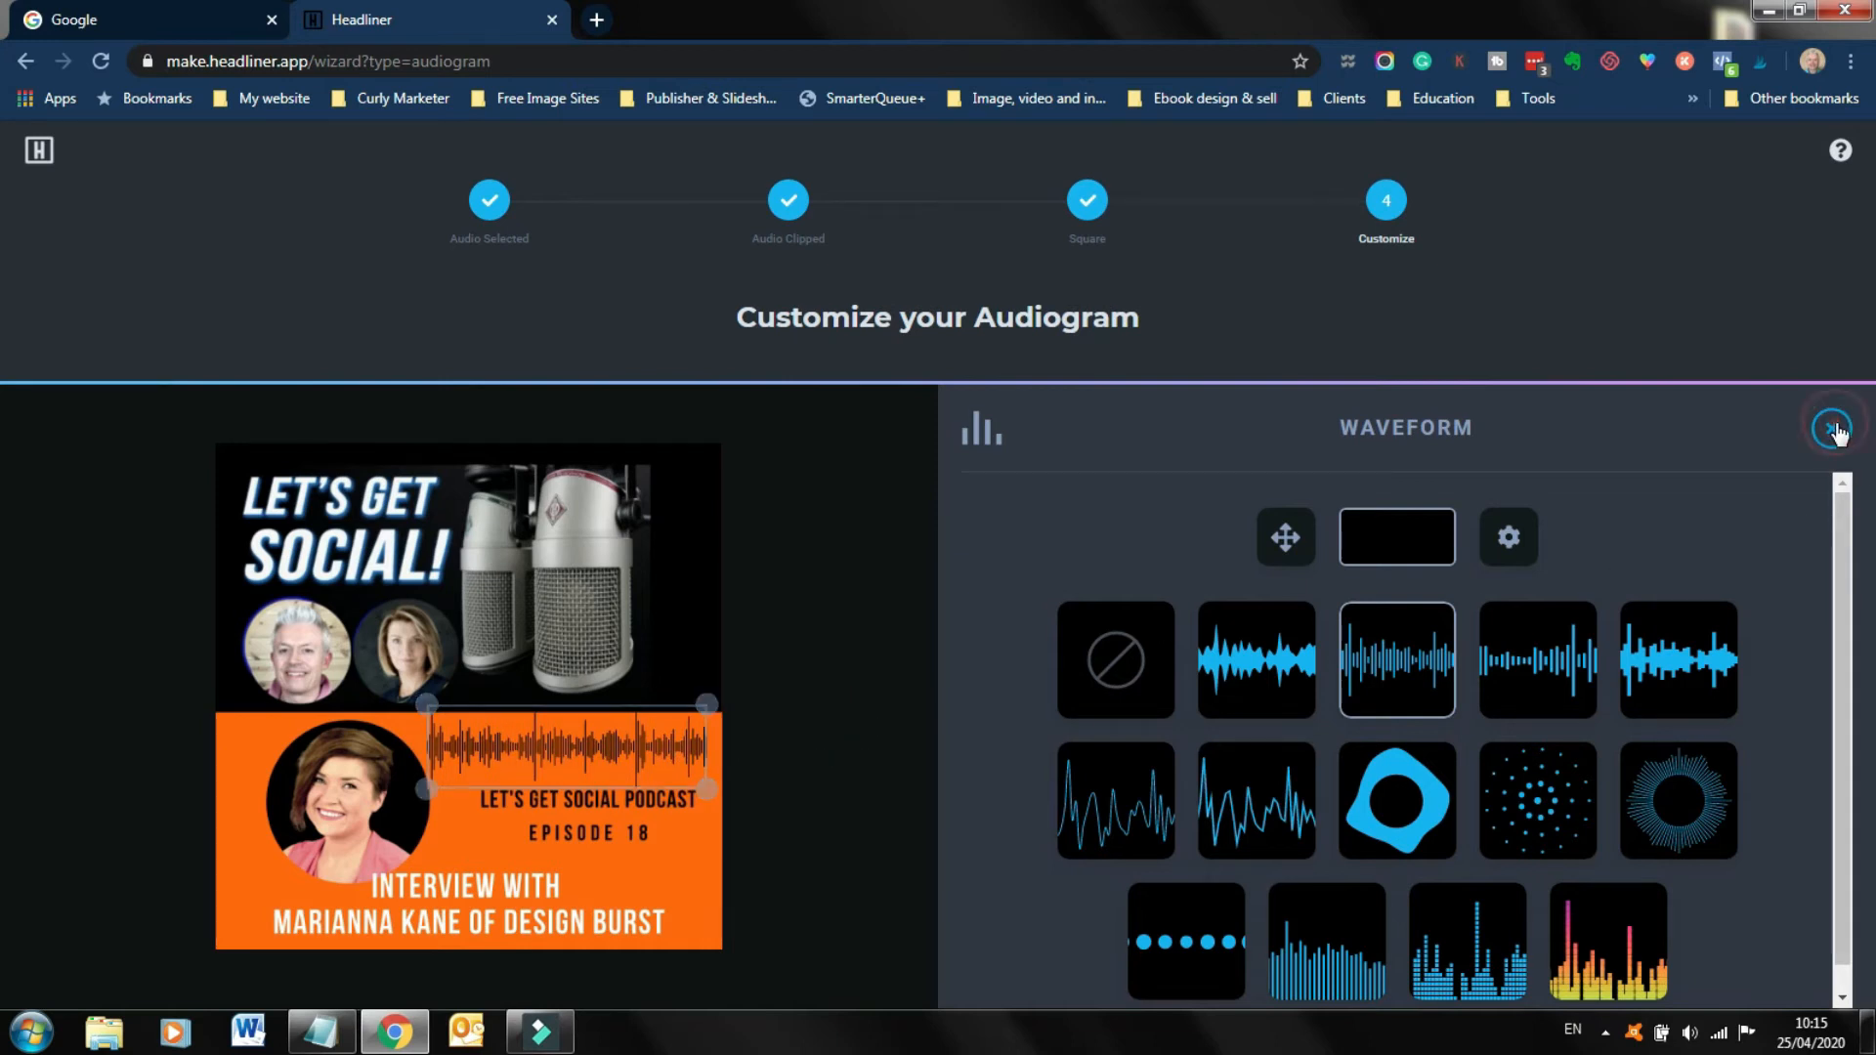
{"action": "left_click", "coordinate": [1830, 427]}
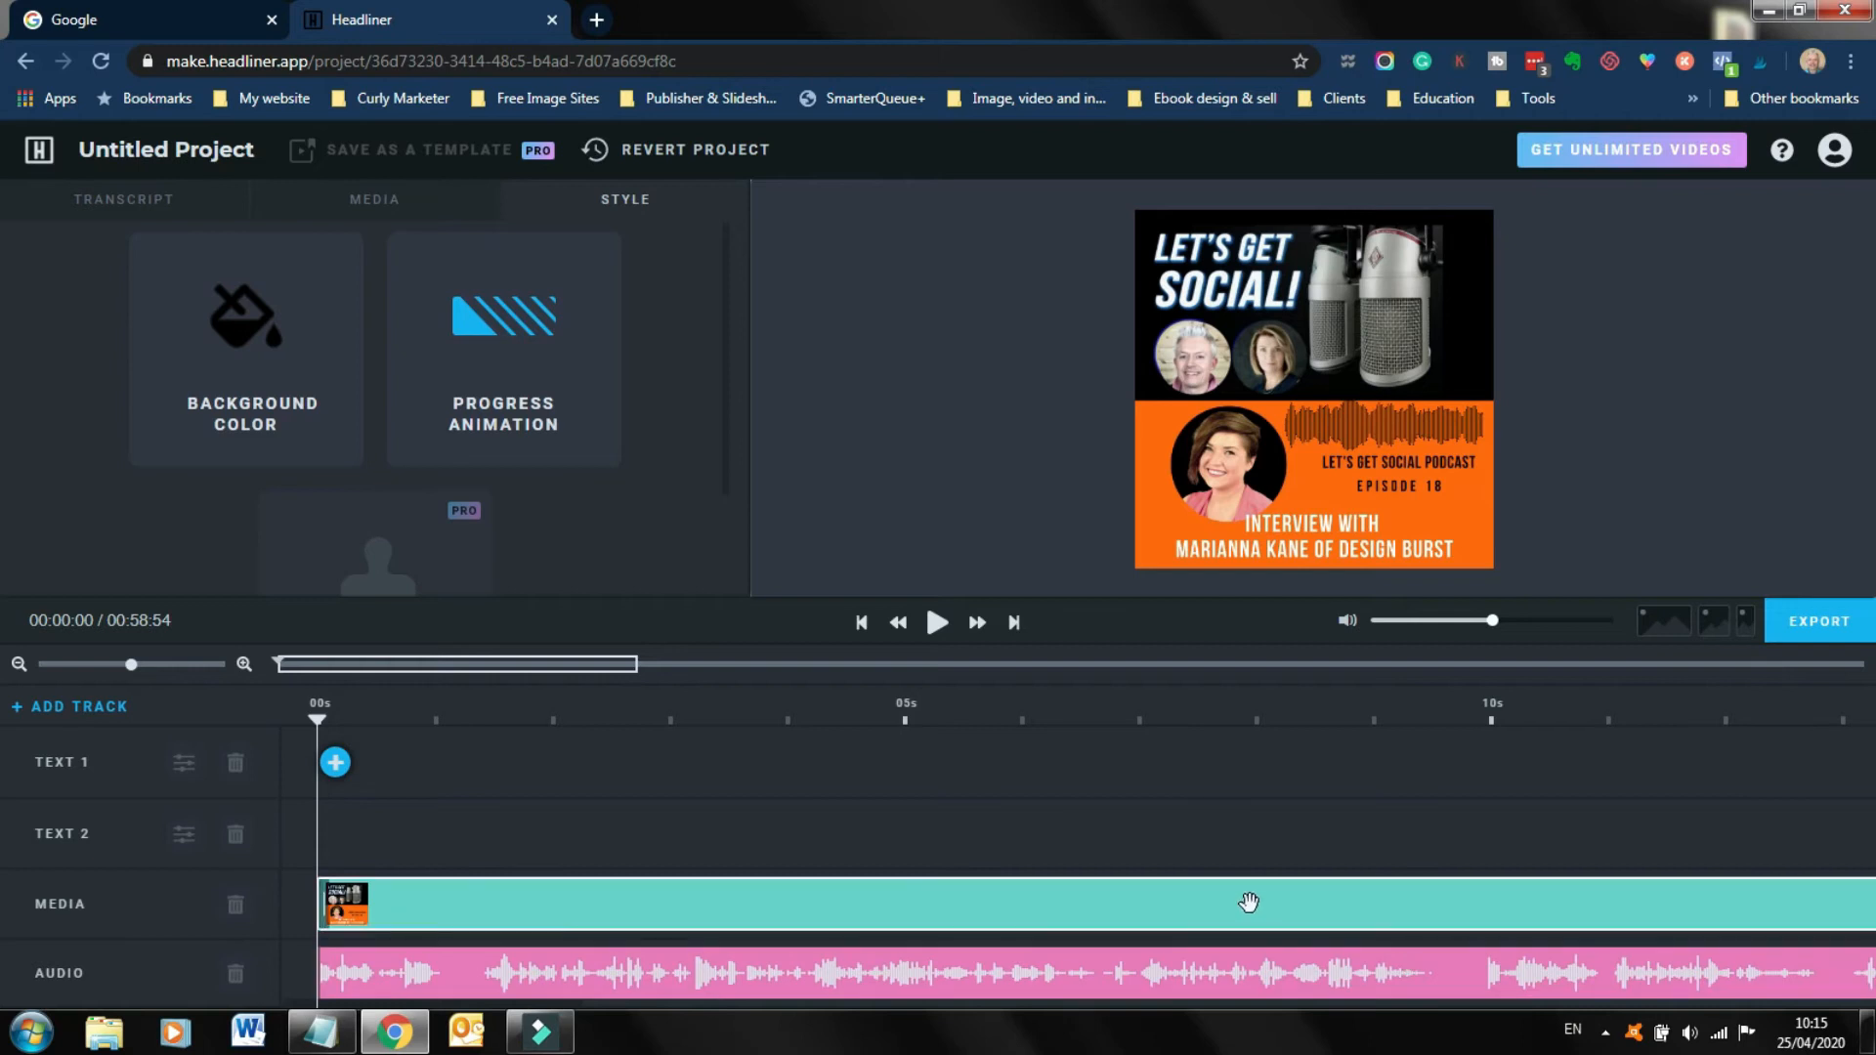
{"action": "mouse_move", "coordinate": [846, 808]}
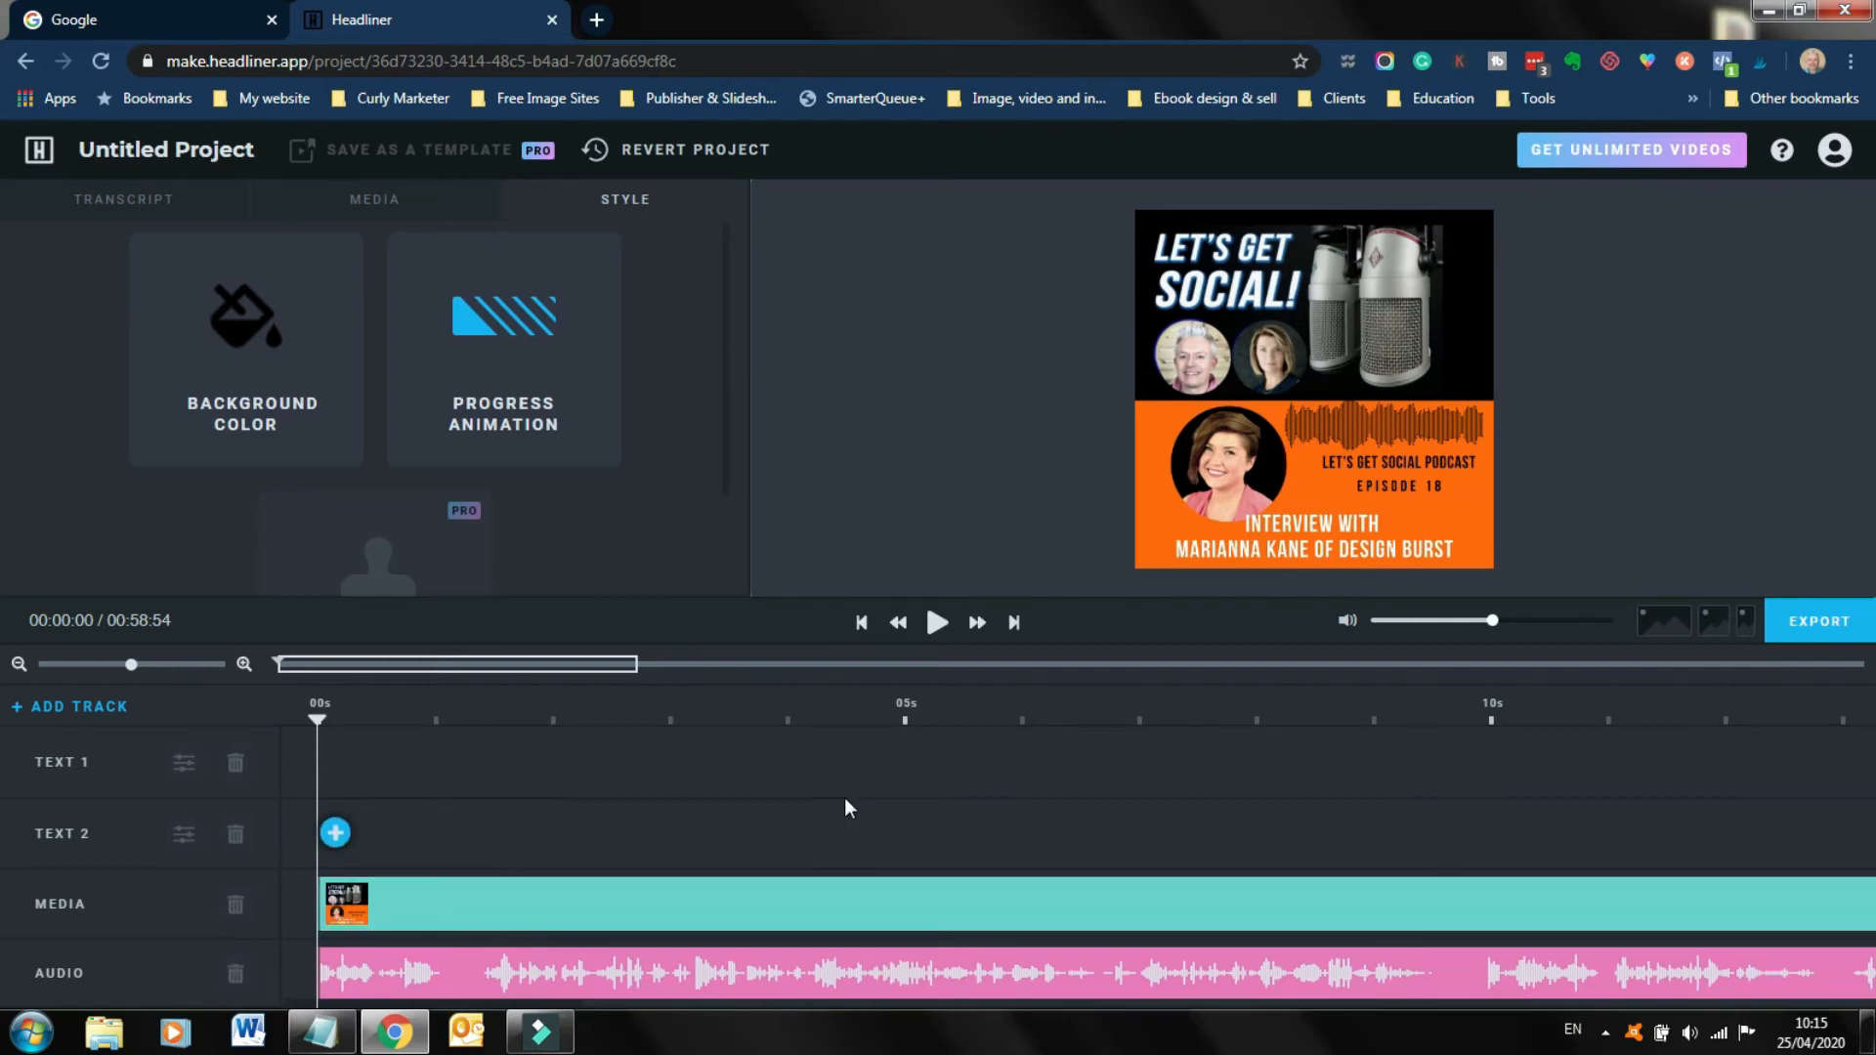
{"action": "mouse_move", "coordinate": [1386, 404]}
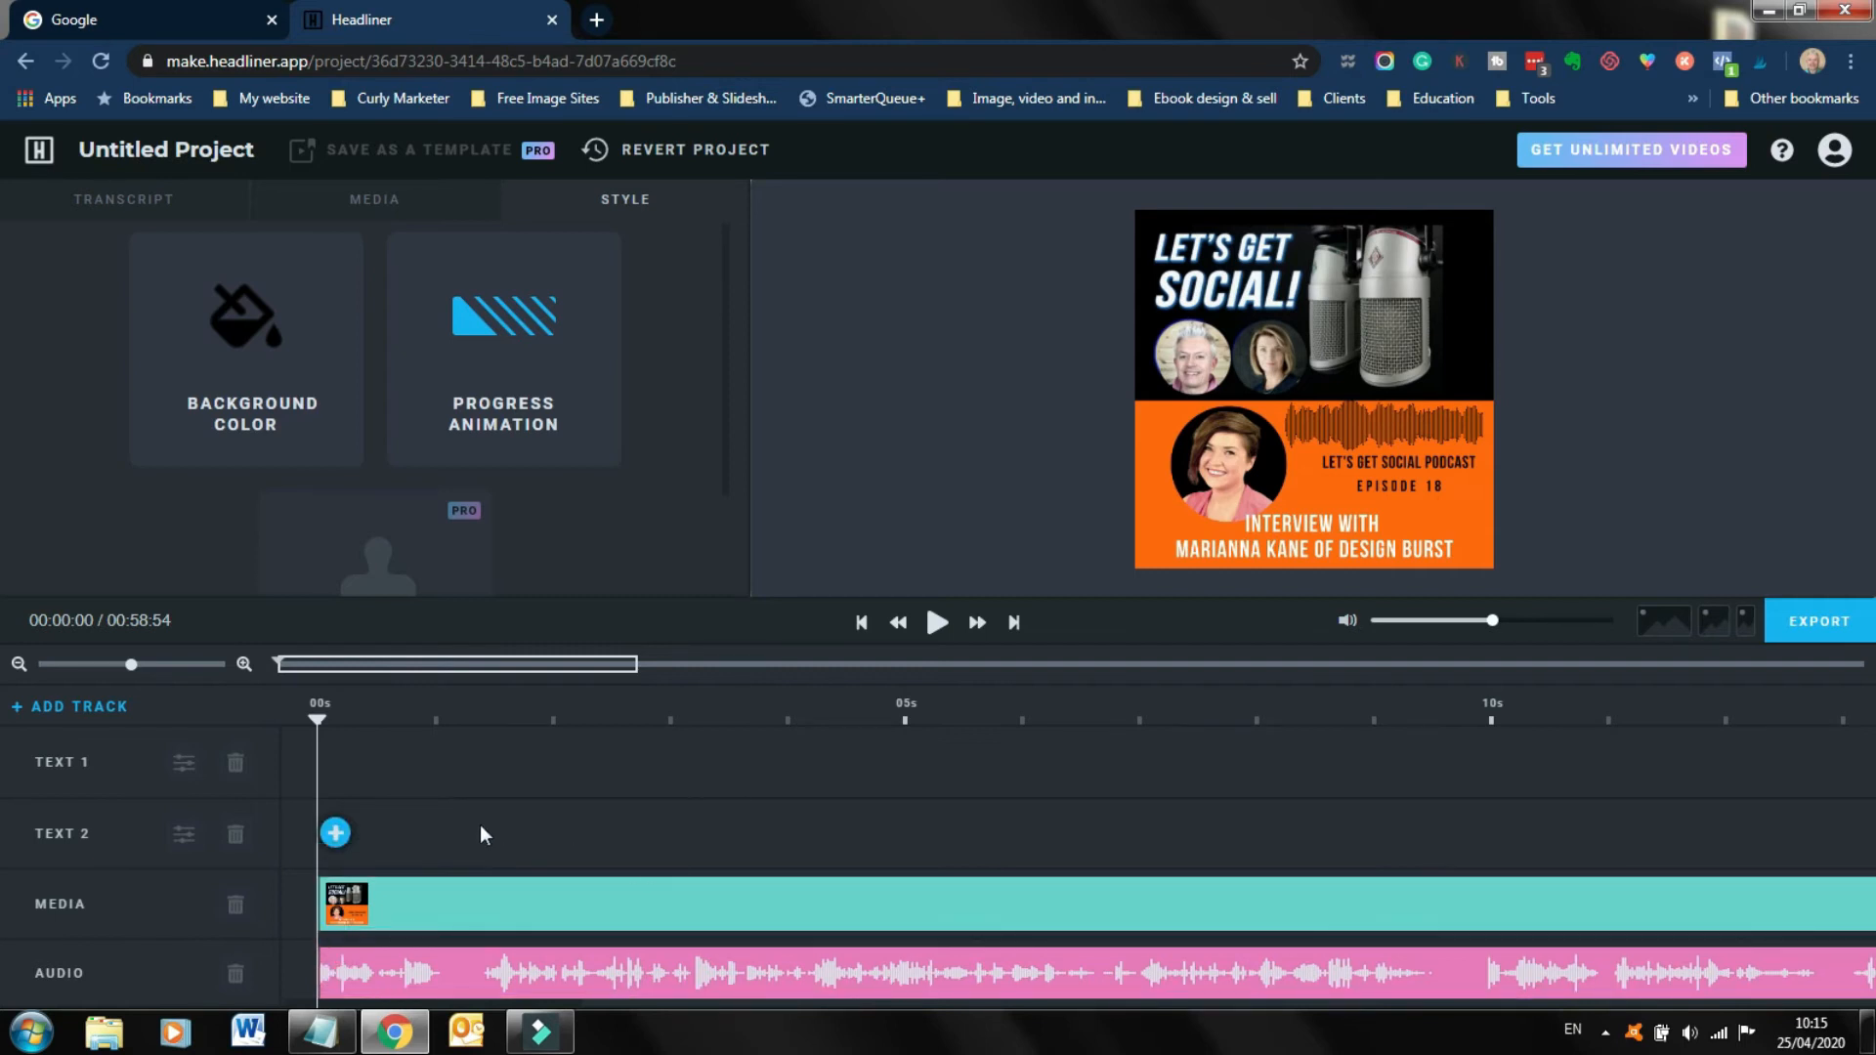
{"action": "mouse_move", "coordinate": [91, 721]}
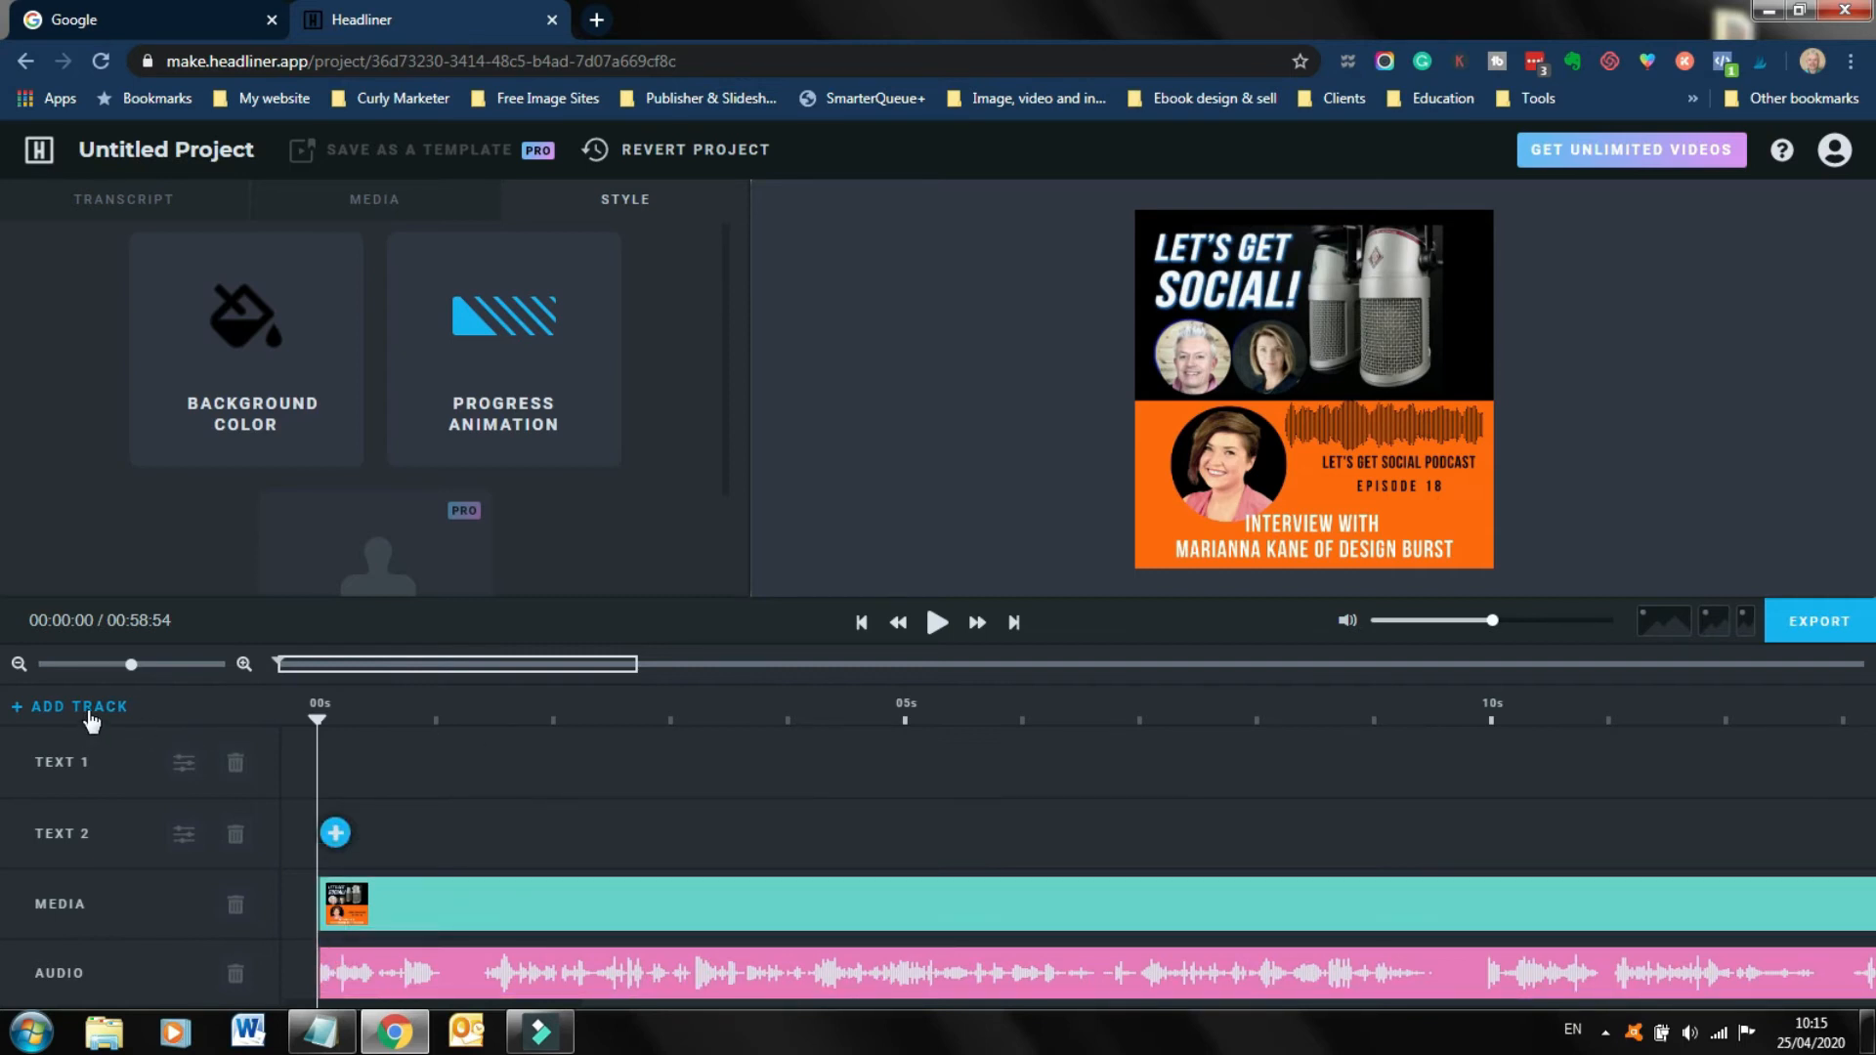
{"action": "mouse_move", "coordinate": [901, 861]}
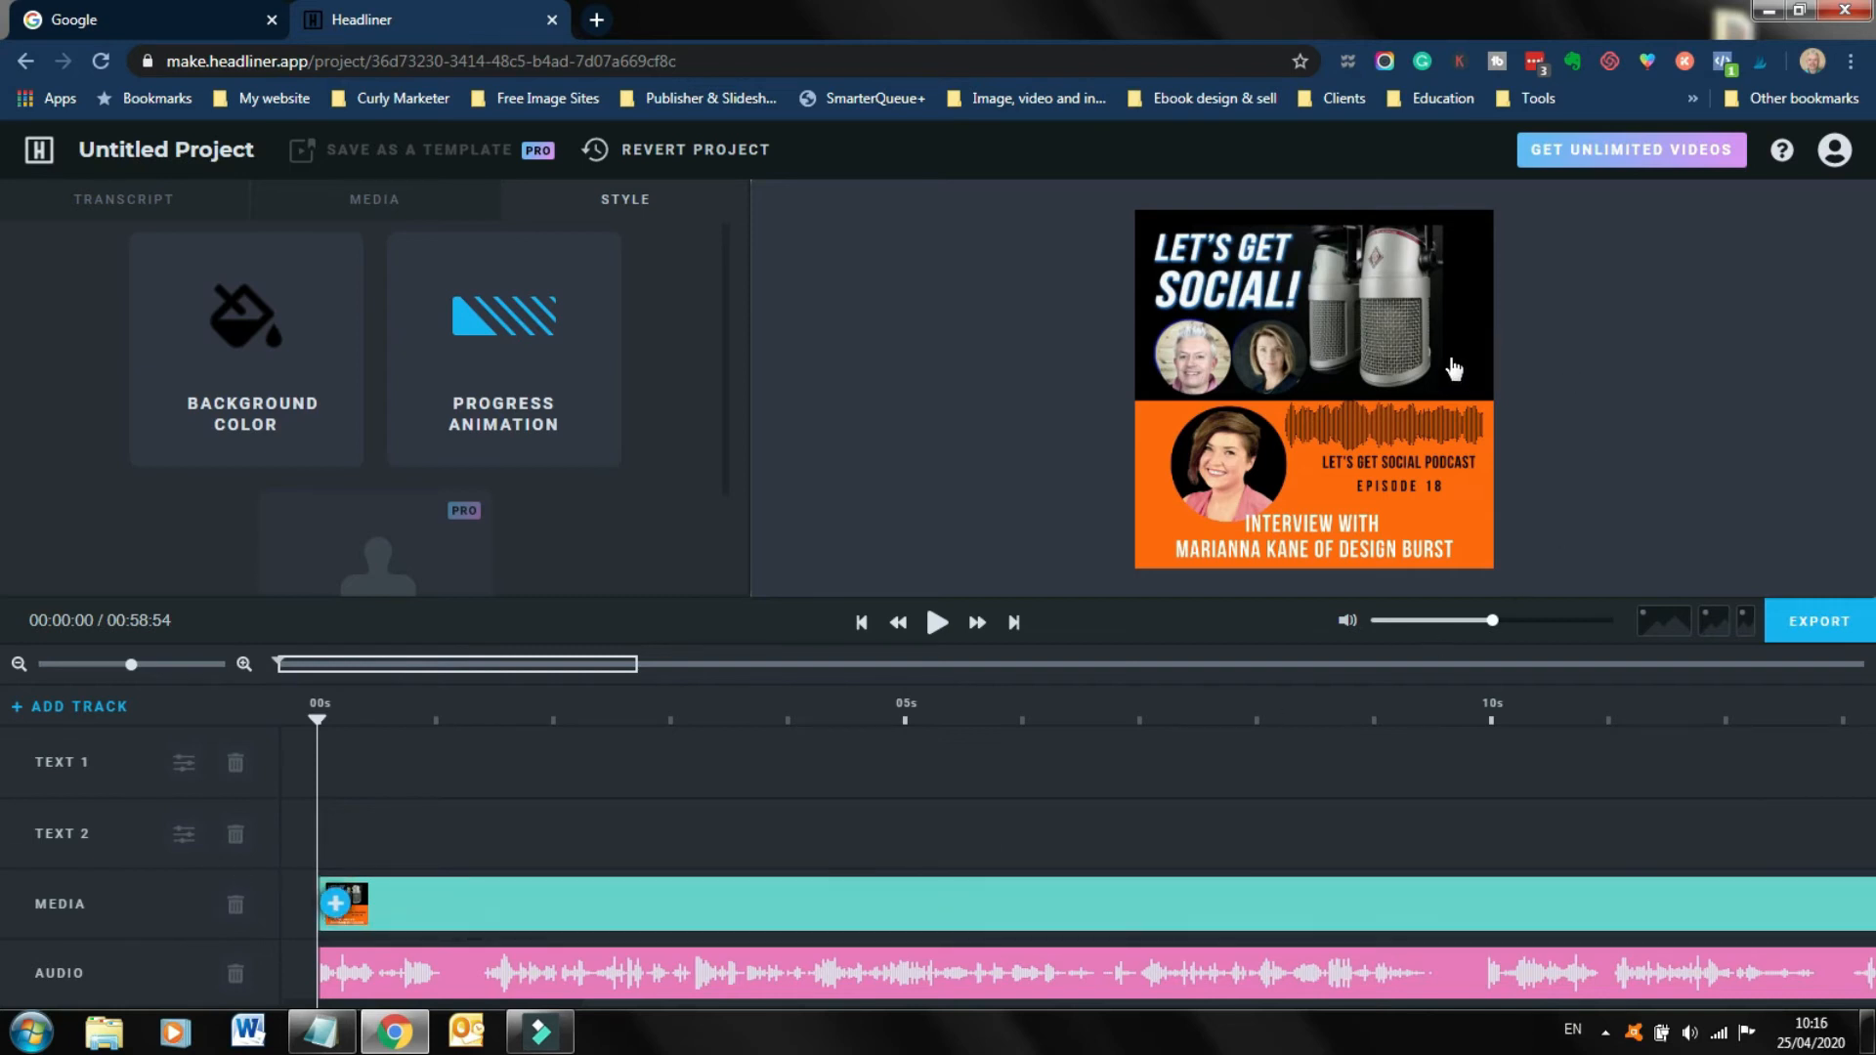
{"action": "mouse_move", "coordinate": [1368, 336]}
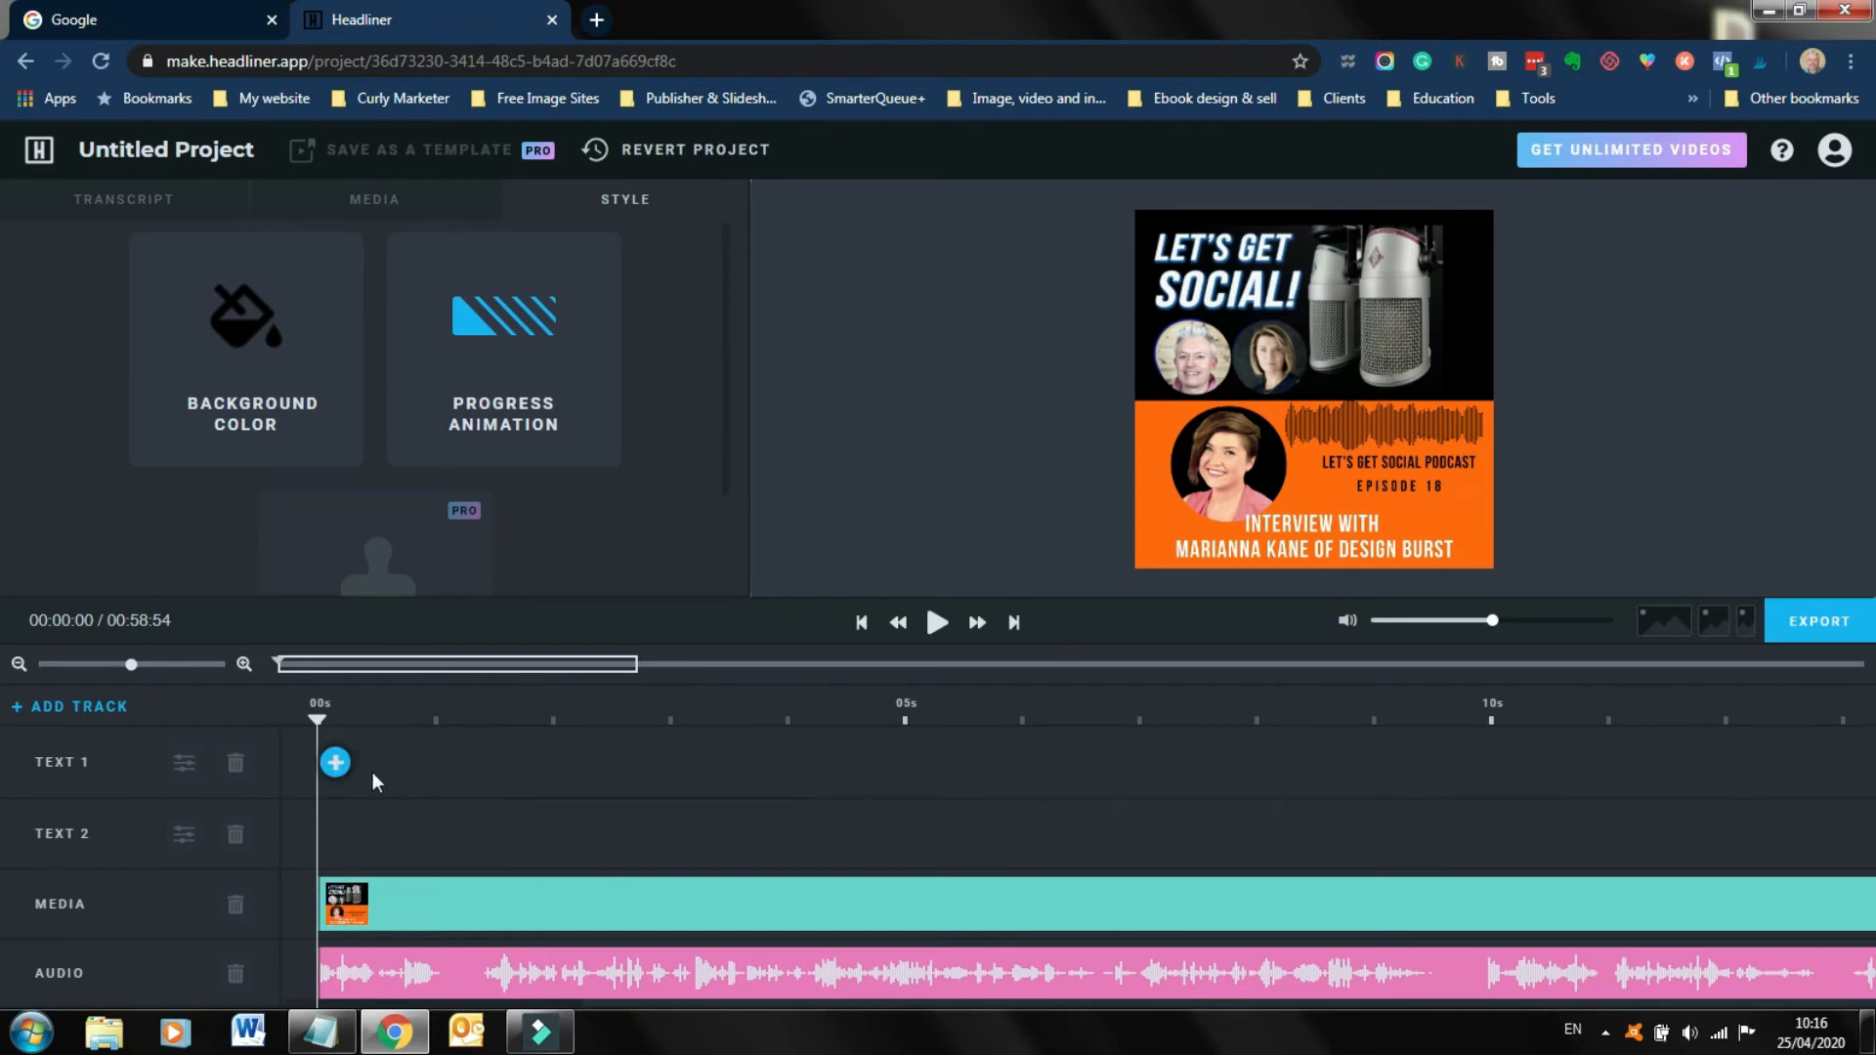
{"action": "mouse_move", "coordinate": [901, 782]}
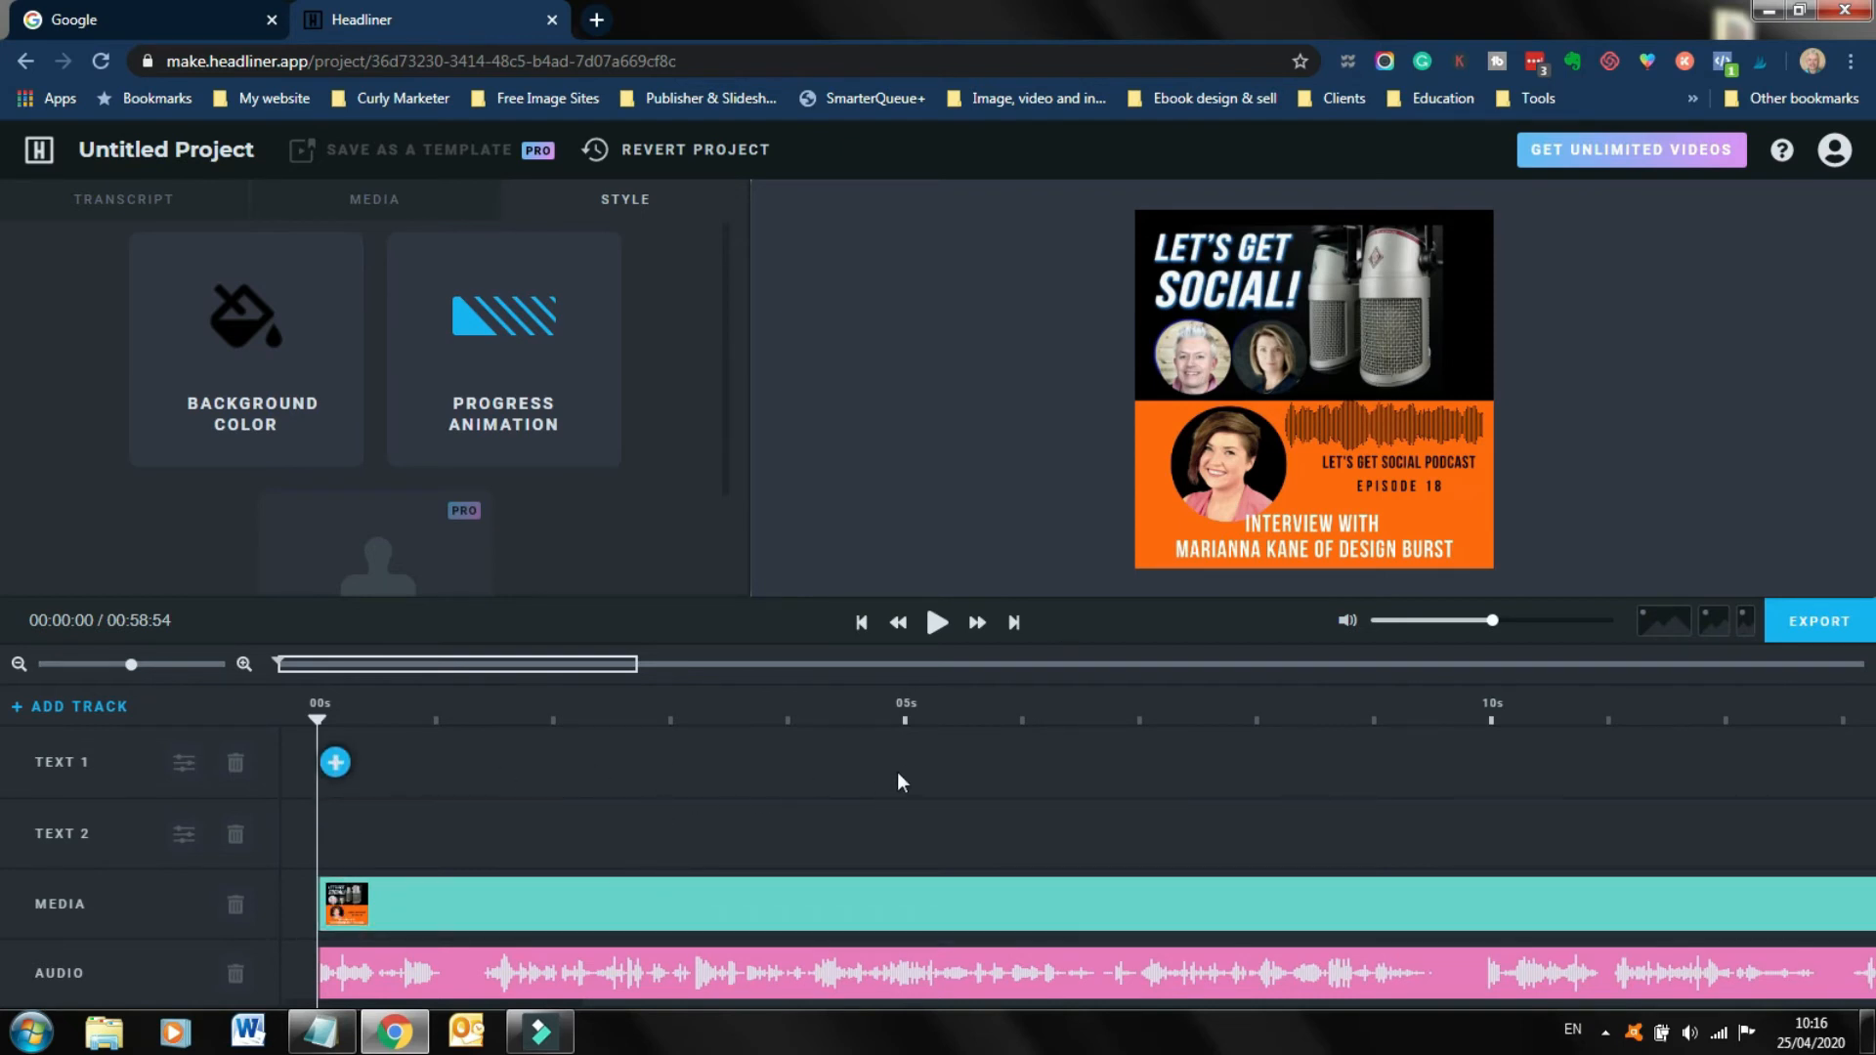
{"action": "mouse_move", "coordinate": [1374, 362]}
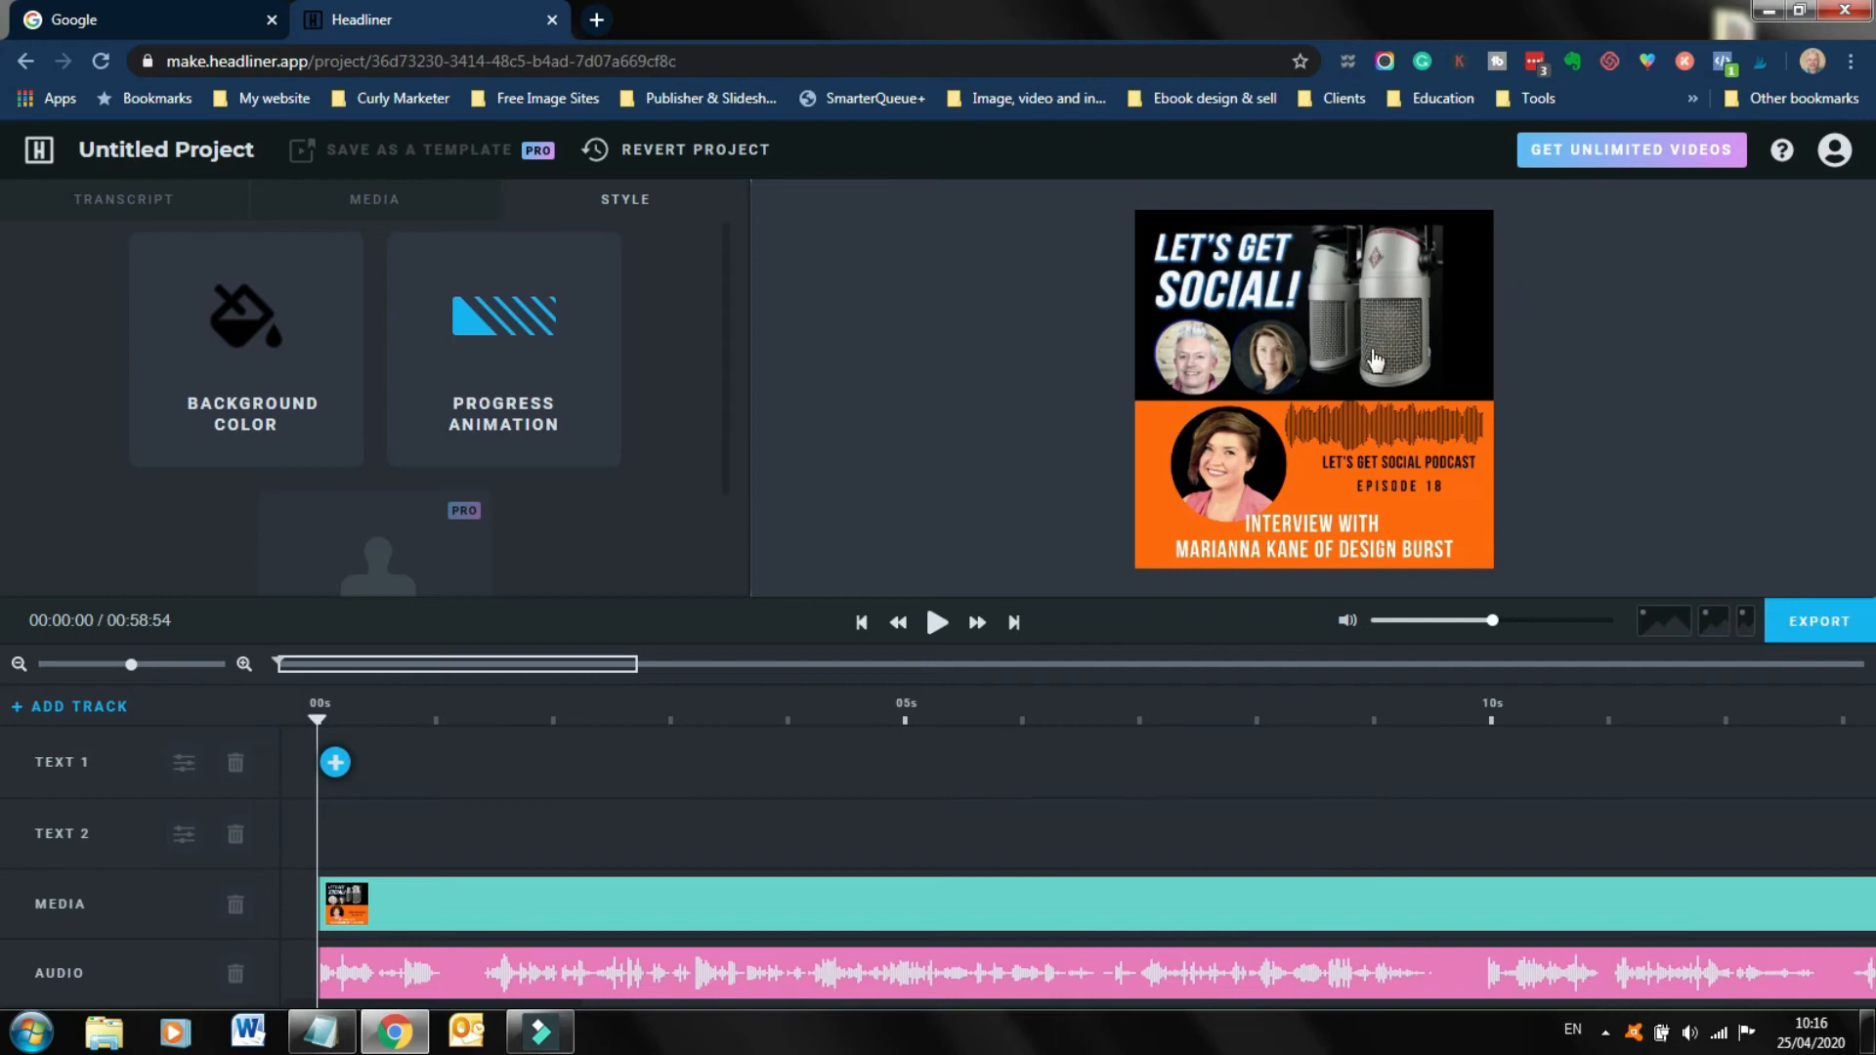
{"action": "mouse_move", "coordinate": [1401, 801]}
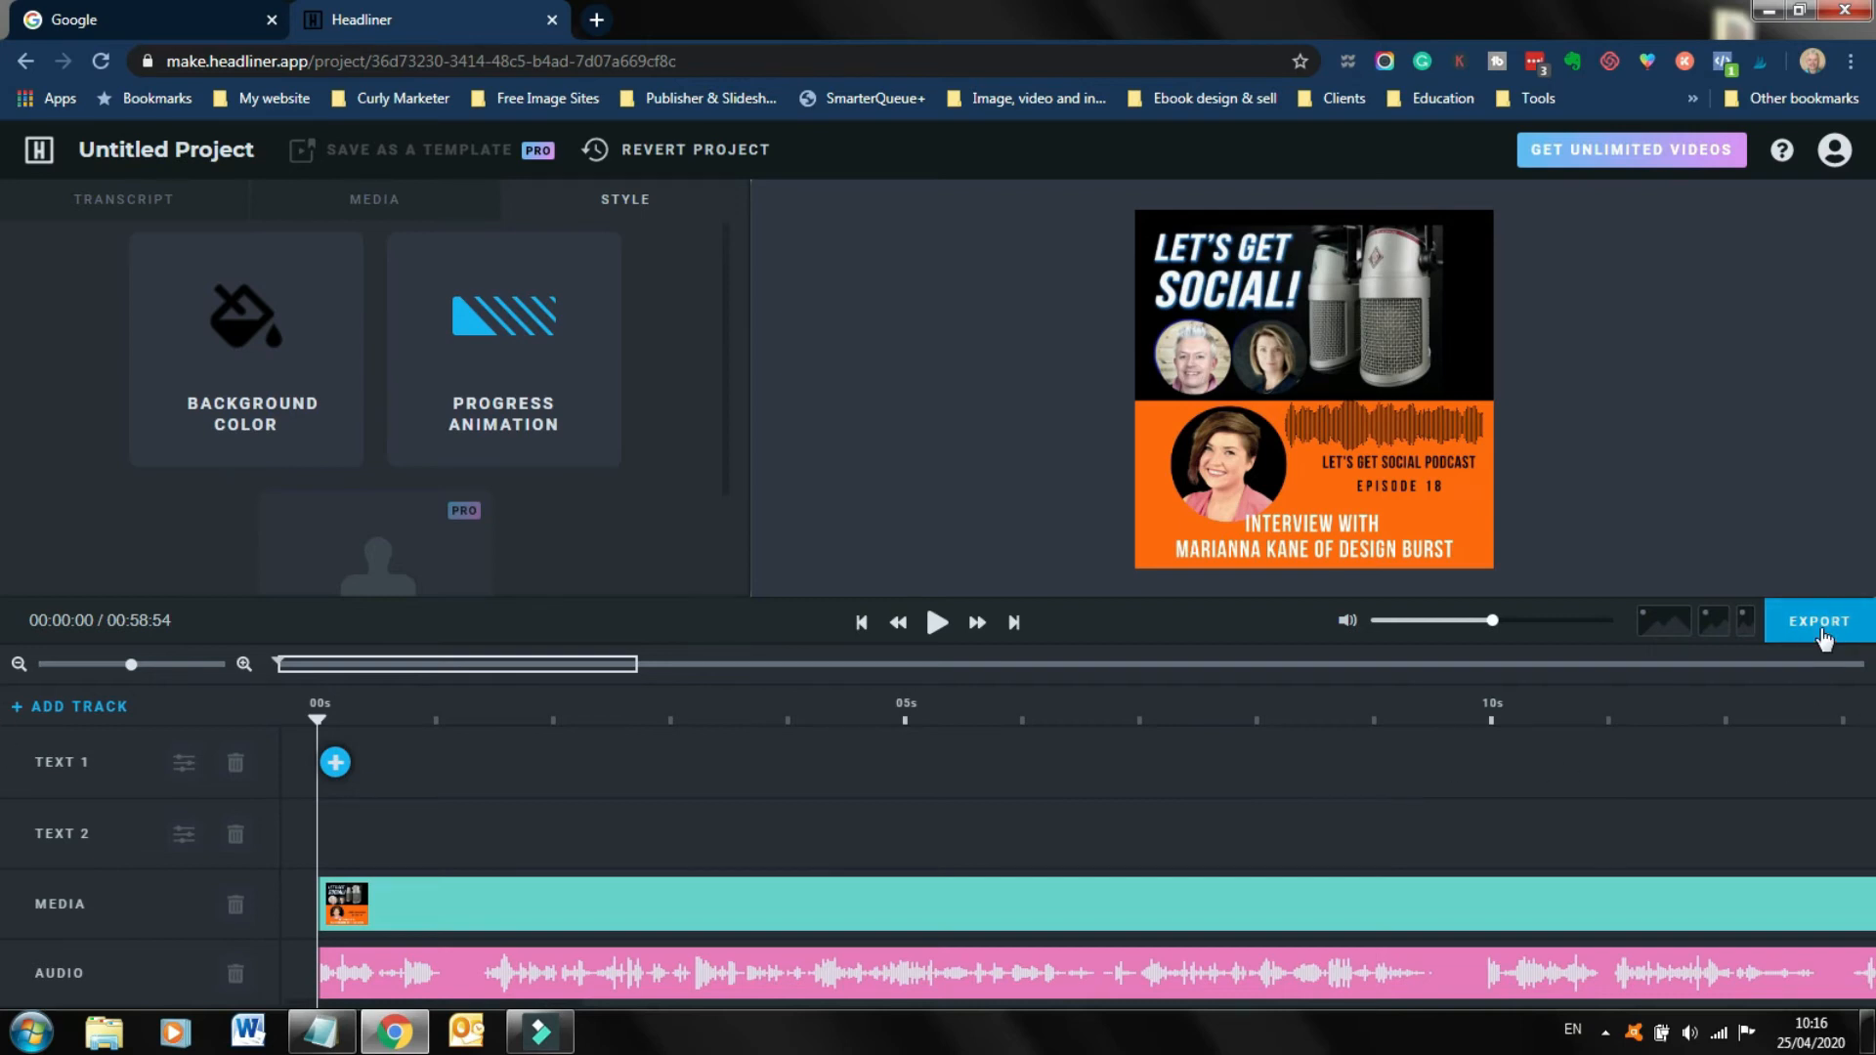
Open the export settings and change the frame rate to 25.
{"action": "left_click", "coordinate": [1817, 619]}
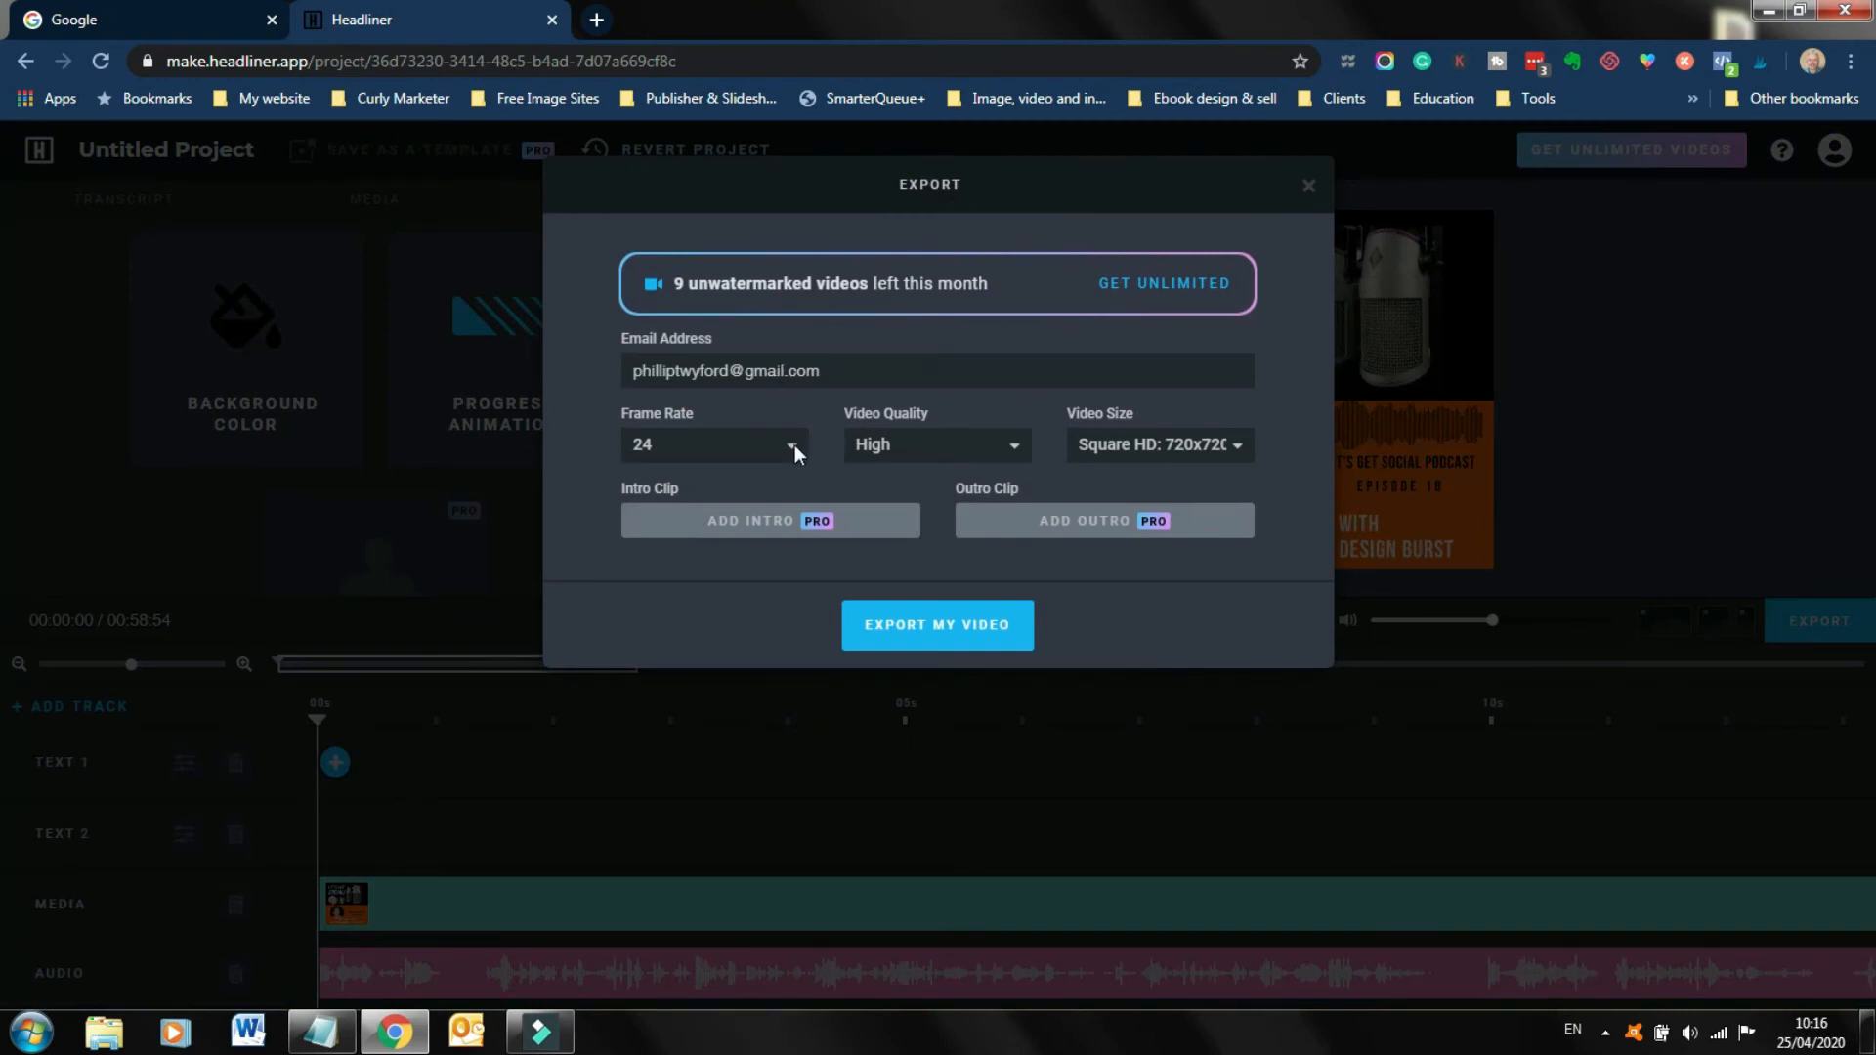
{"action": "left_click", "coordinate": [713, 443]}
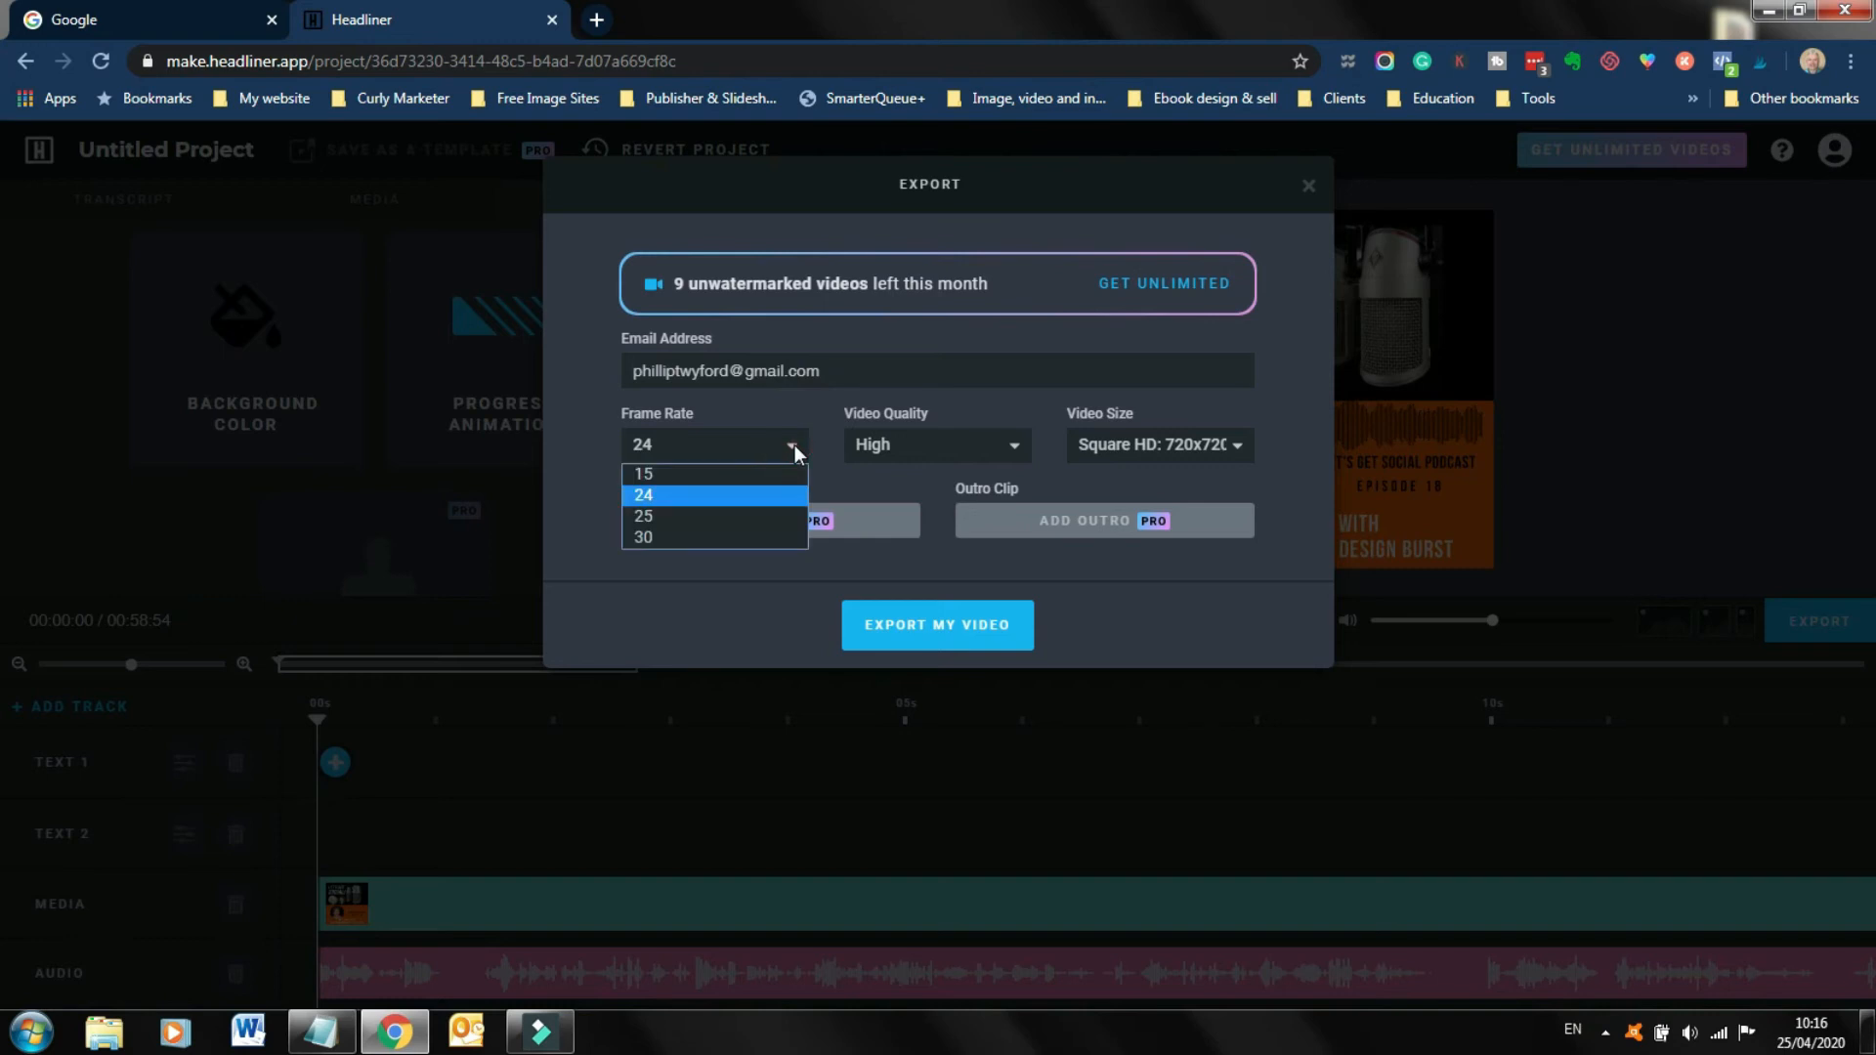
{"action": "left_click", "coordinate": [643, 516]}
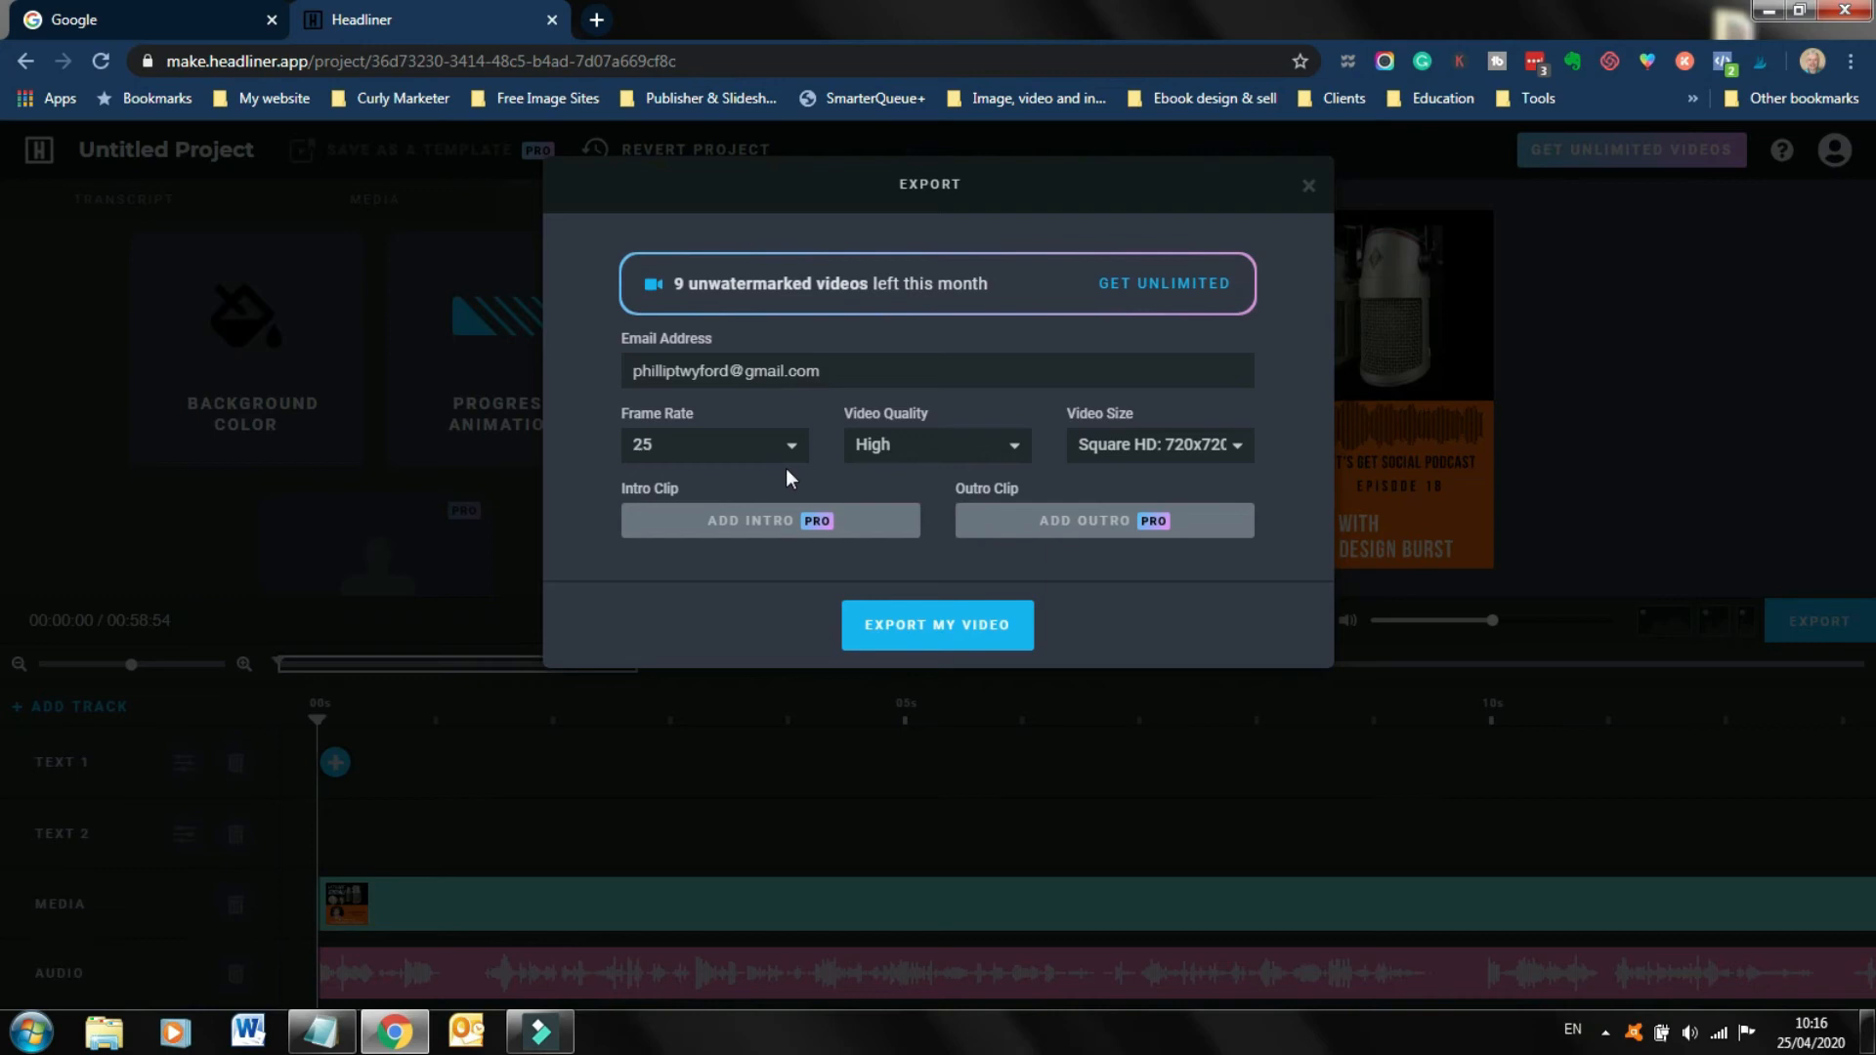
{"action": "mouse_move", "coordinate": [954, 454]}
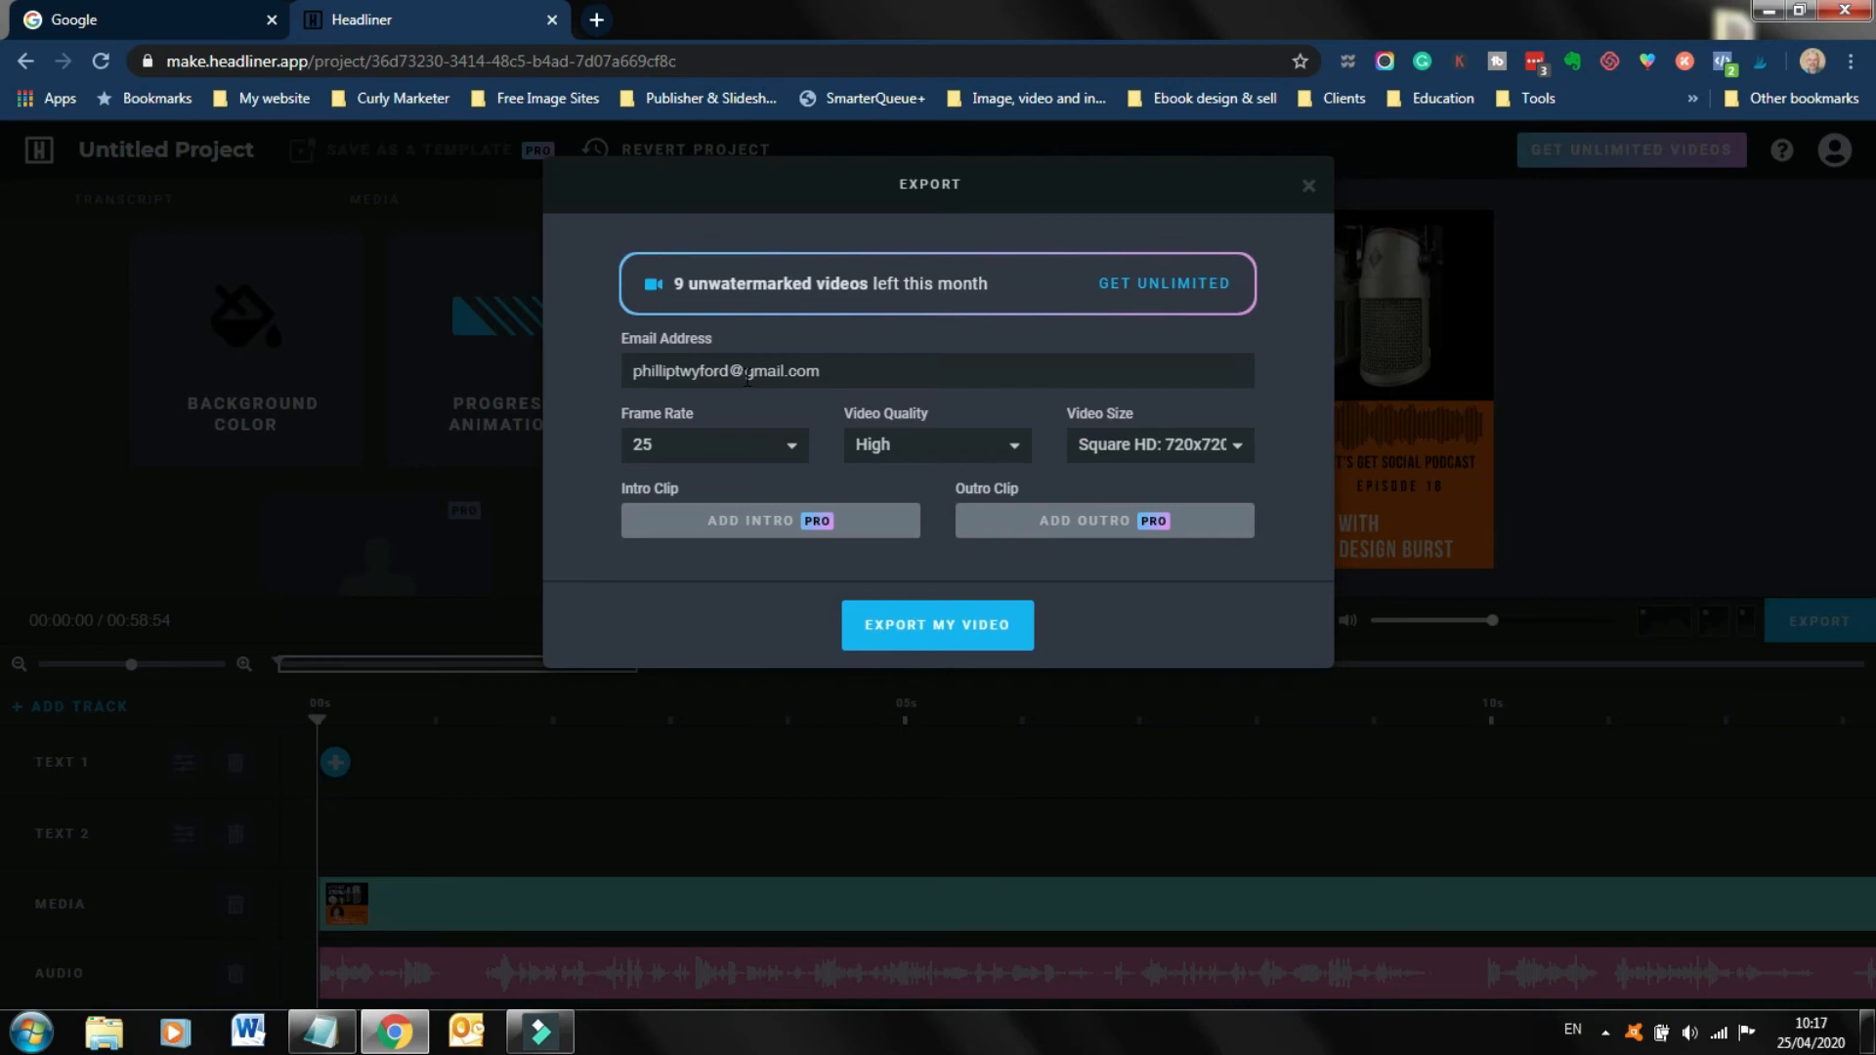
{"action": "mouse_move", "coordinate": [937, 624]}
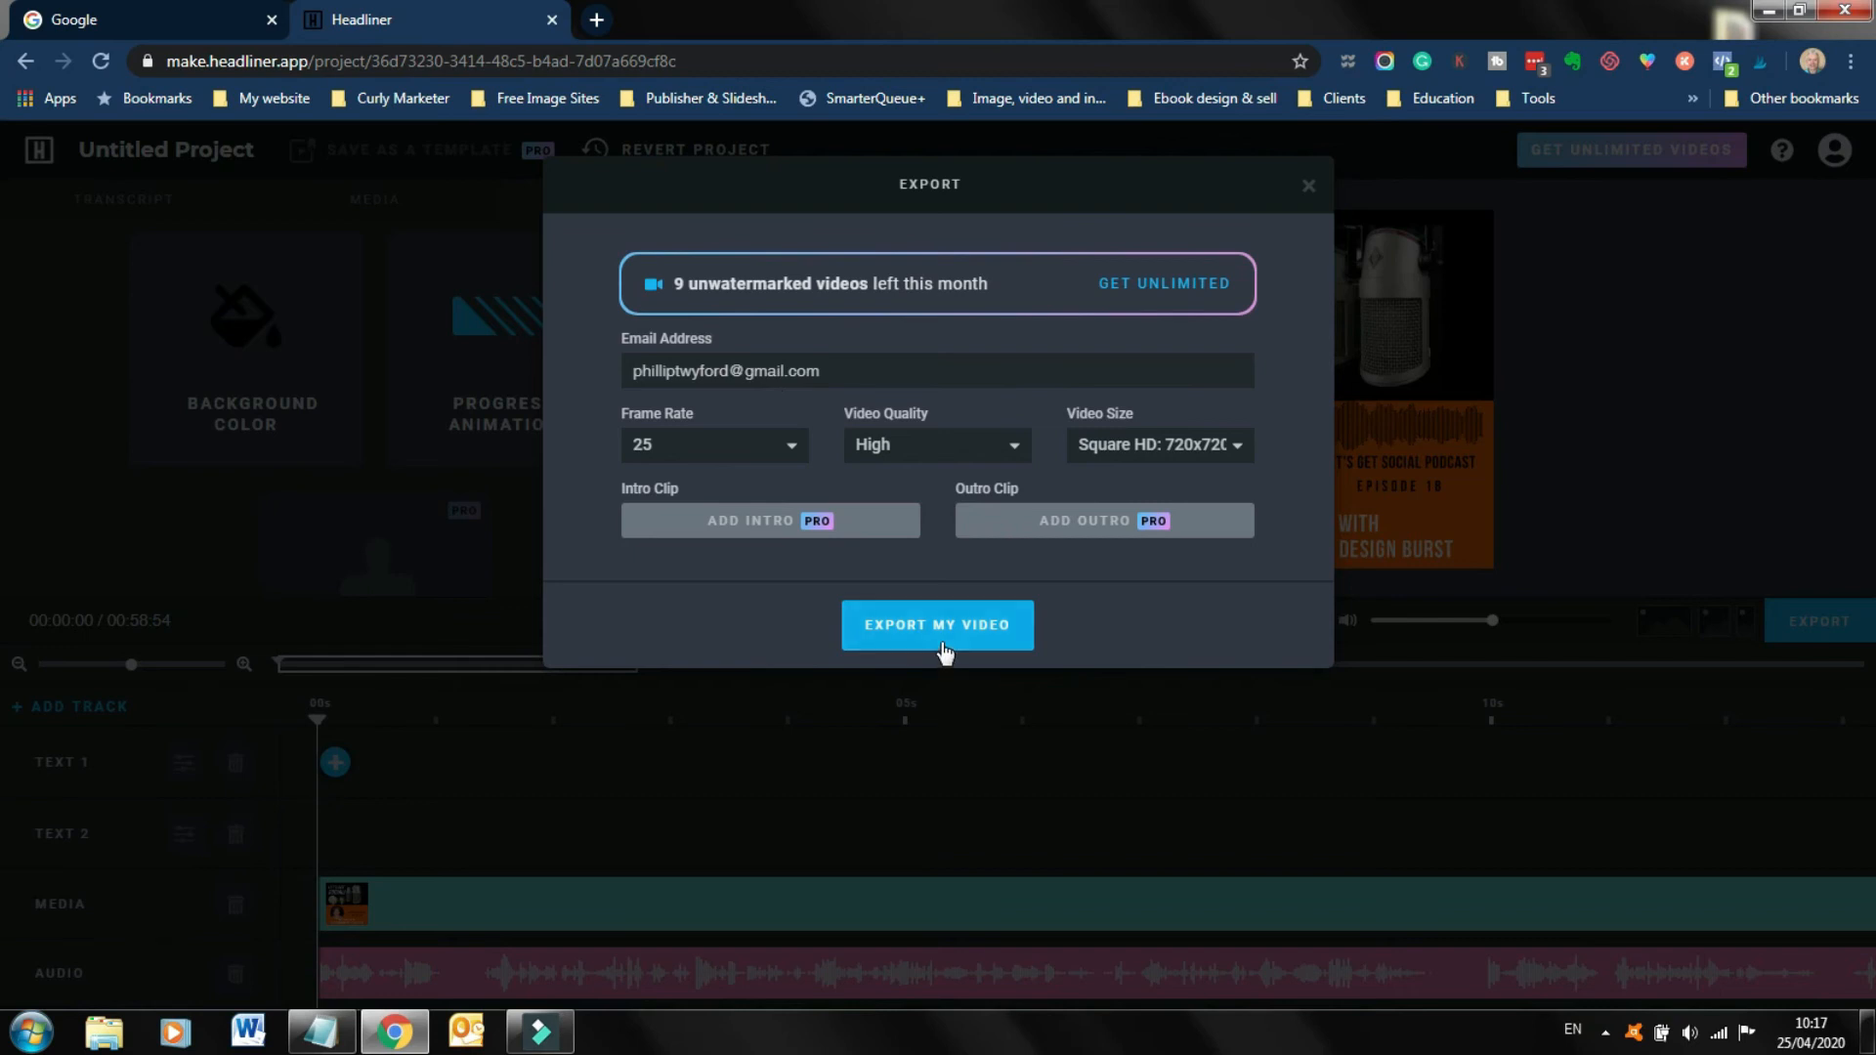
Export the video and let the Generating Video progress complete.
{"action": "left_click", "coordinate": [937, 625]}
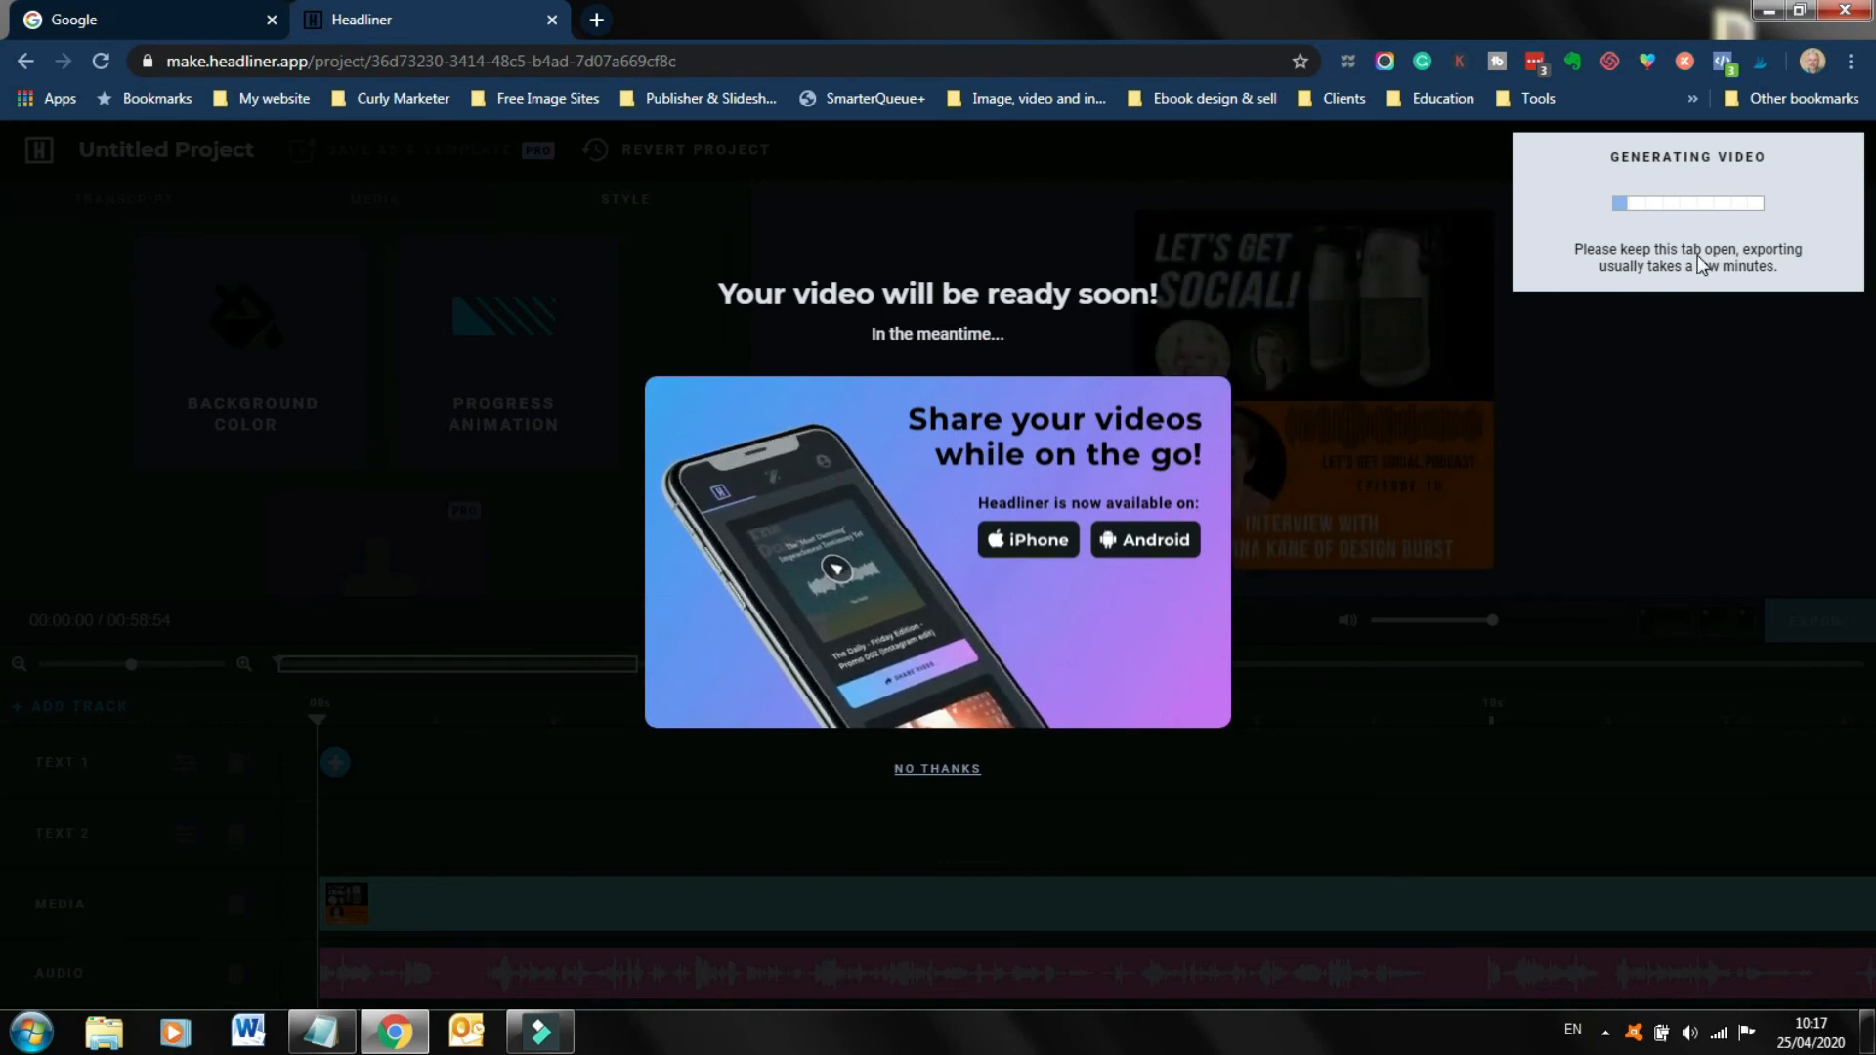
{"action": "mouse_move", "coordinate": [1156, 620]}
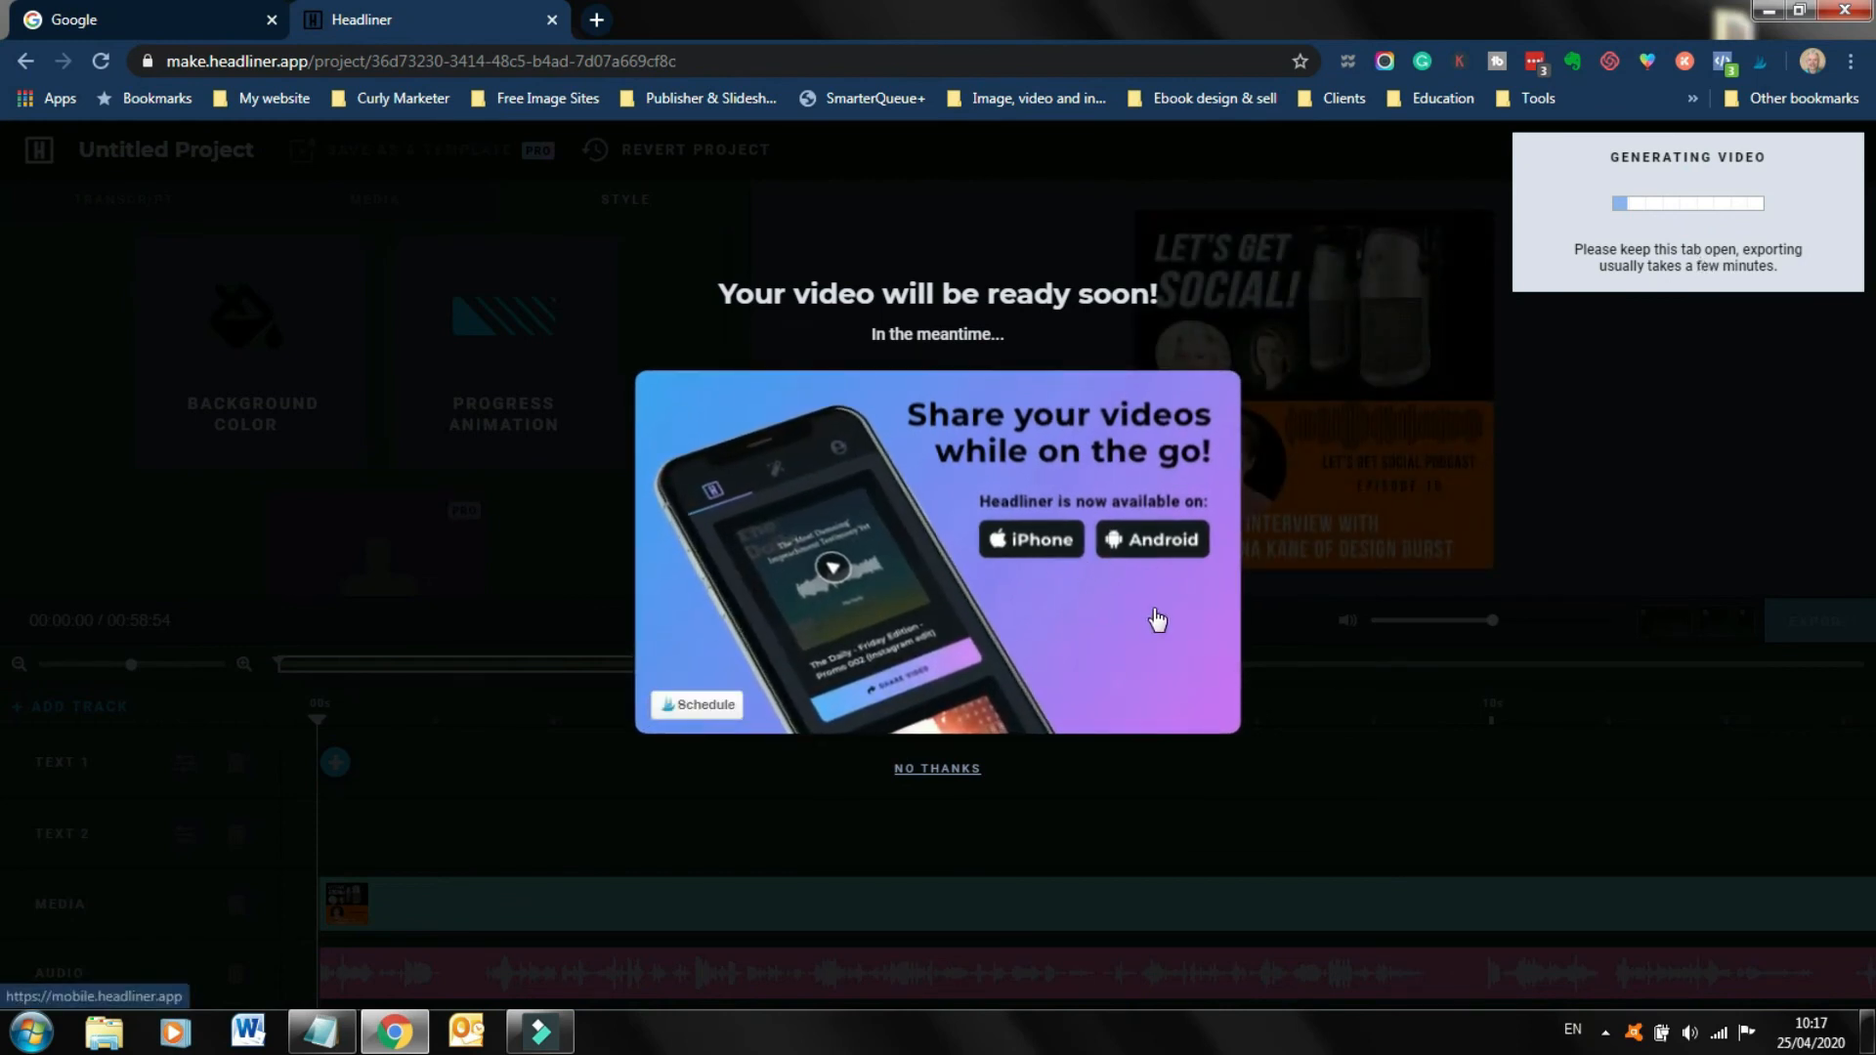
{"action": "mouse_move", "coordinate": [1031, 553]}
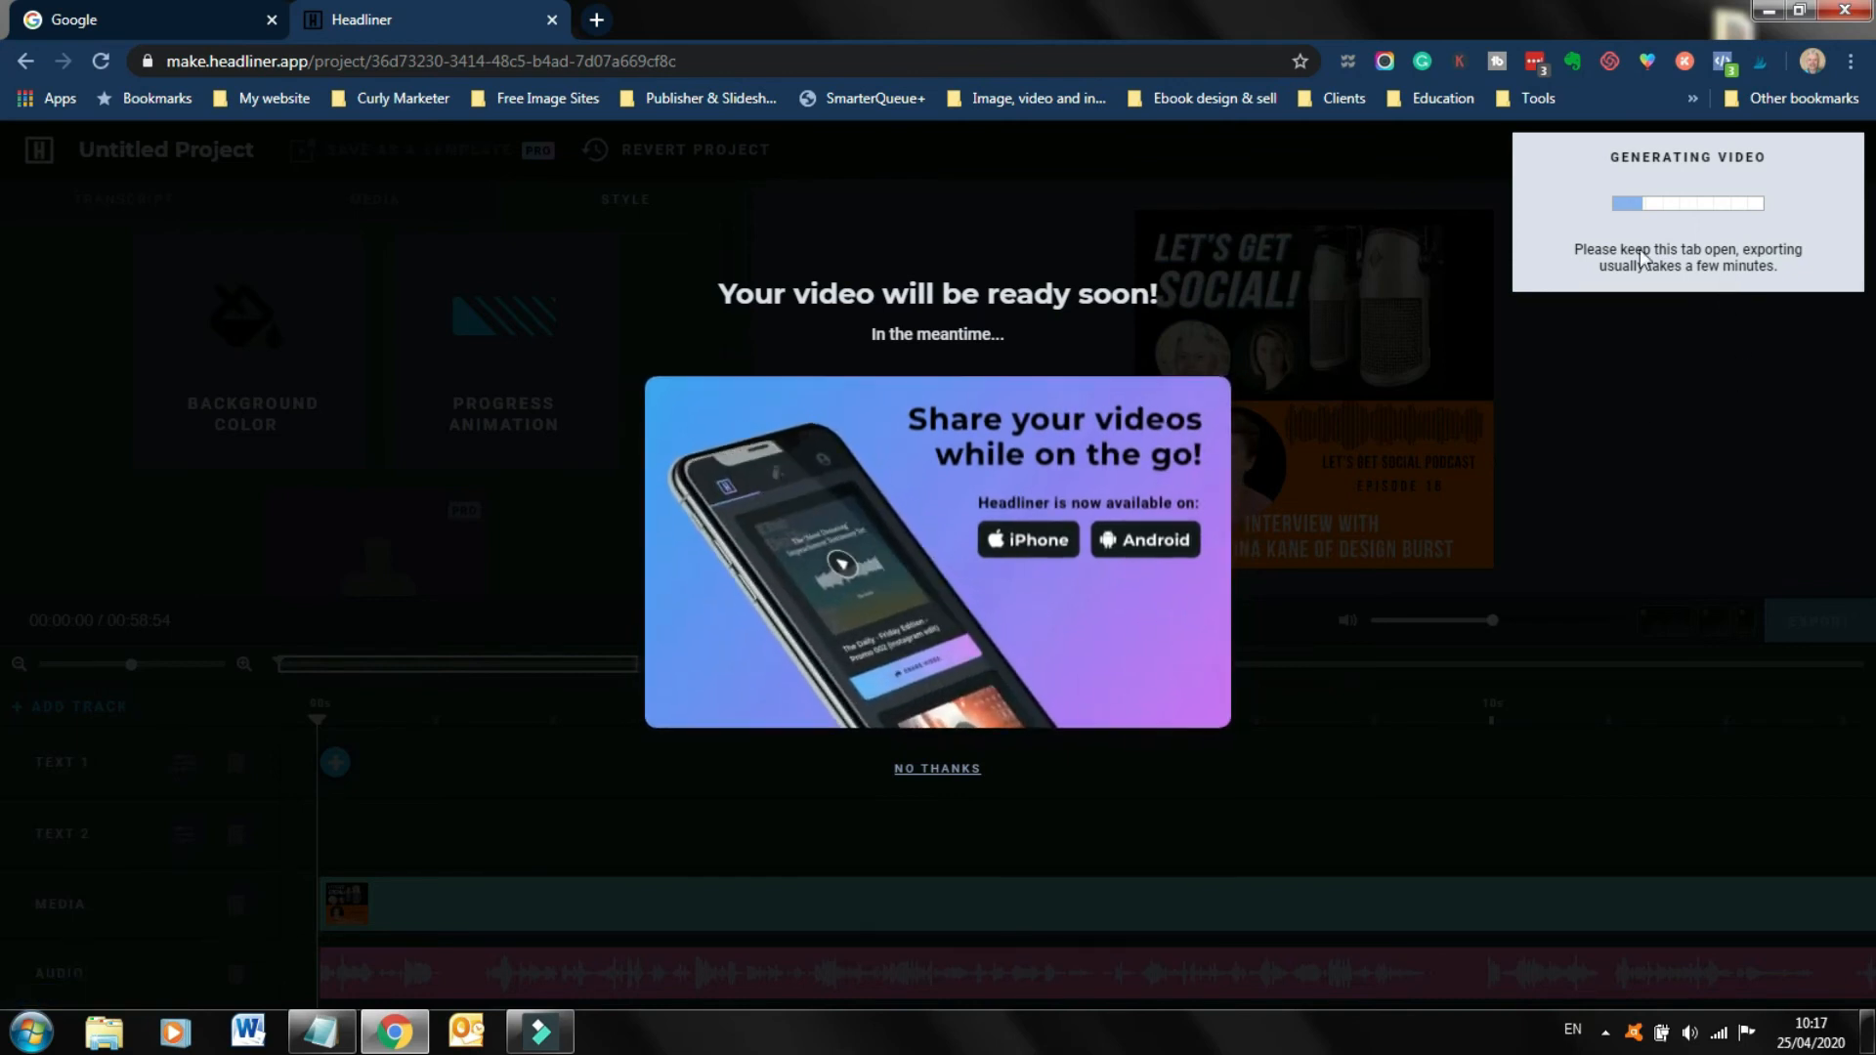
{"action": "mouse_move", "coordinate": [1492, 427]}
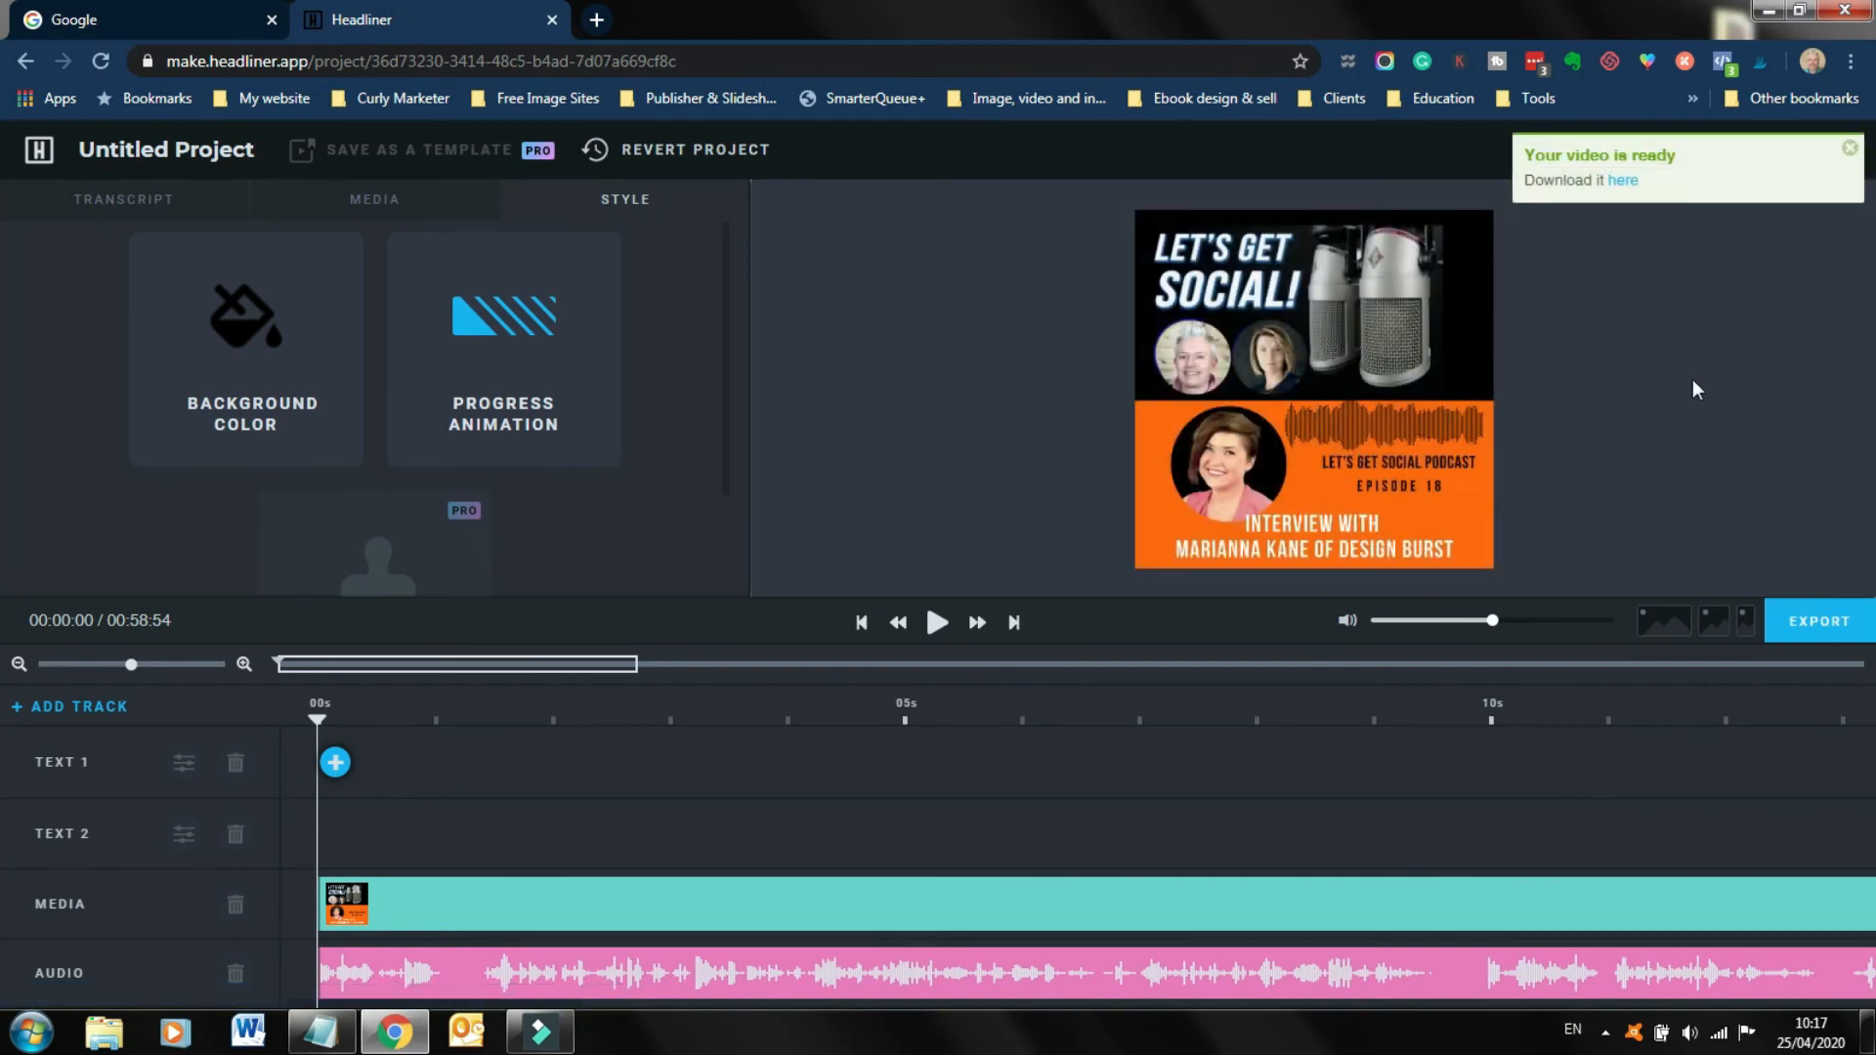
{"action": "mouse_move", "coordinate": [1624, 207]}
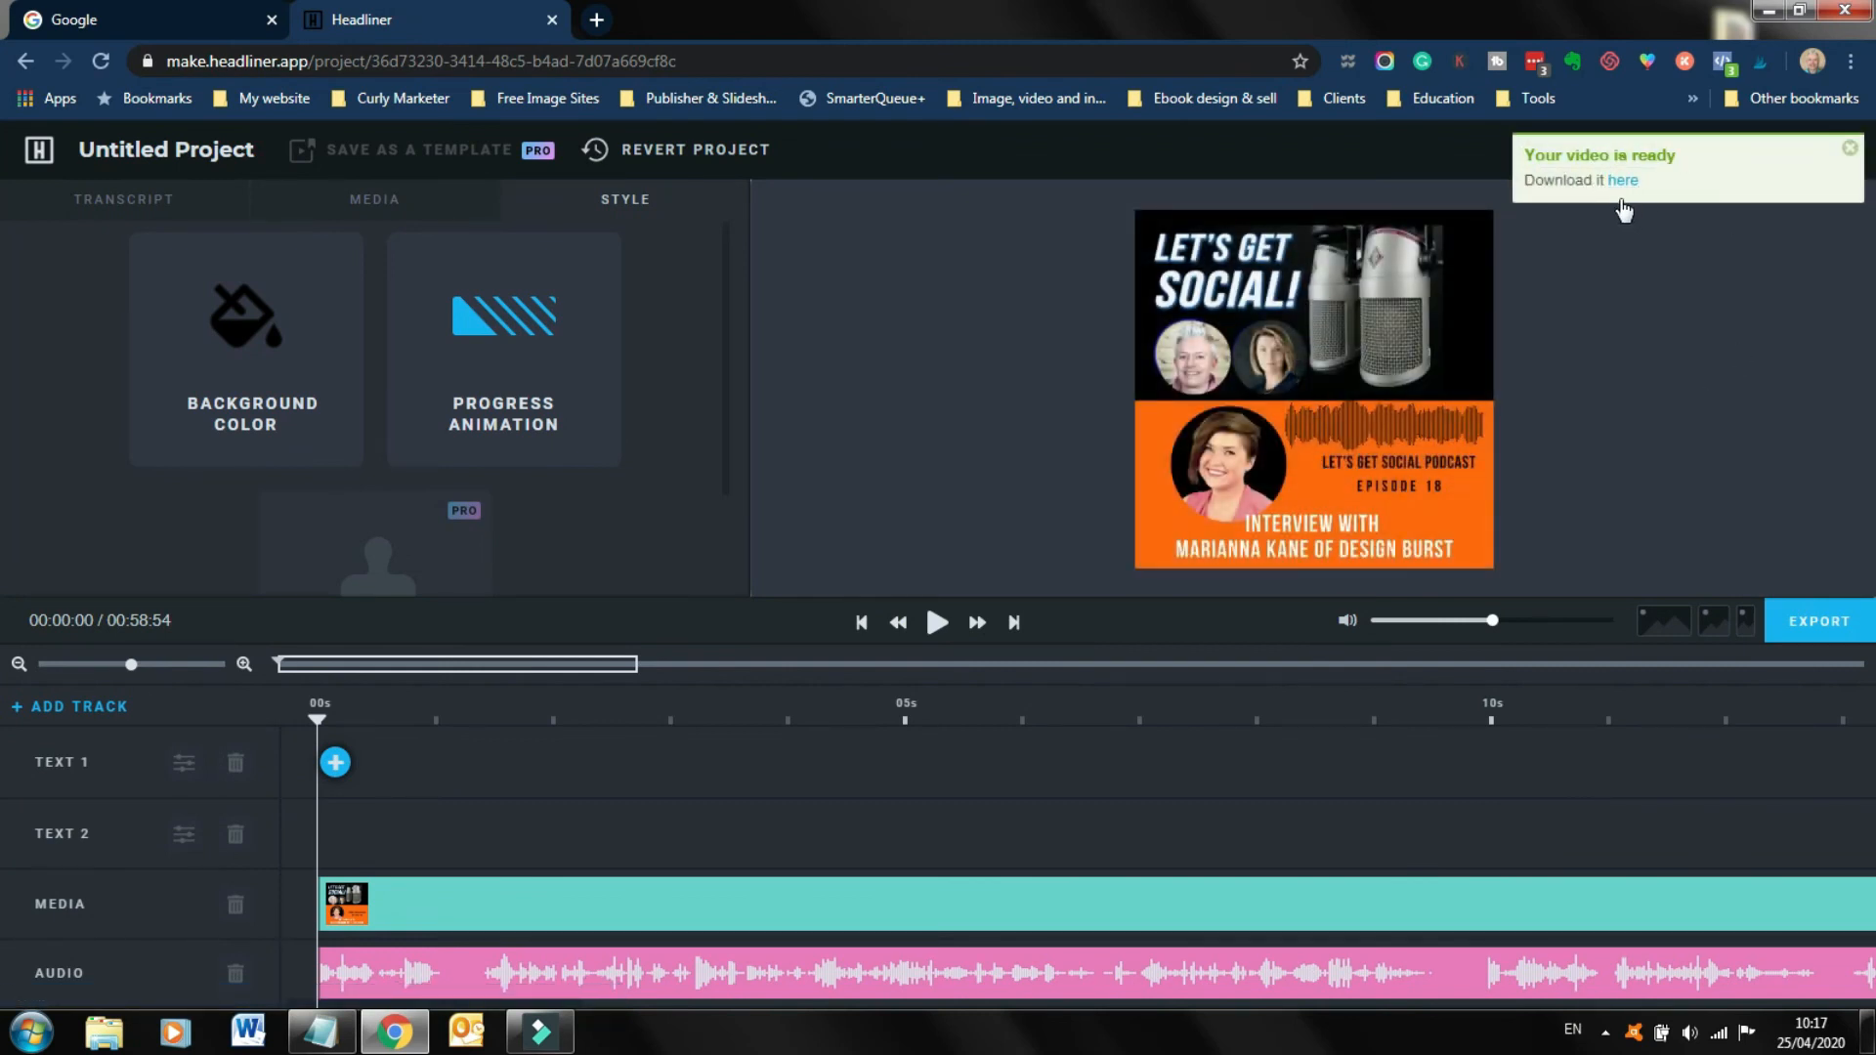
Follow the 'here' link in the video-ready notice to the share page.
{"action": "left_click", "coordinate": [1621, 180]}
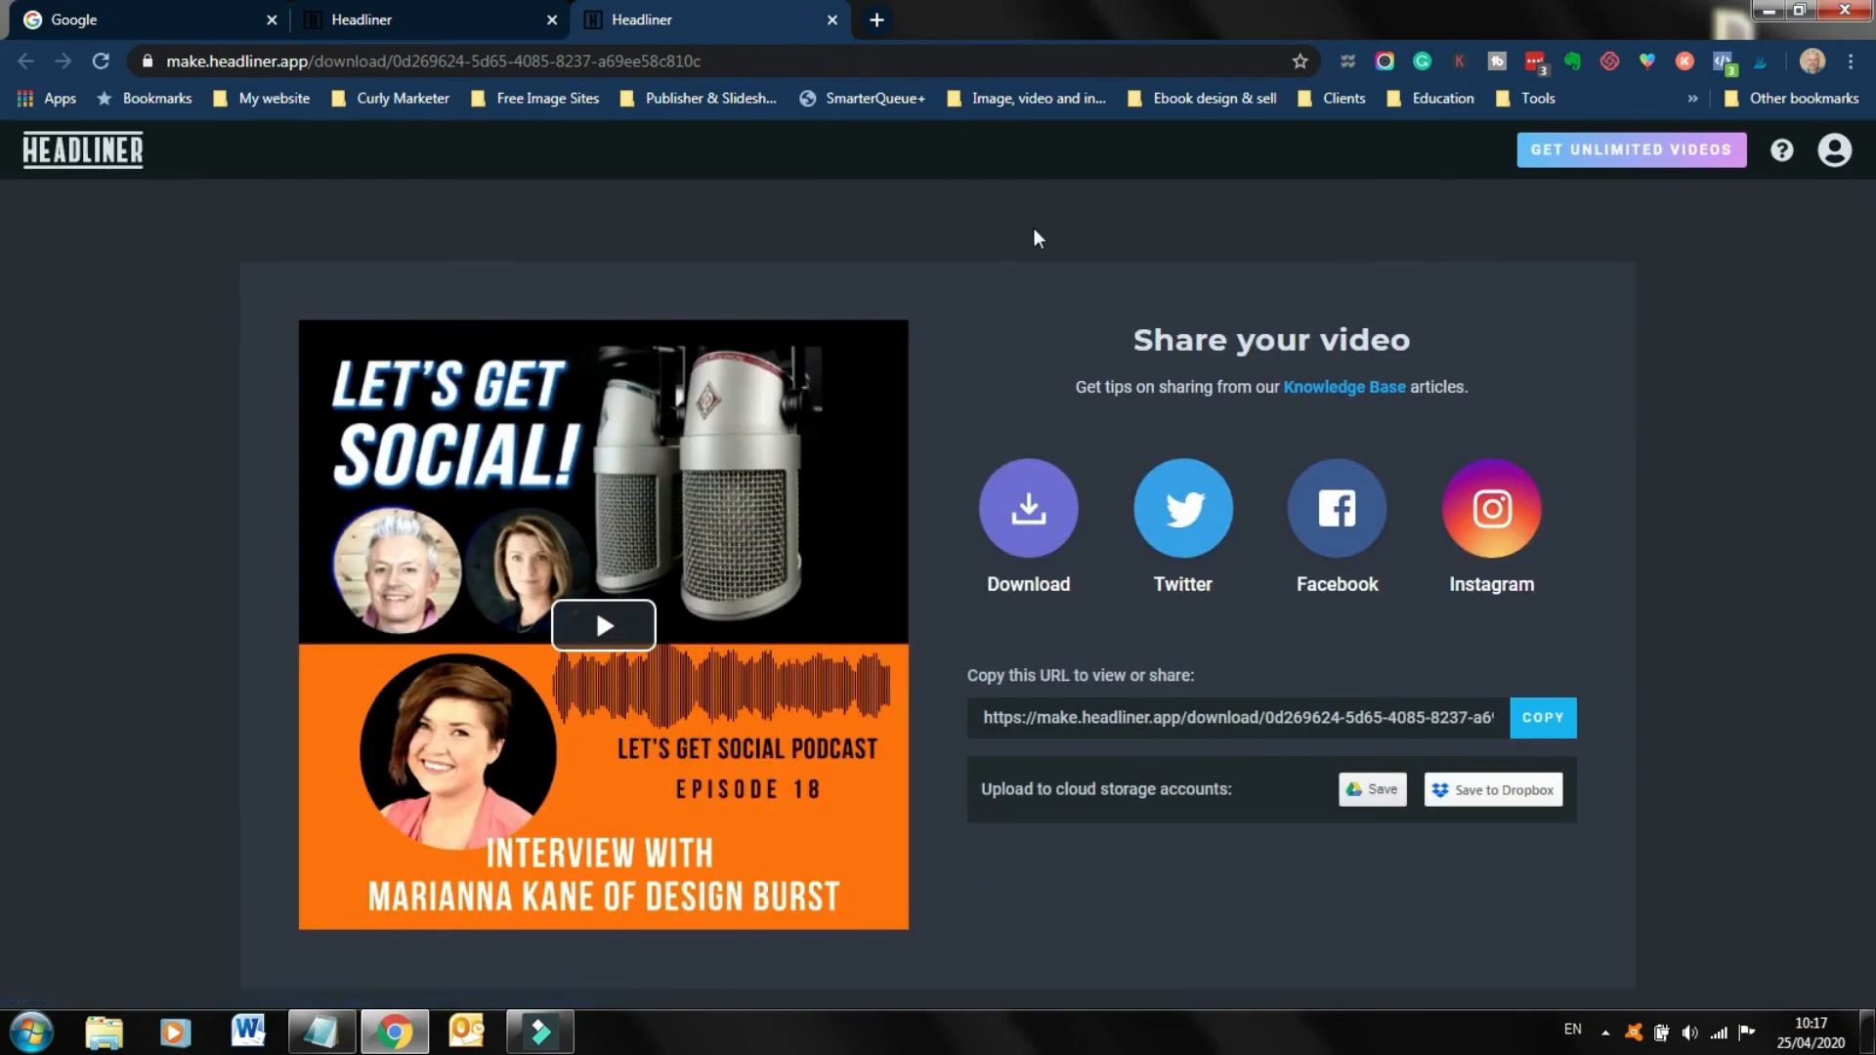
{"action": "mouse_move", "coordinate": [1027, 507]}
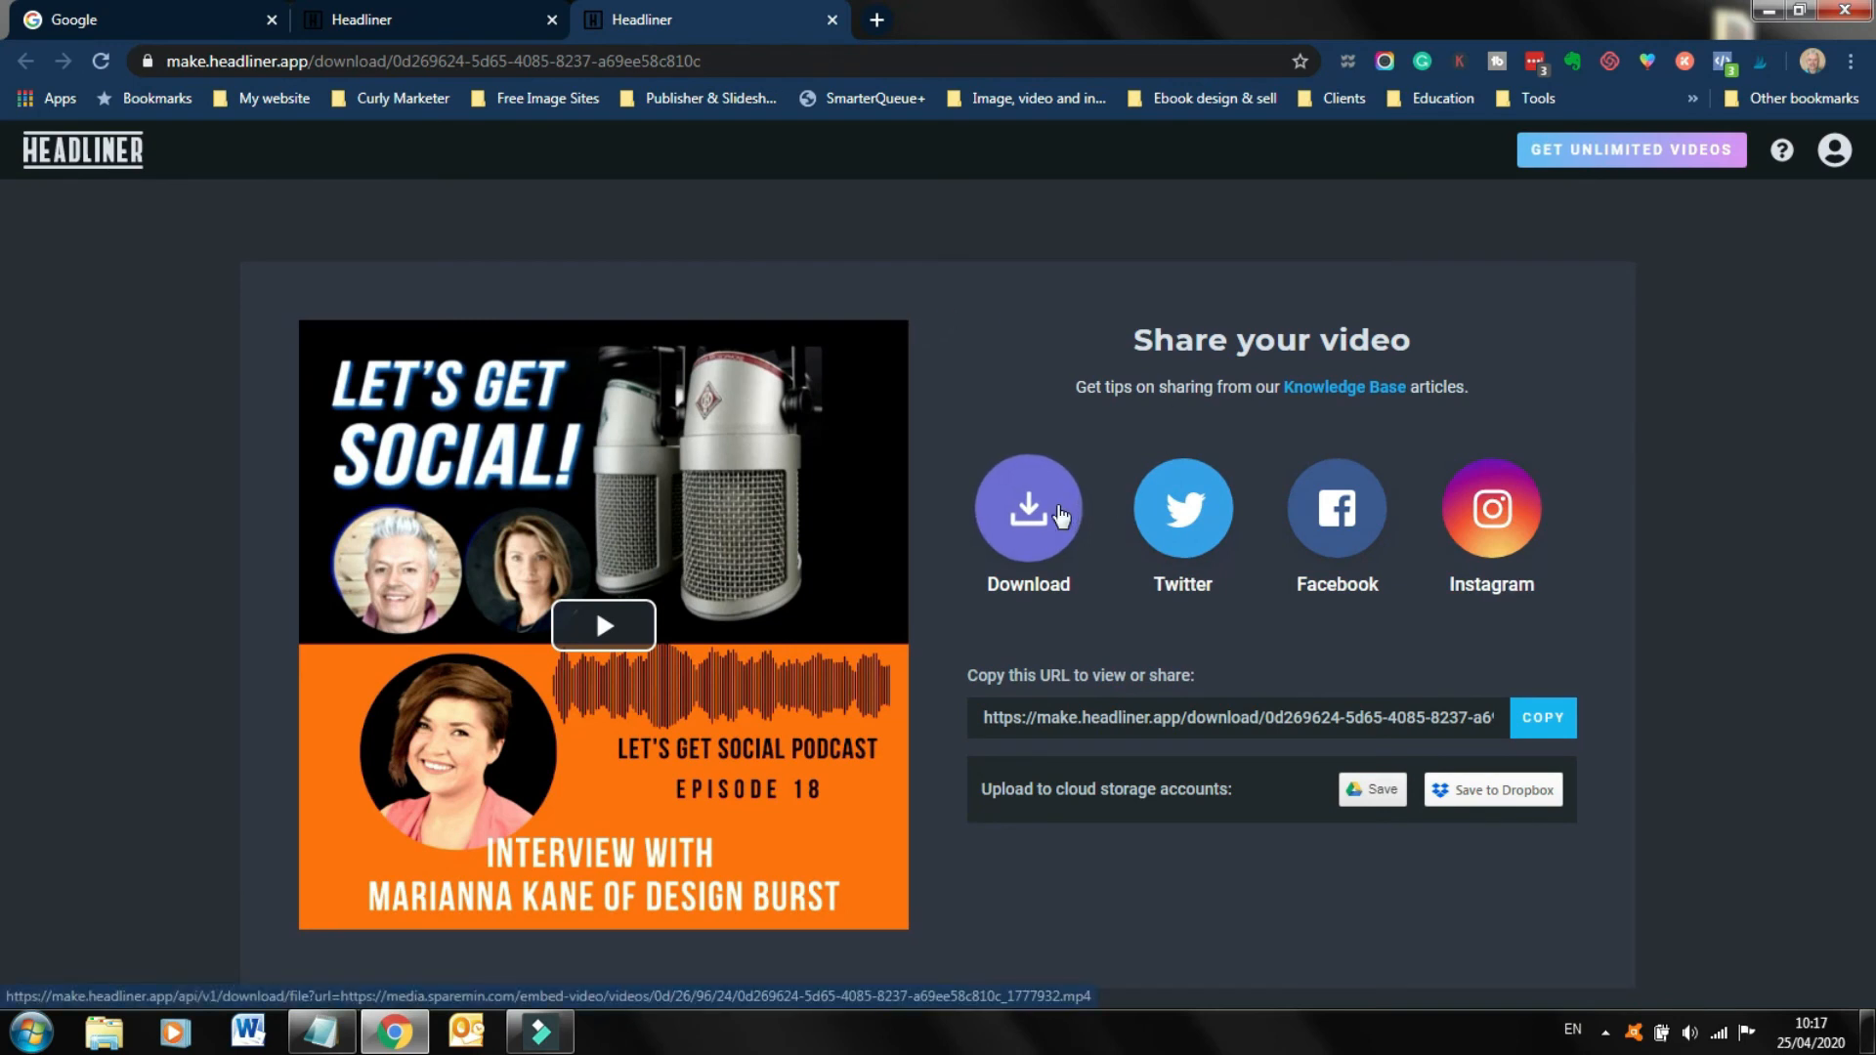
{"action": "mouse_move", "coordinate": [1182, 508]}
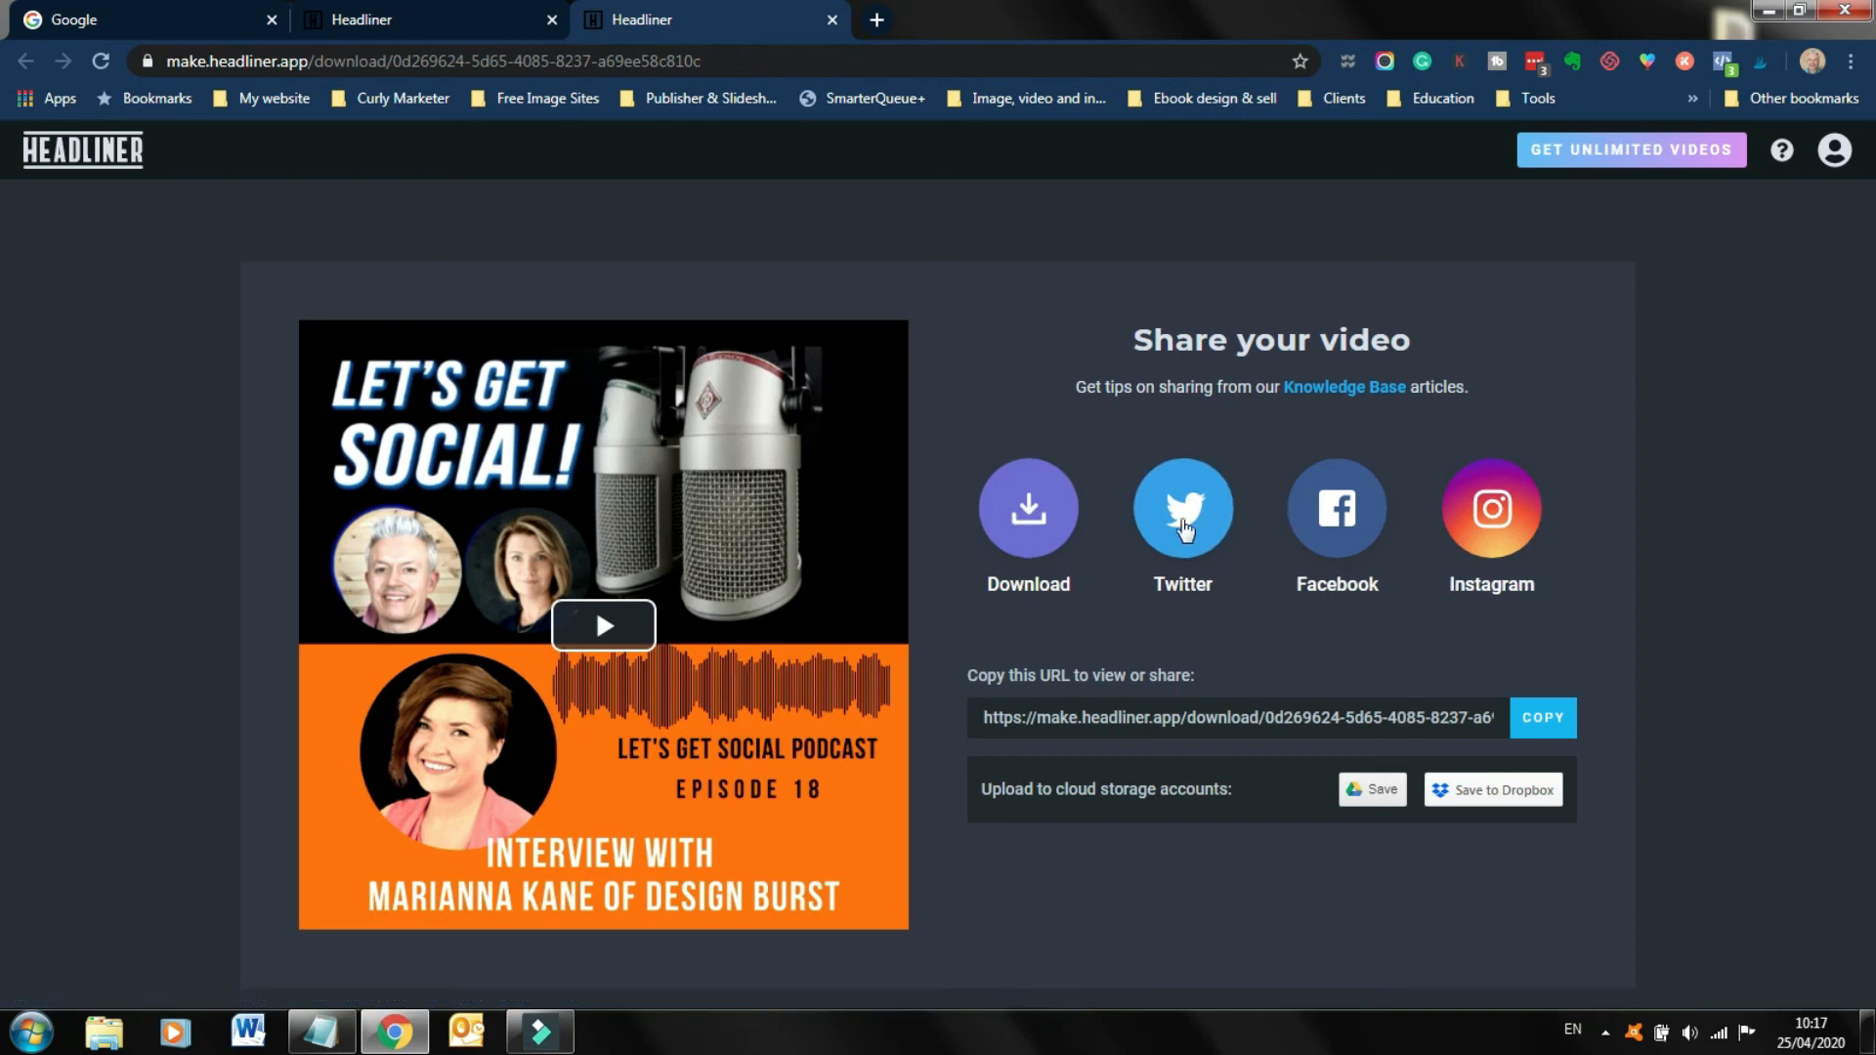
{"action": "mouse_move", "coordinate": [1274, 511]}
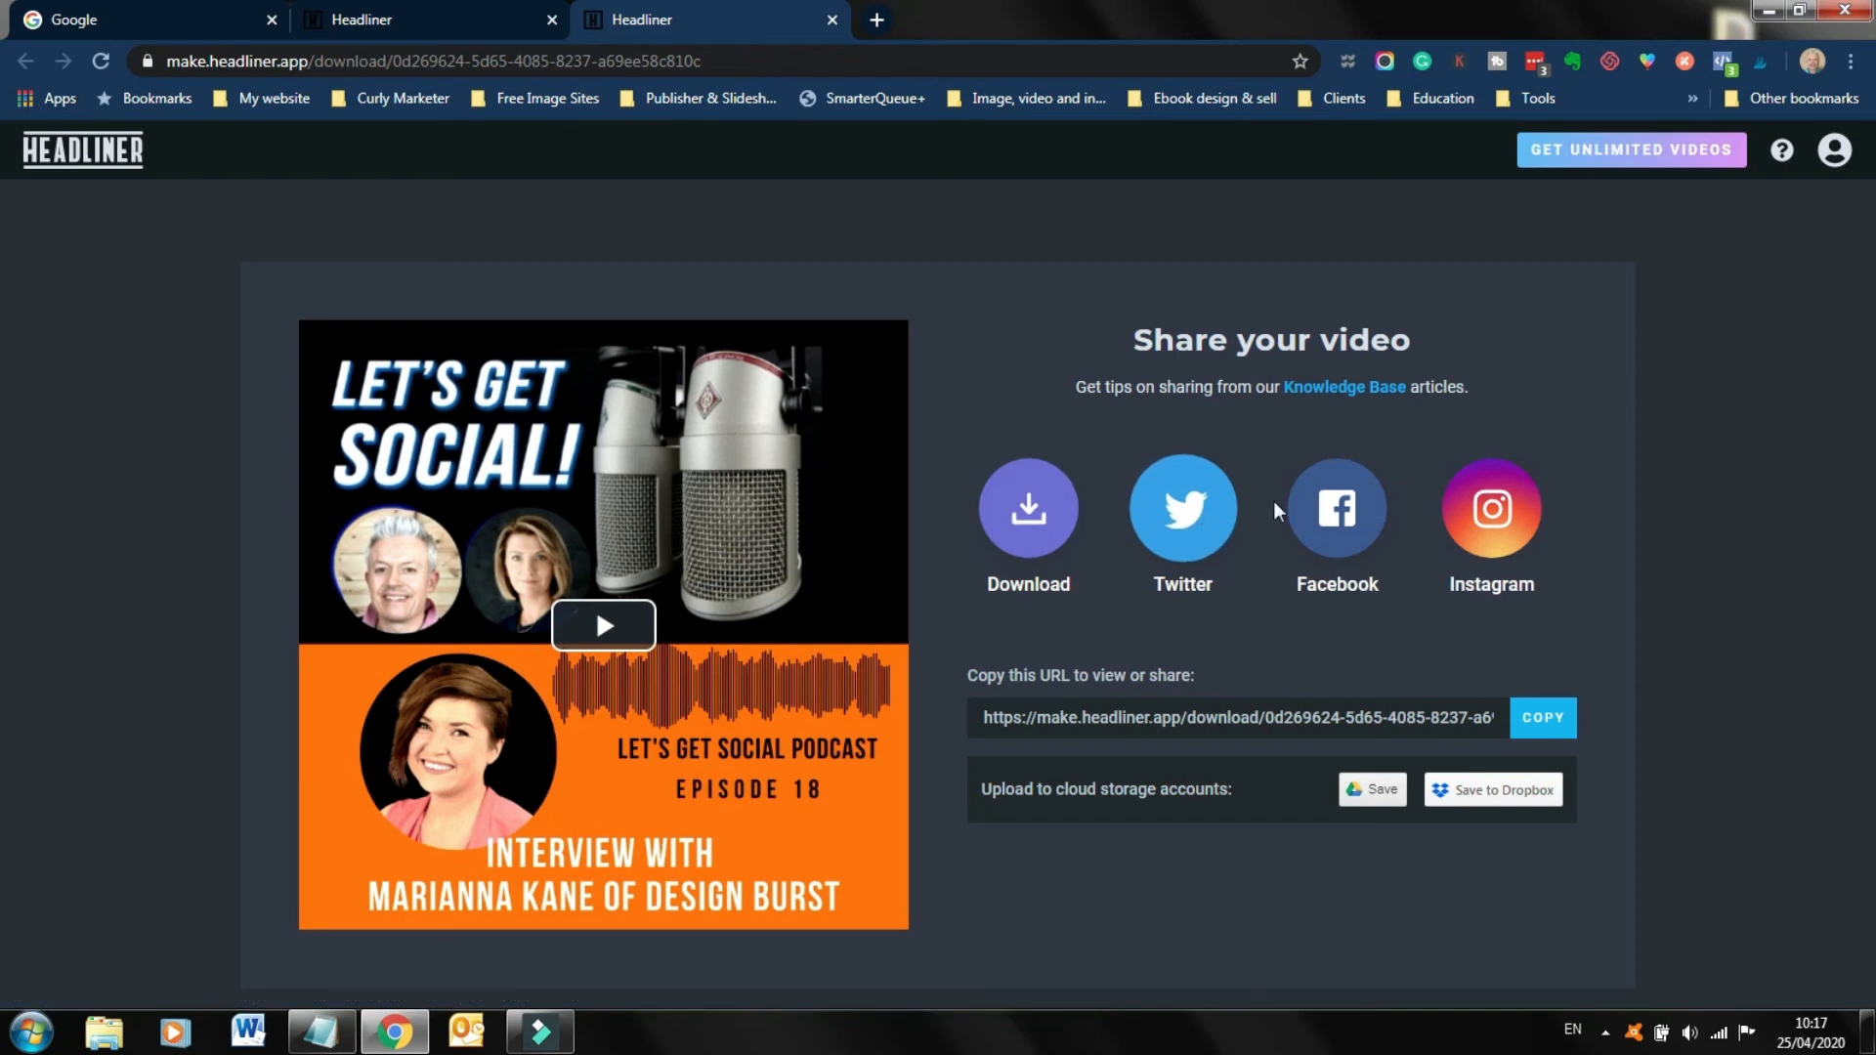